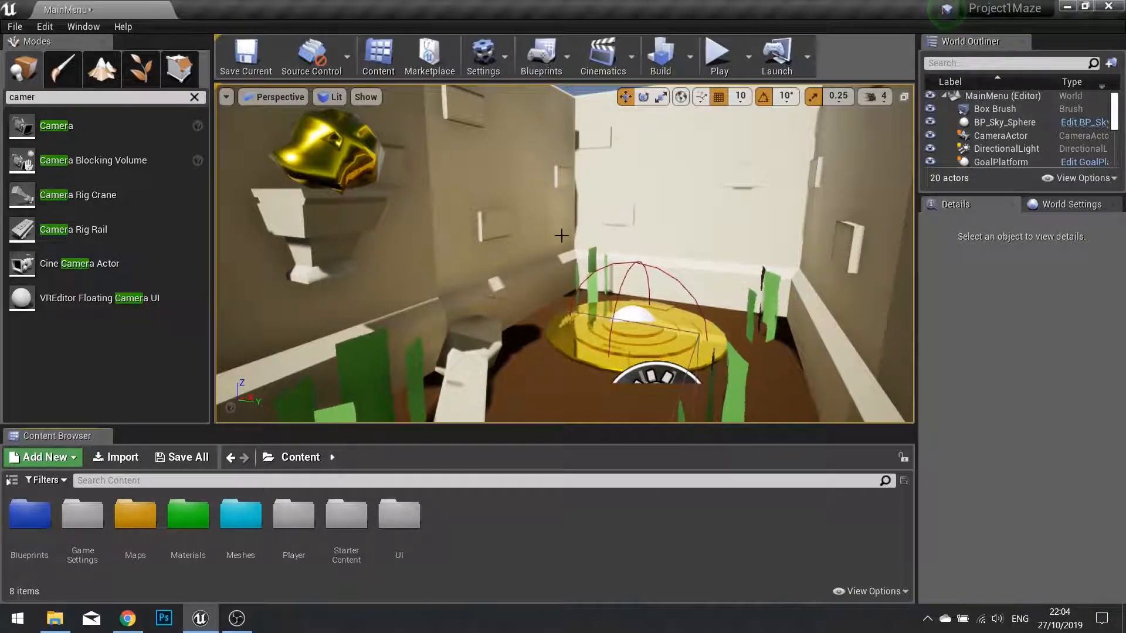
Test-play the level, then create a MainMenu widget blueprint in the UI folder.
click(718, 56)
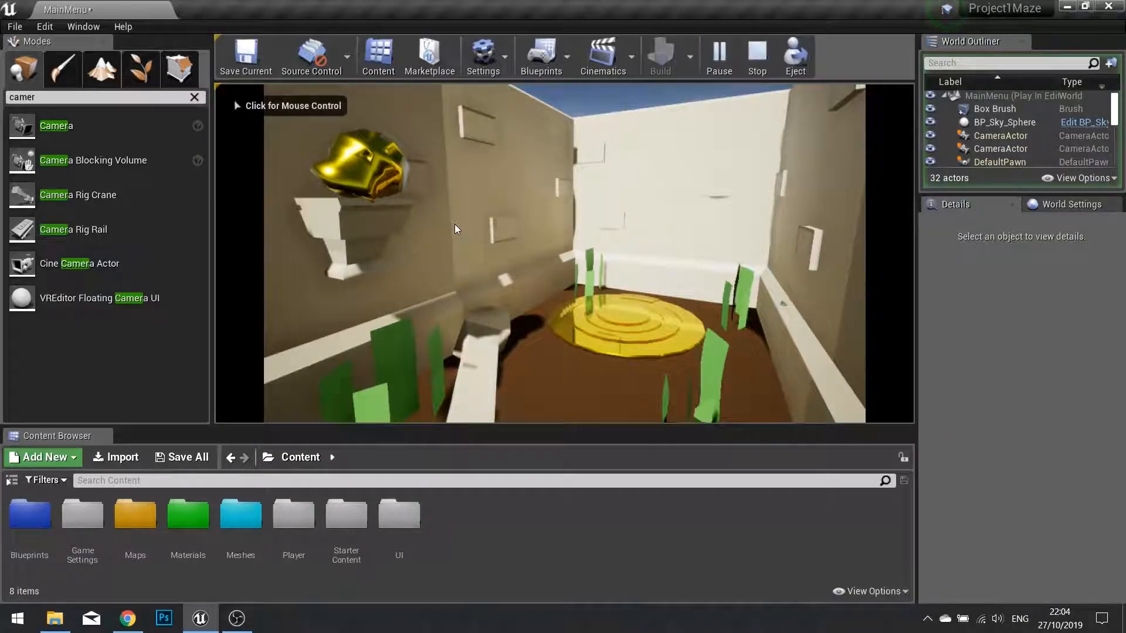
click(756, 57)
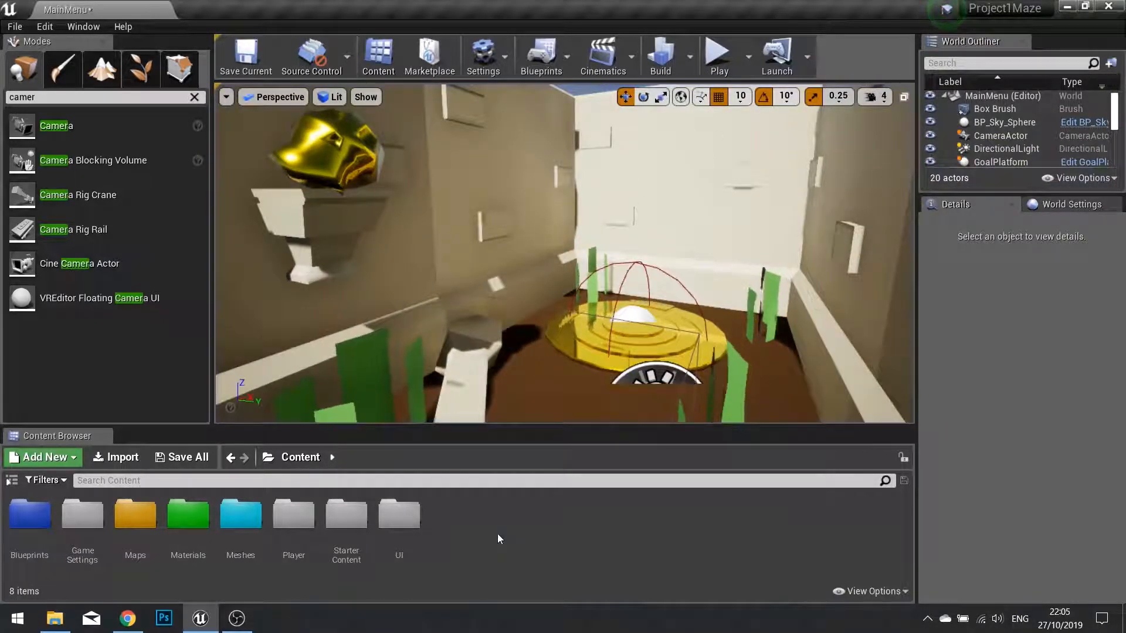
double_click(399, 513)
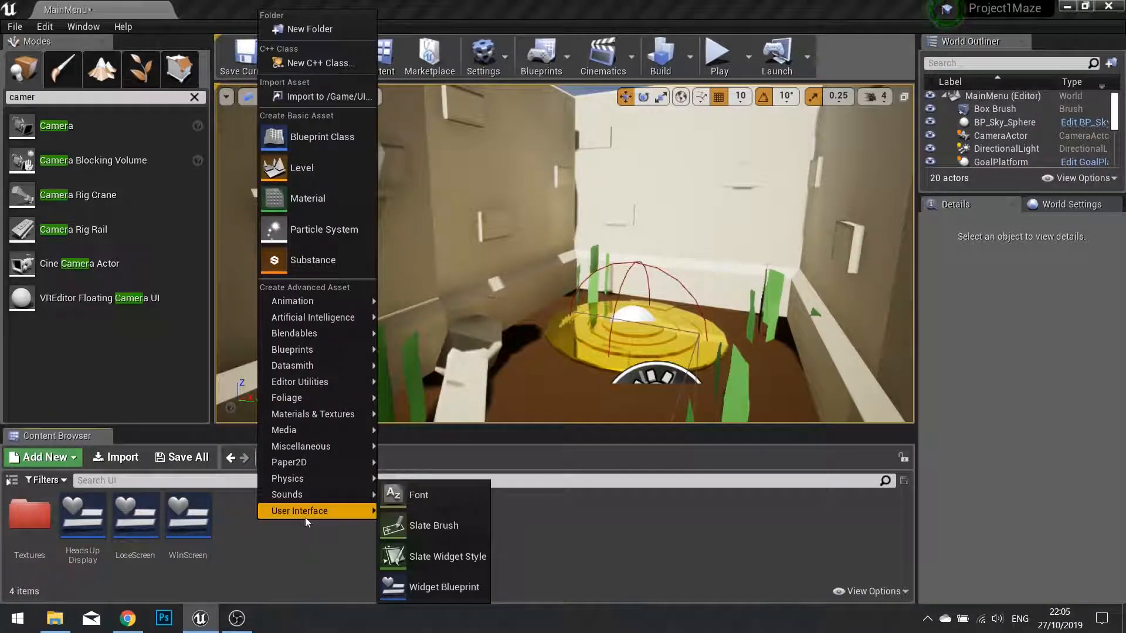
click(449, 586)
text(Main)
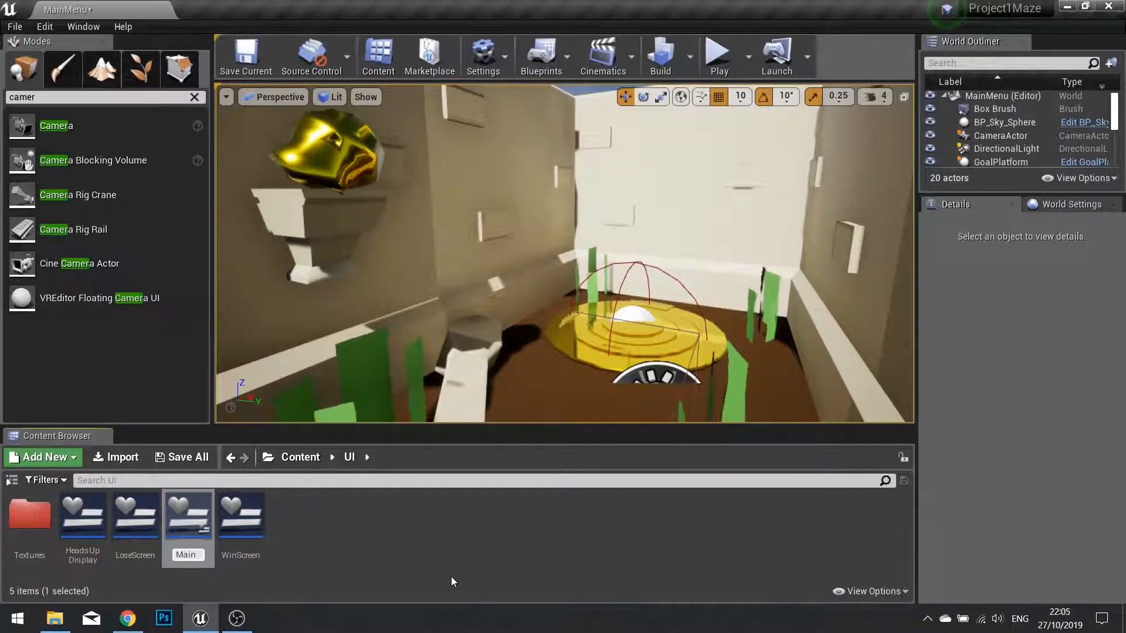
click(188, 512)
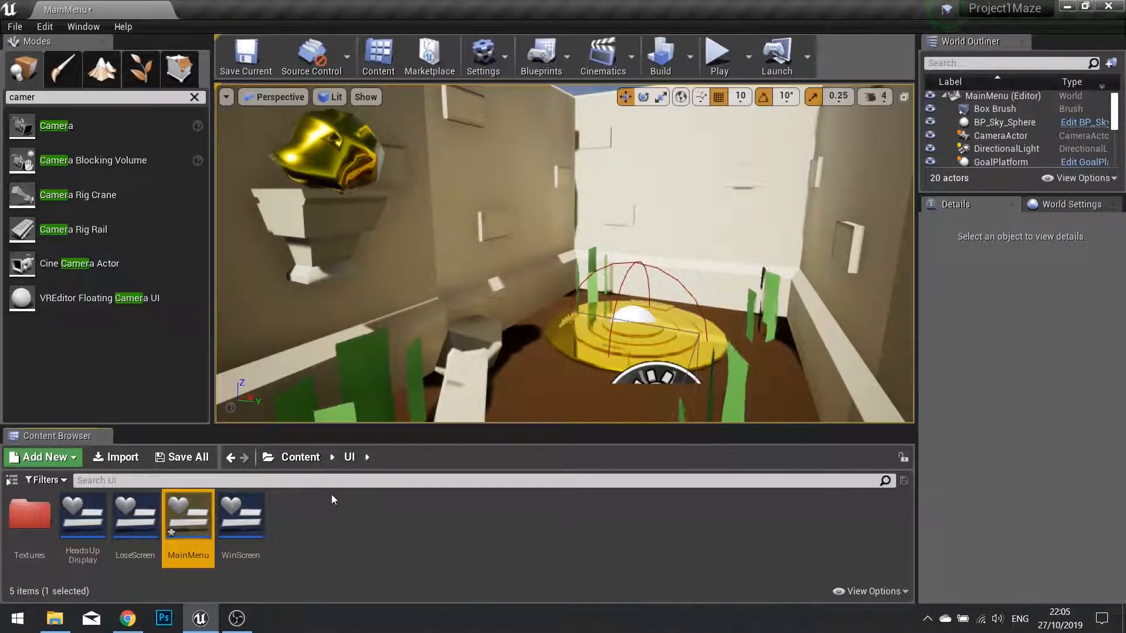
Add a Border to MainMenu's canvas with full-stretch anchors and offsets reset to 0.
double_click(188, 514)
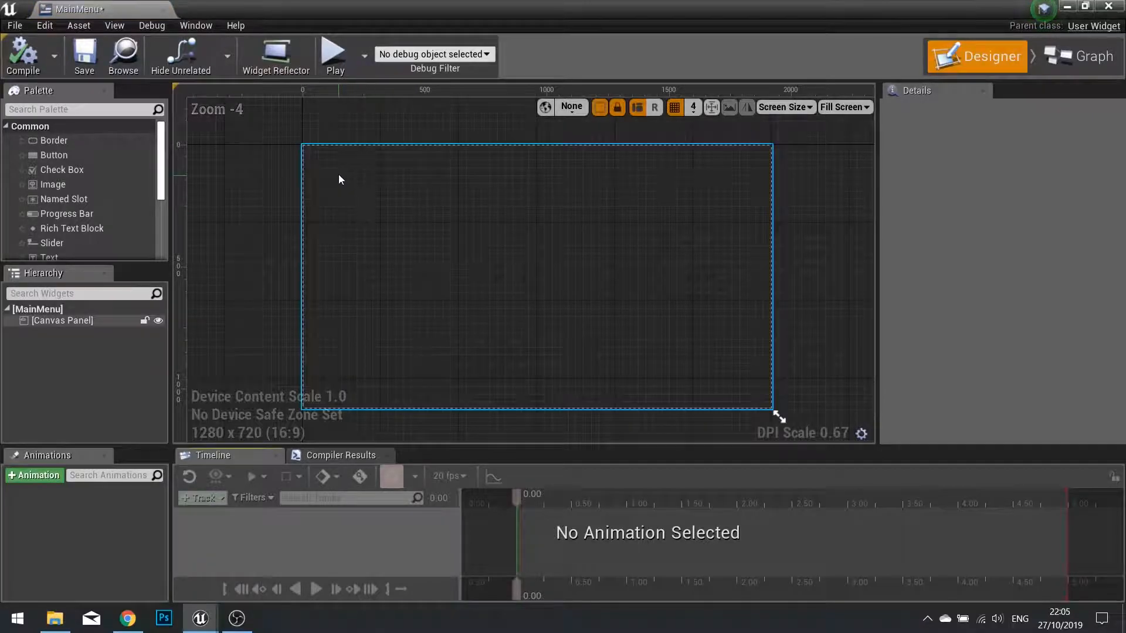
mouse_move(688, 268)
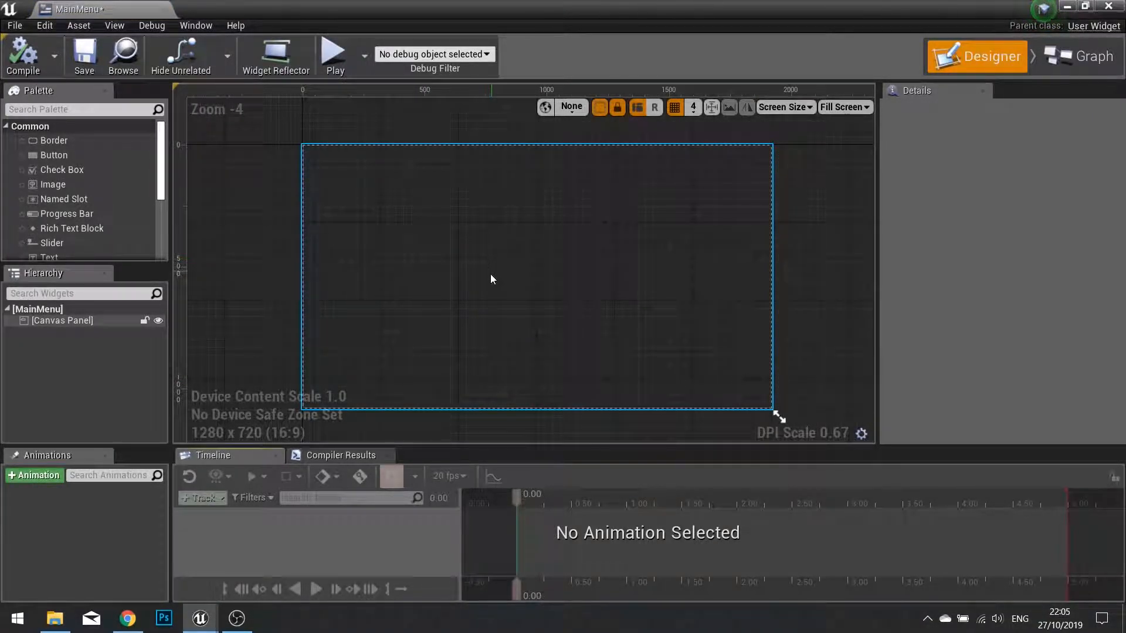
mouse_move(772, 234)
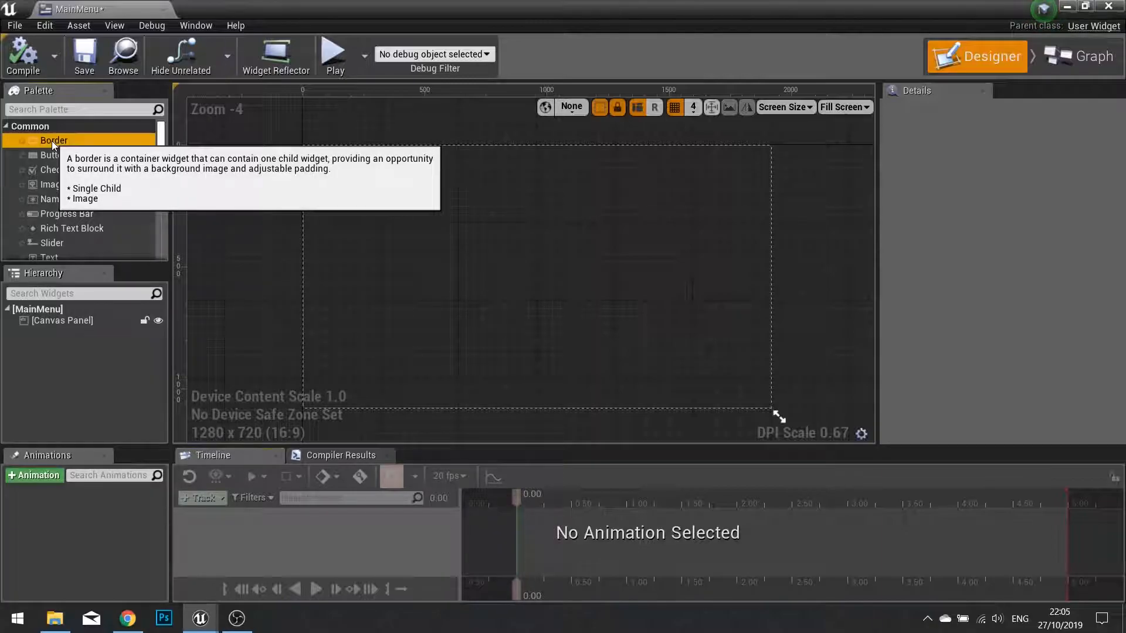
drag(54, 141, 535, 280)
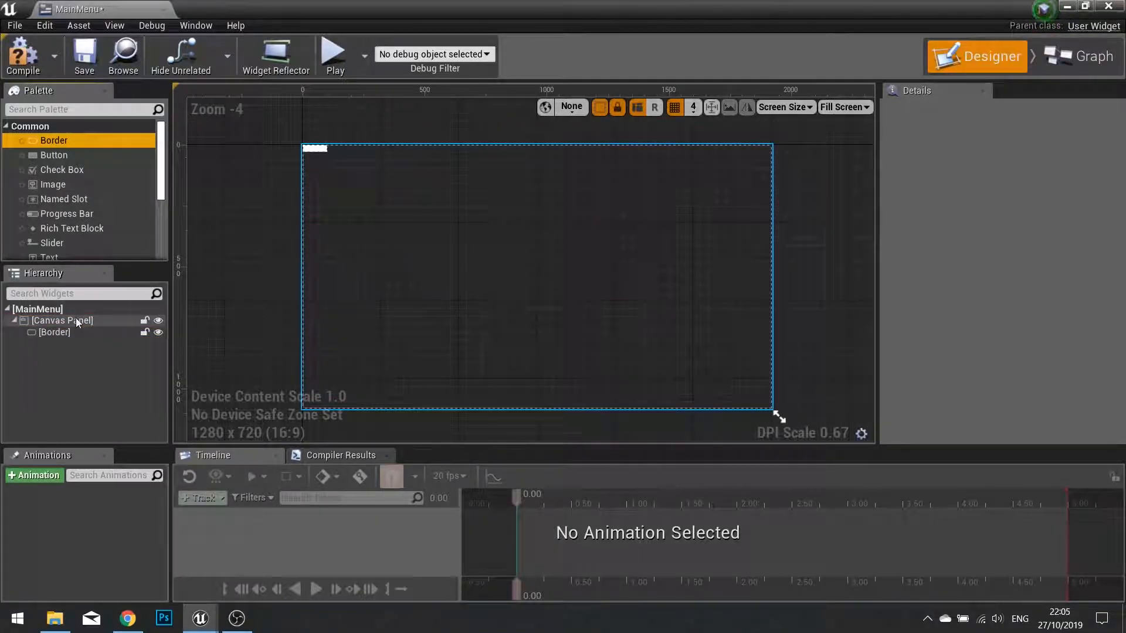
click(53, 332)
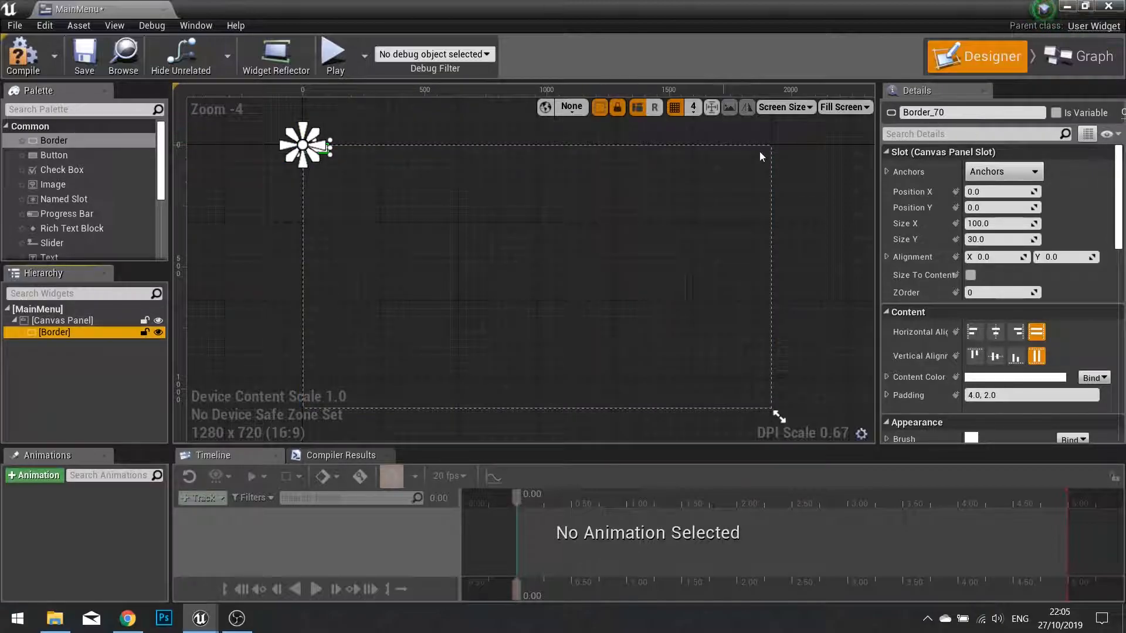
click(1002, 171)
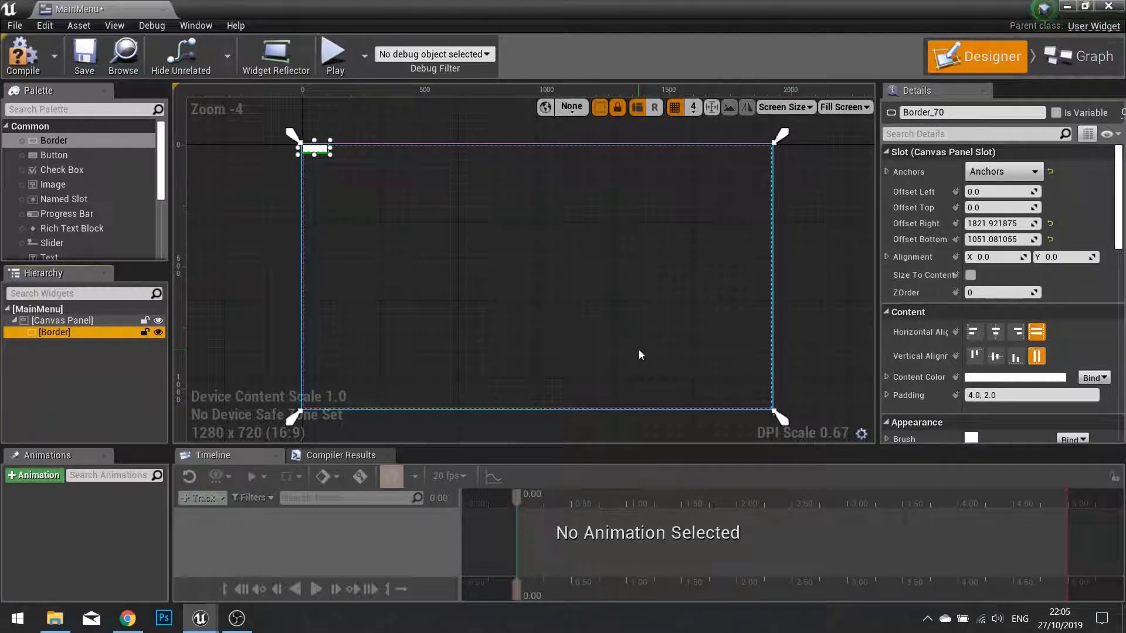
mouse_move(340, 163)
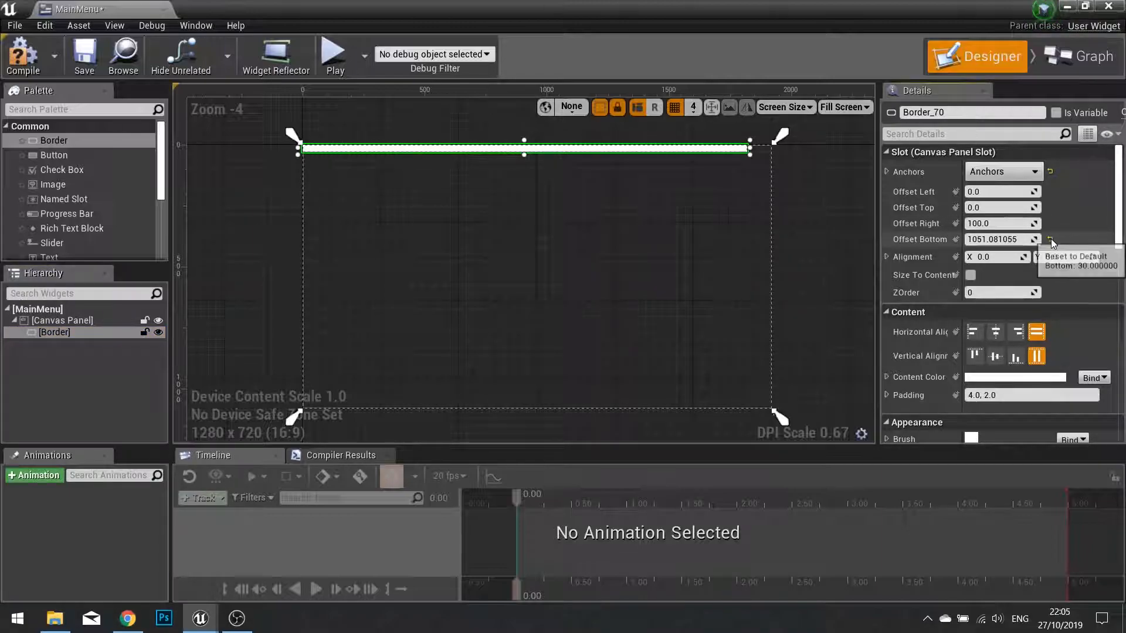
click(1051, 239)
text(0)
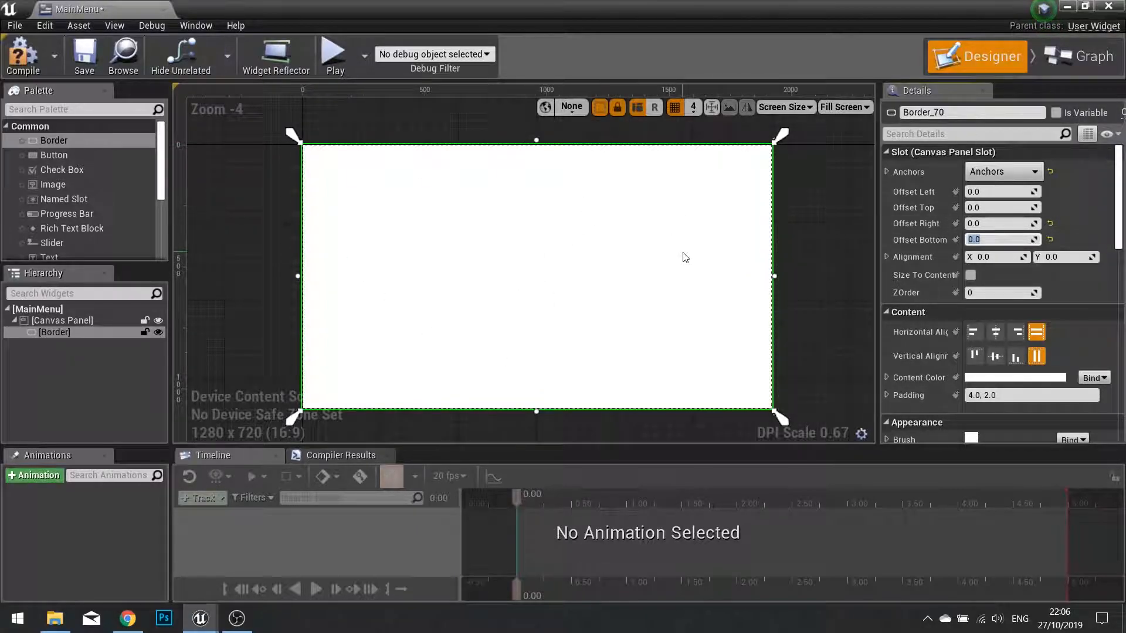
Set the border's Brush Color alpha to 0.5 for a translucent dark grey.
scroll(down, 3)
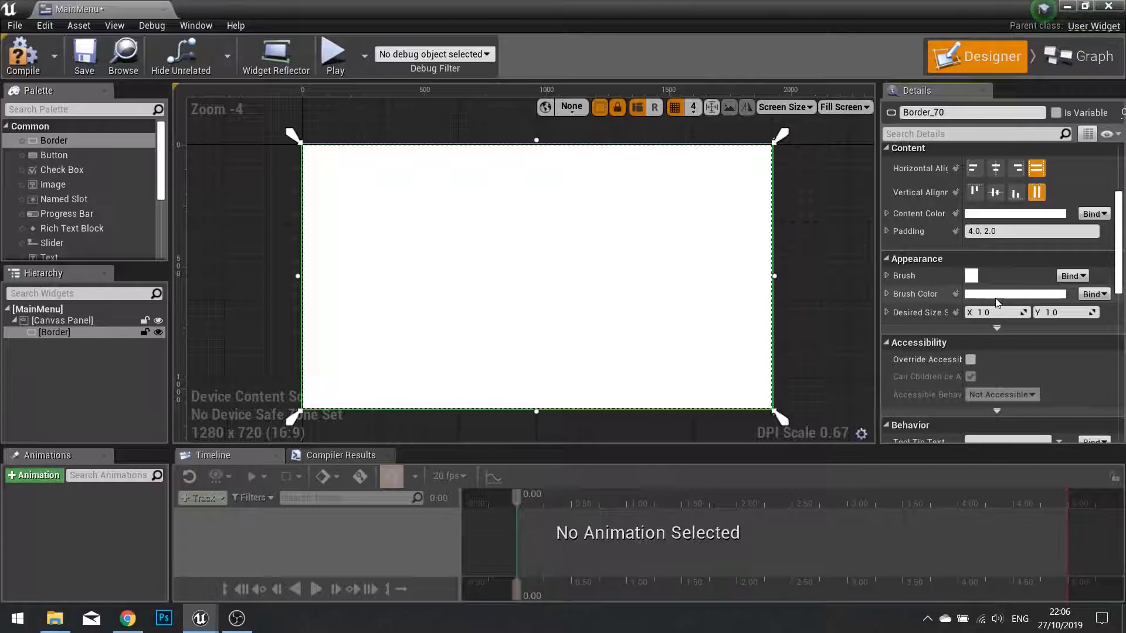
click(1015, 293)
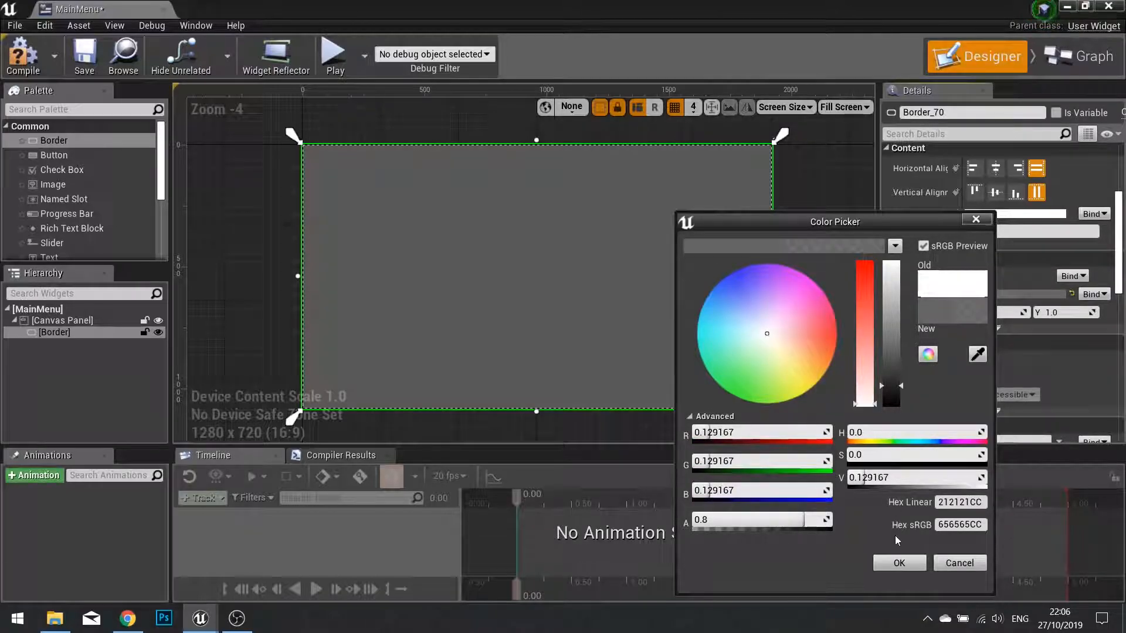
mouse_move(754, 537)
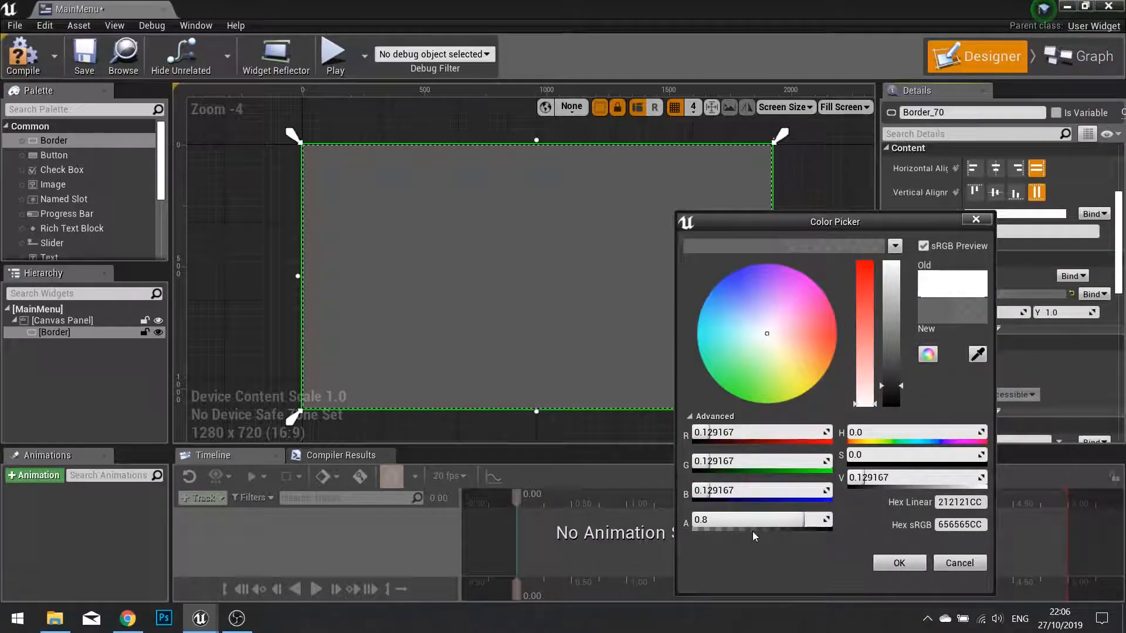
click(747, 520)
text(0.5)
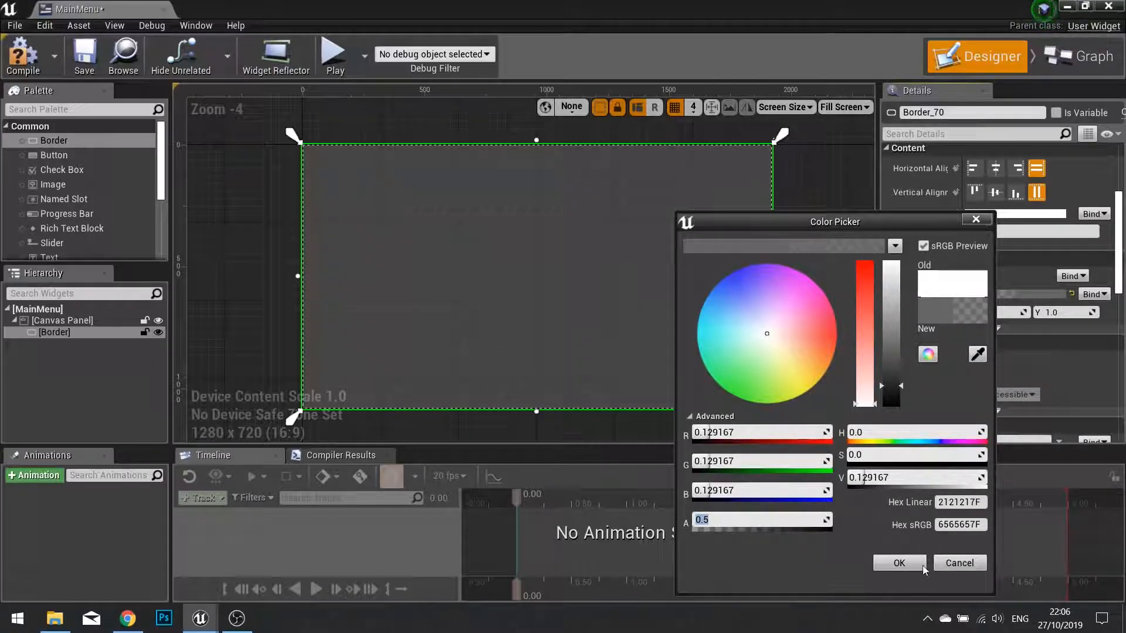
click(899, 563)
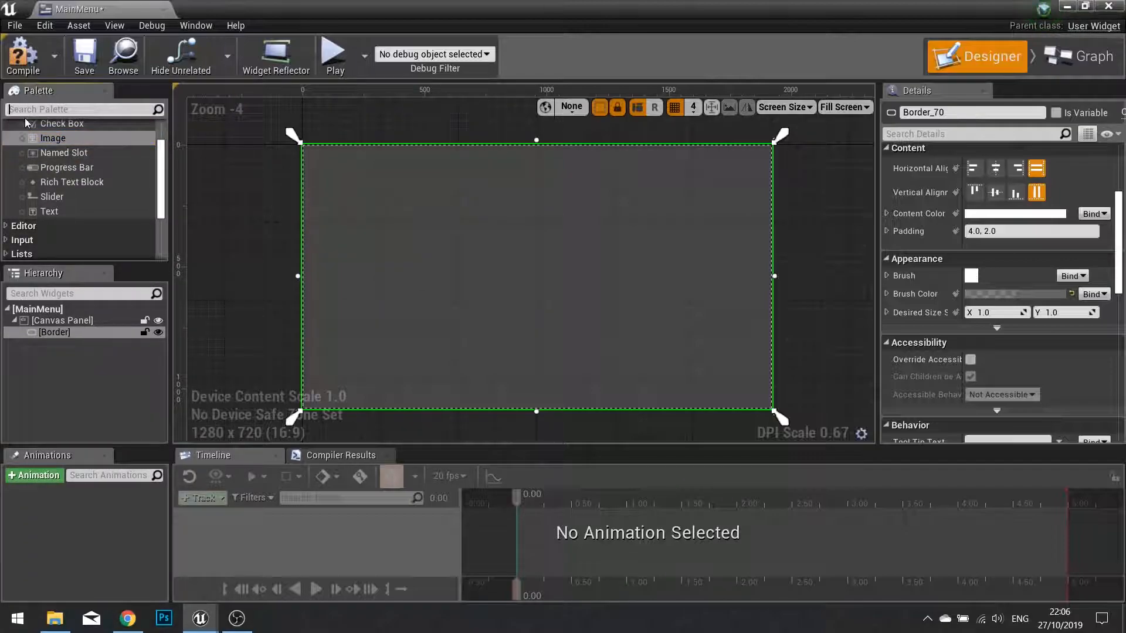
Place a Canvas Panel inside the Border and a Text block inside that panel.
text(canv)
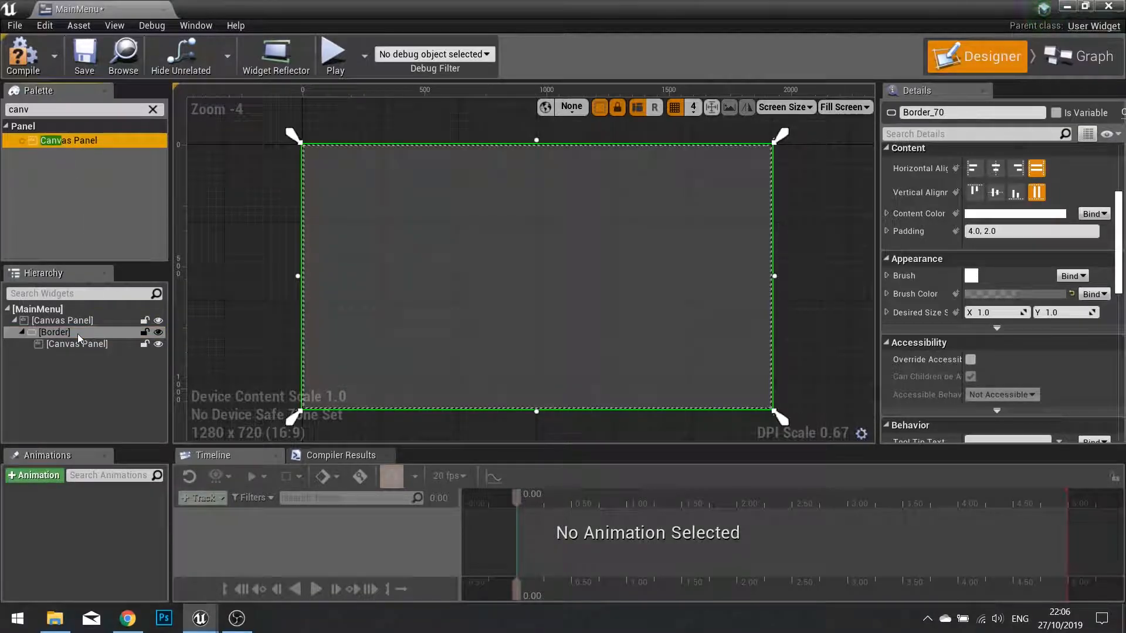
click(77, 344)
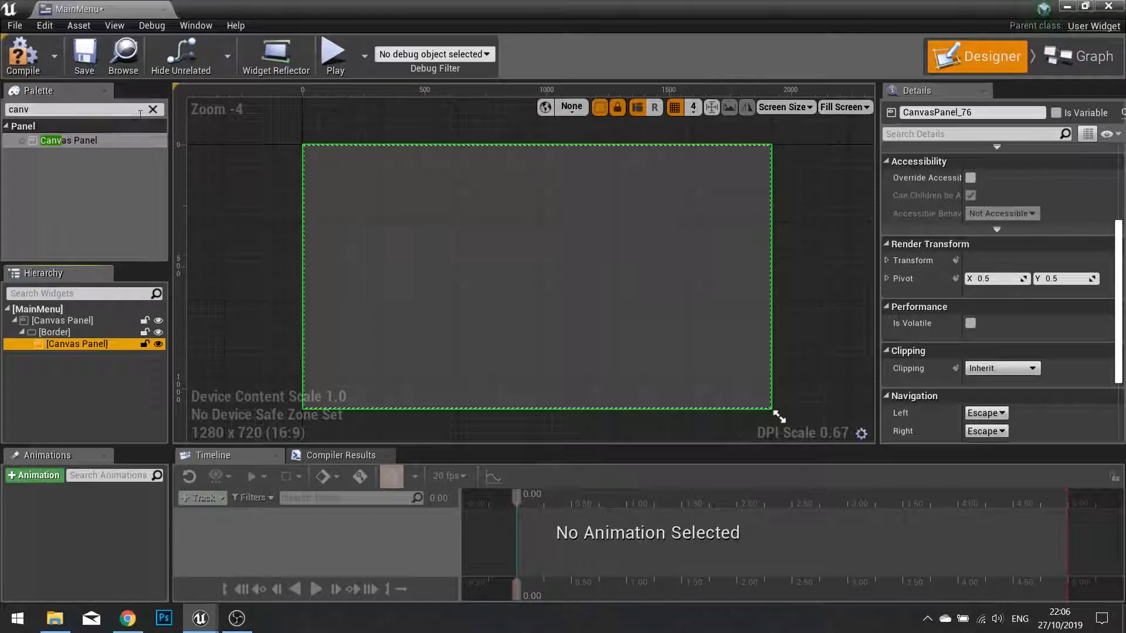
click(153, 109)
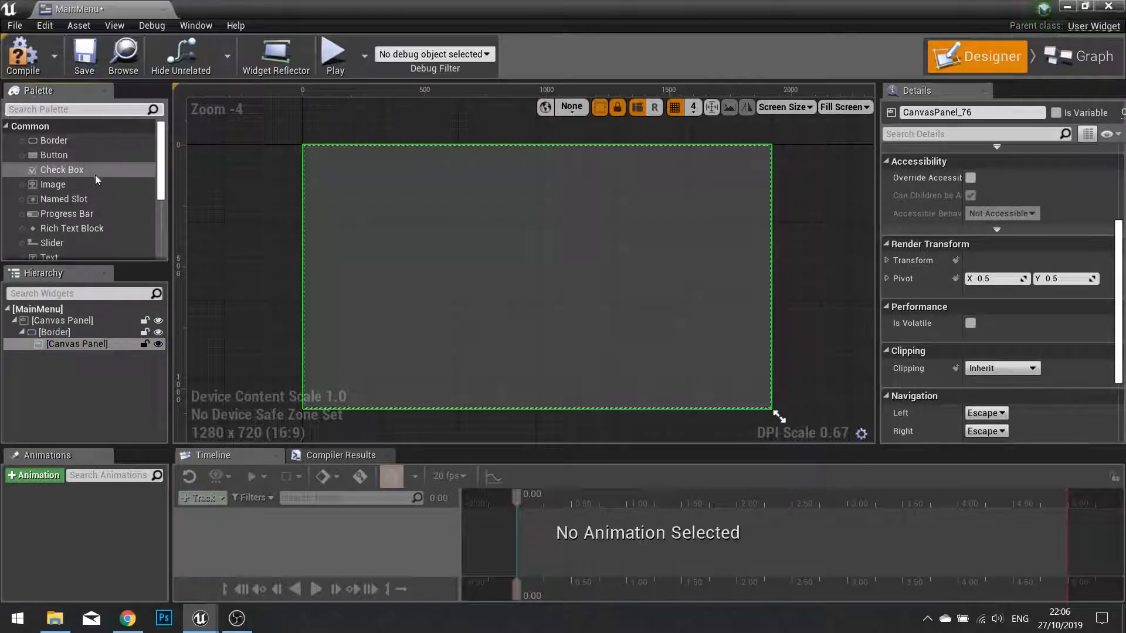
click(77, 344)
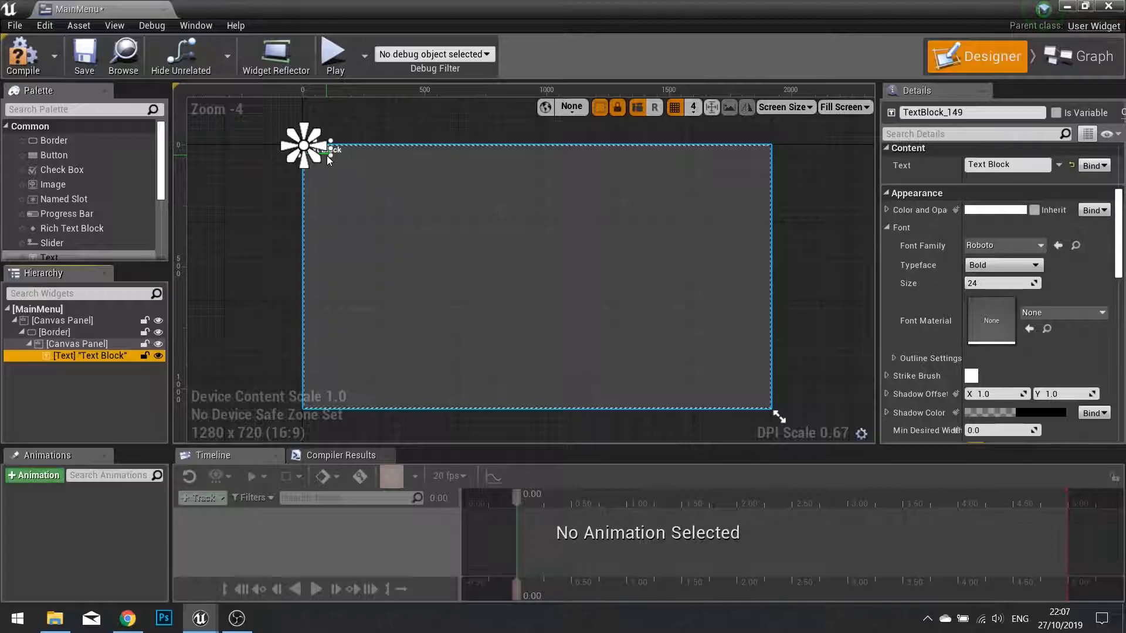
Enlarge the text block, set its text to 'The Maze Game' and font size 80.
drag(305, 147, 368, 219)
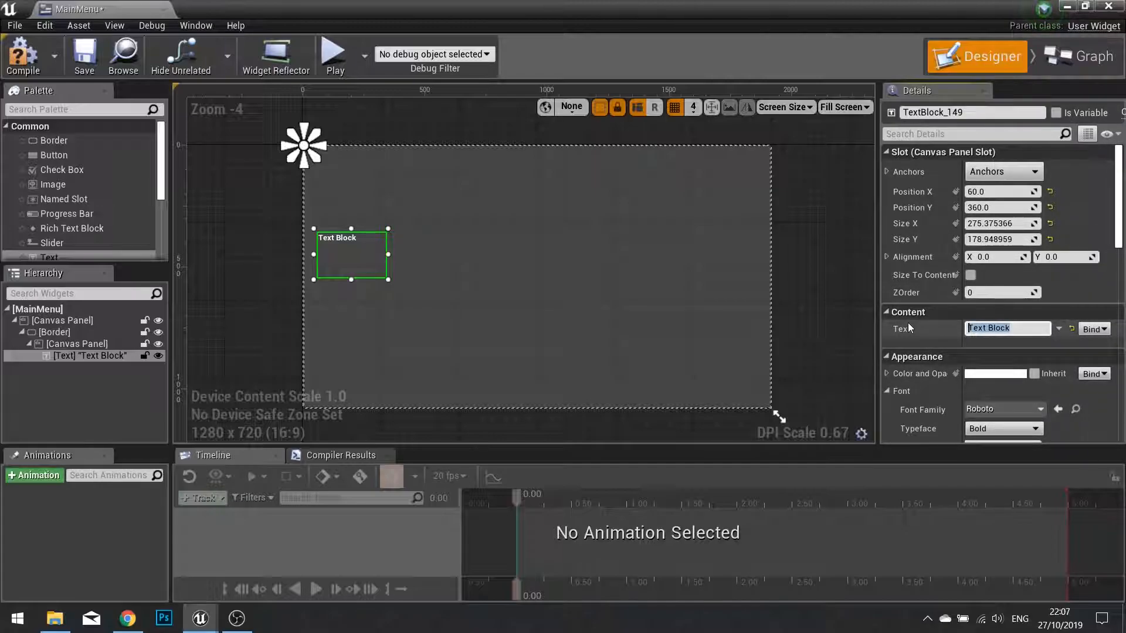
text(The Maze)
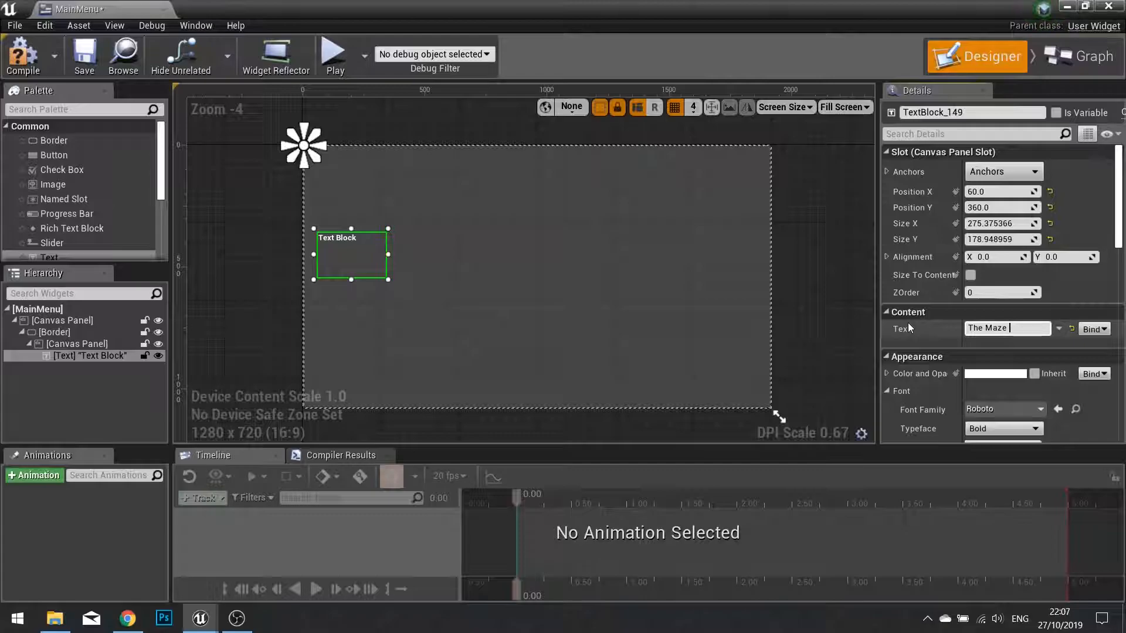
text(Game)
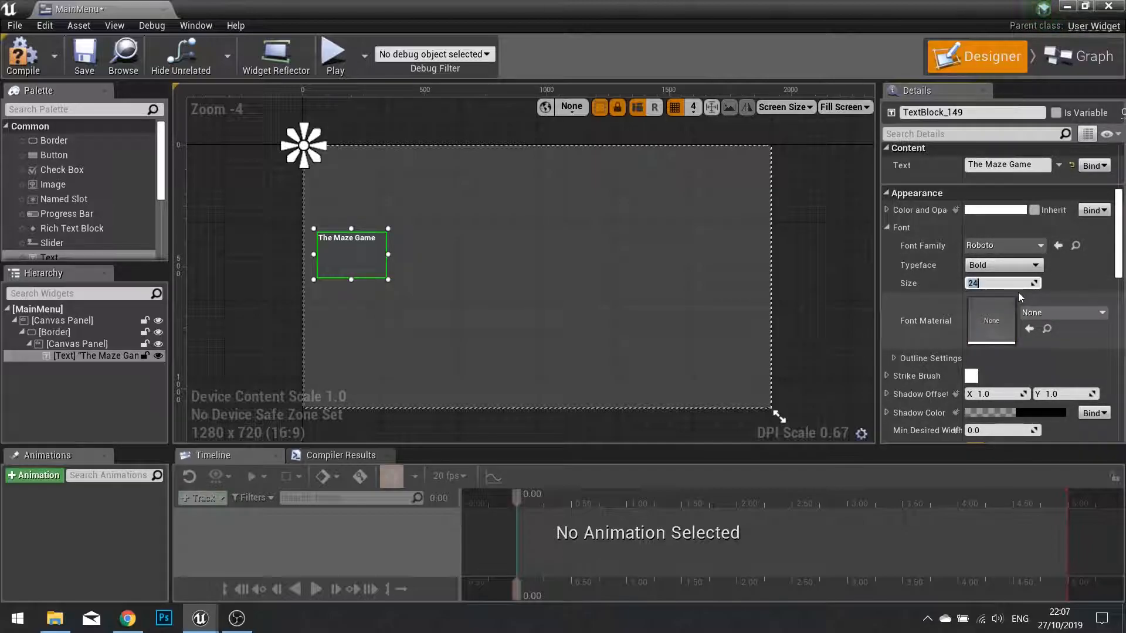
text(80)
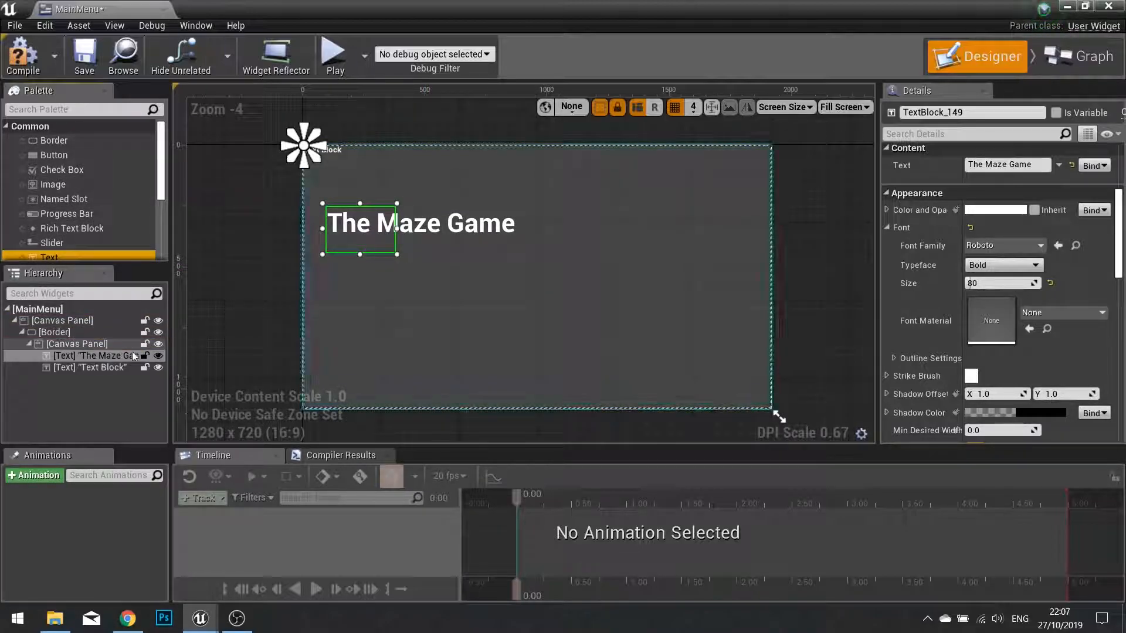
Set the subtitle to 'Ryan Laley Games Presents' and add a Vertical Box to the canvas.
click(90, 368)
text(A Ryan Laley Games Production)
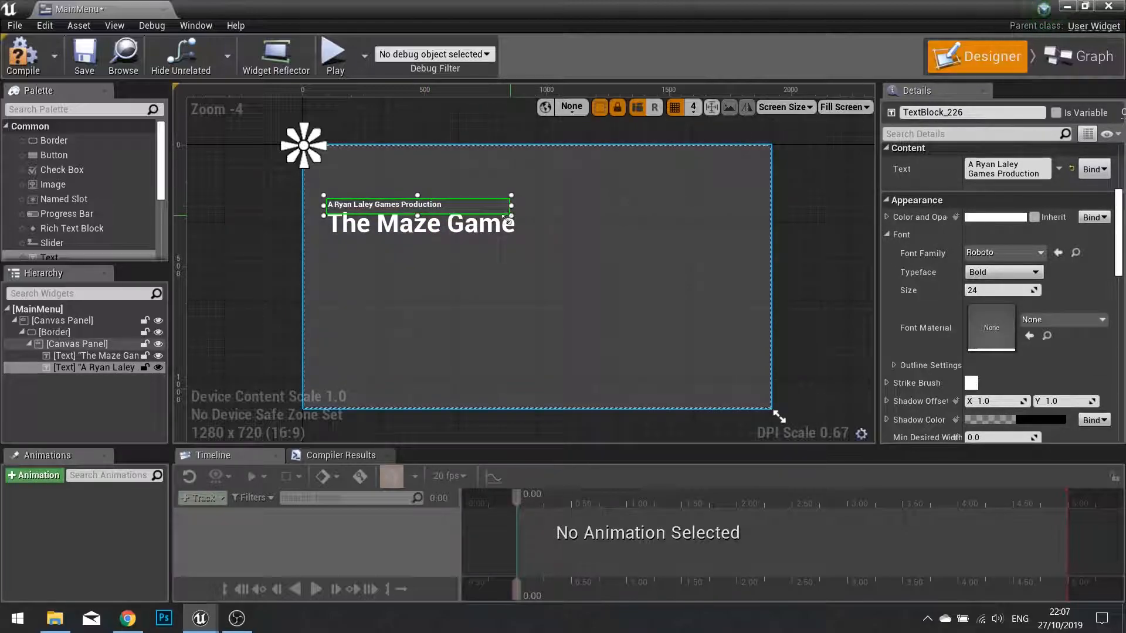
click(431, 310)
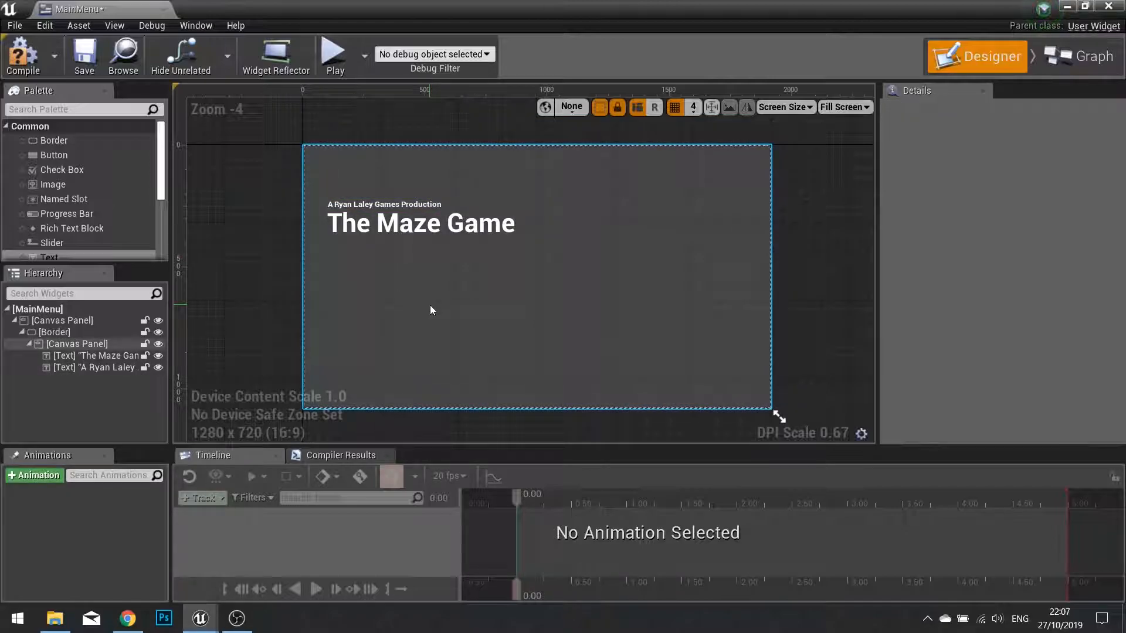
click(384, 205)
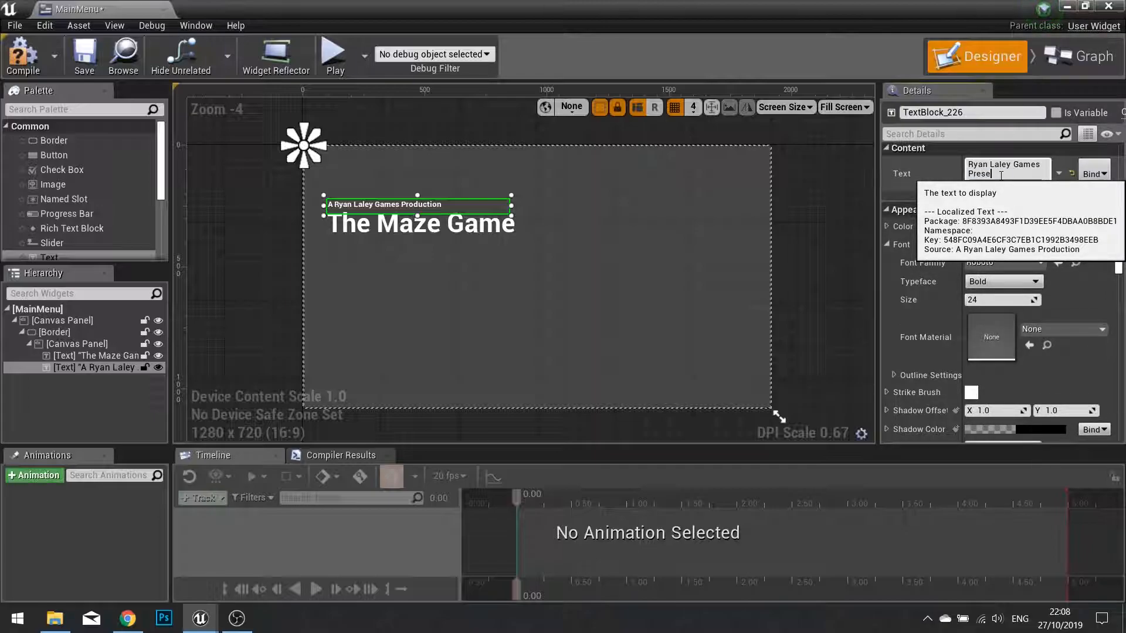
text(Ryan Laley Games Presents)
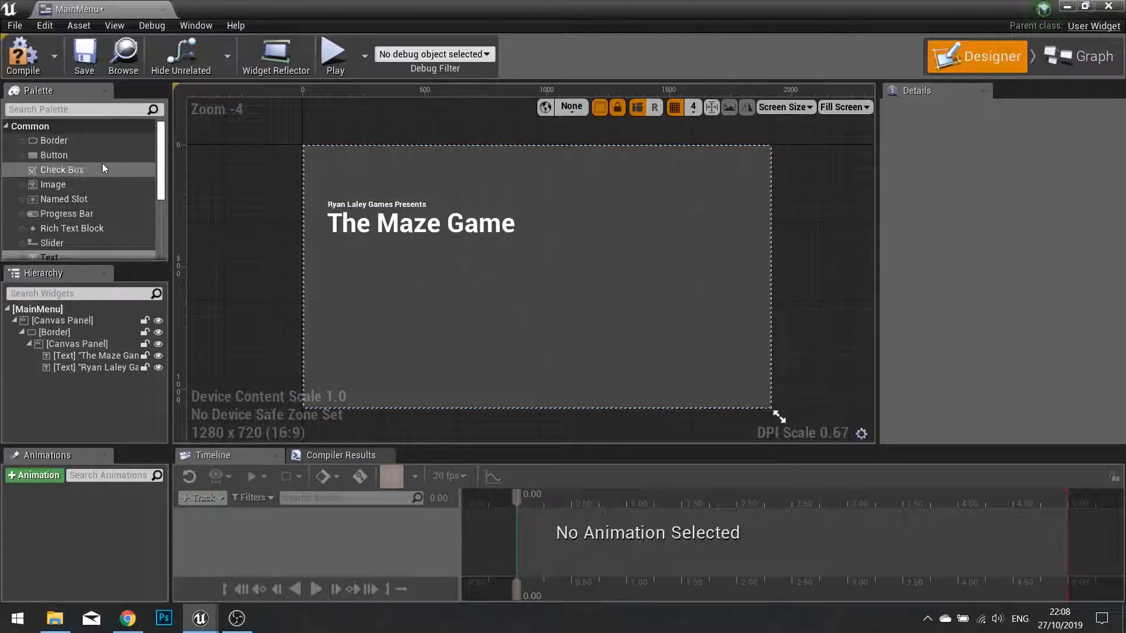
text(vertic)
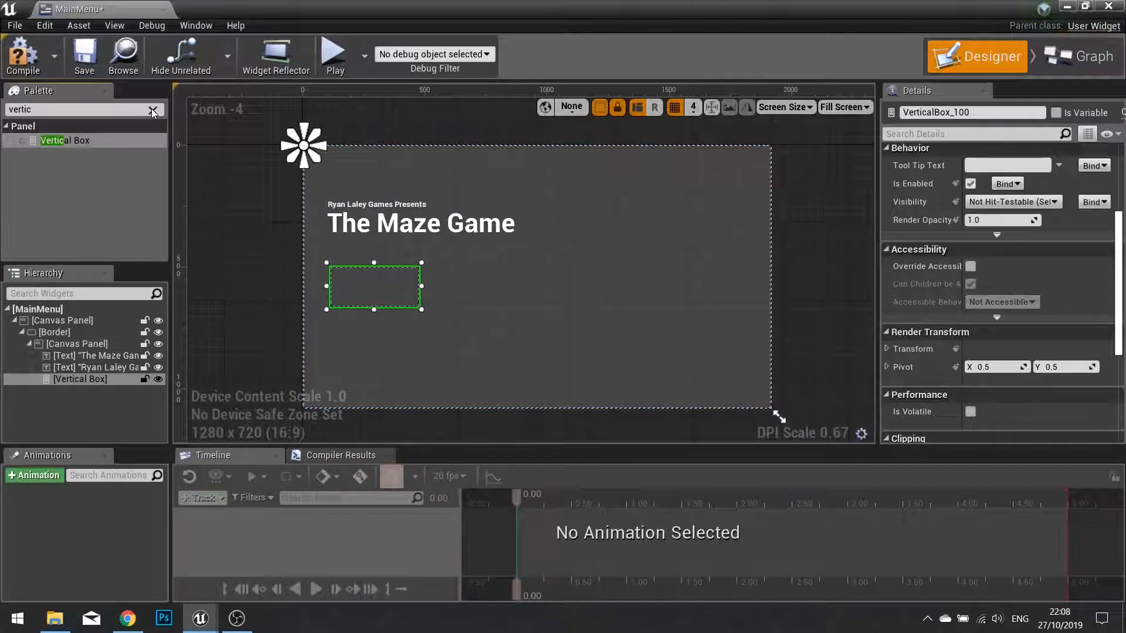
Drag two Buttons into the Vertical Box, check their alignment, and enlarge the box.
click(153, 112)
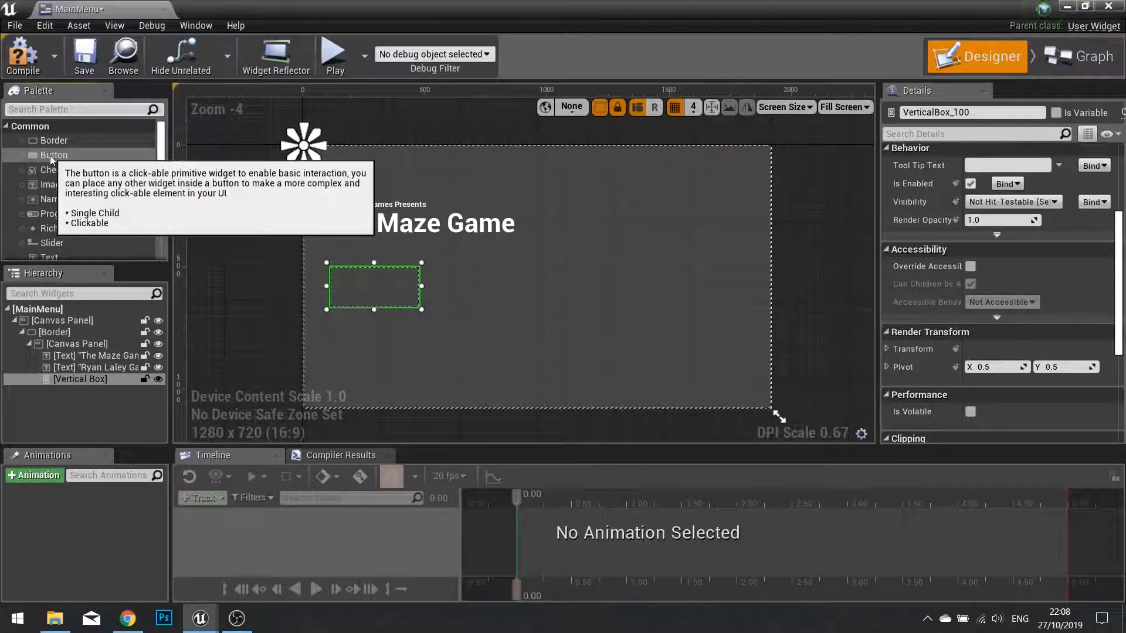
drag(54, 154, 373, 287)
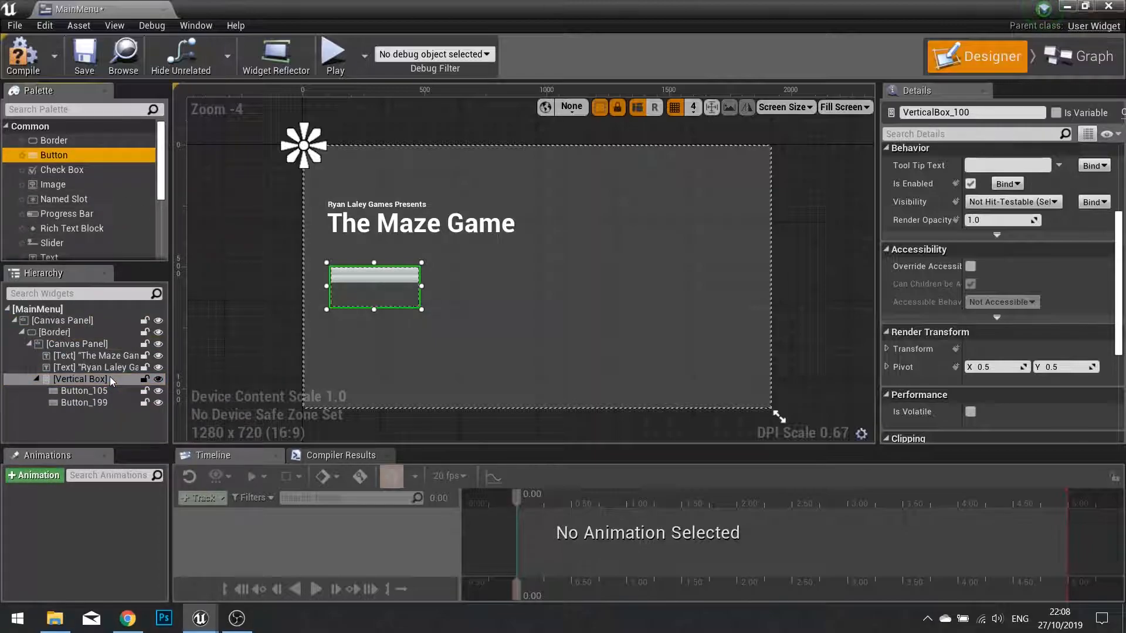
click(82, 391)
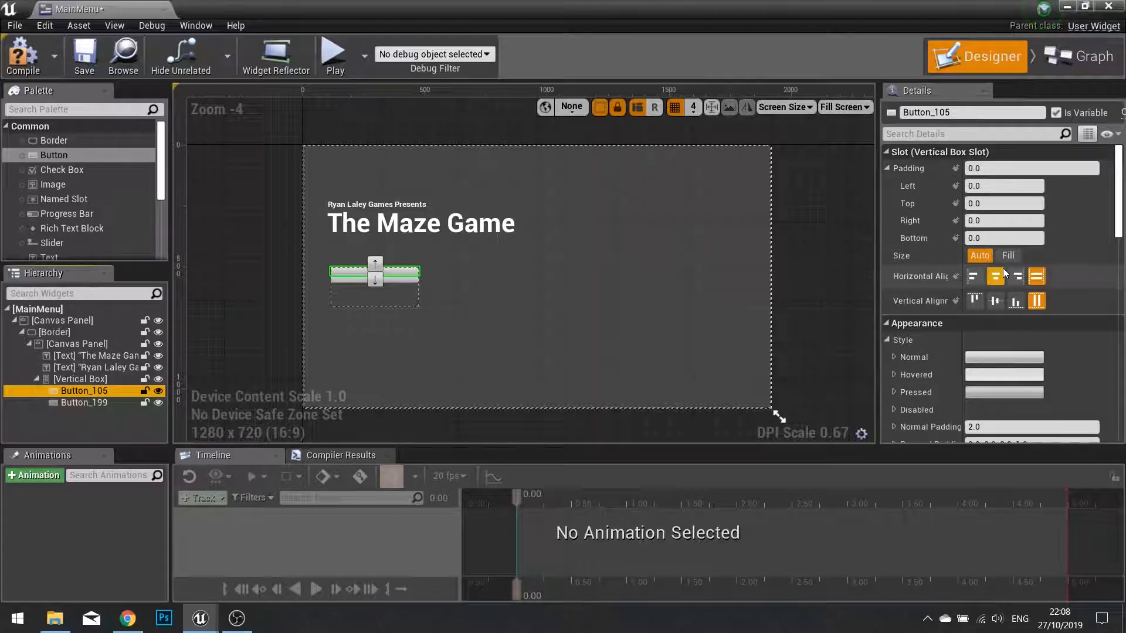
click(84, 402)
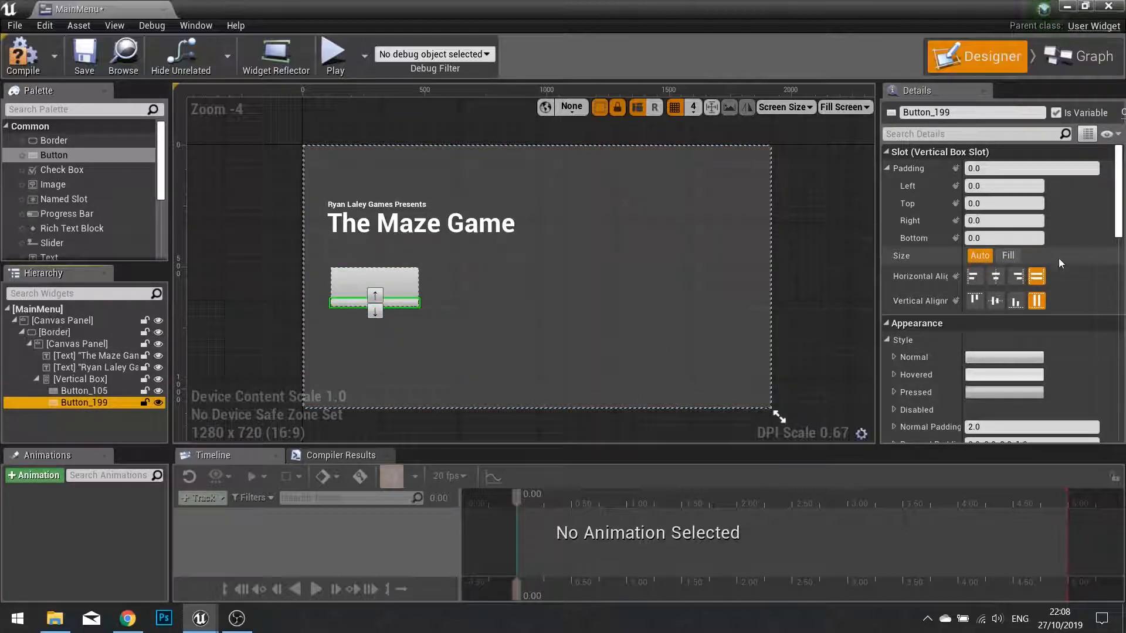
click(80, 379)
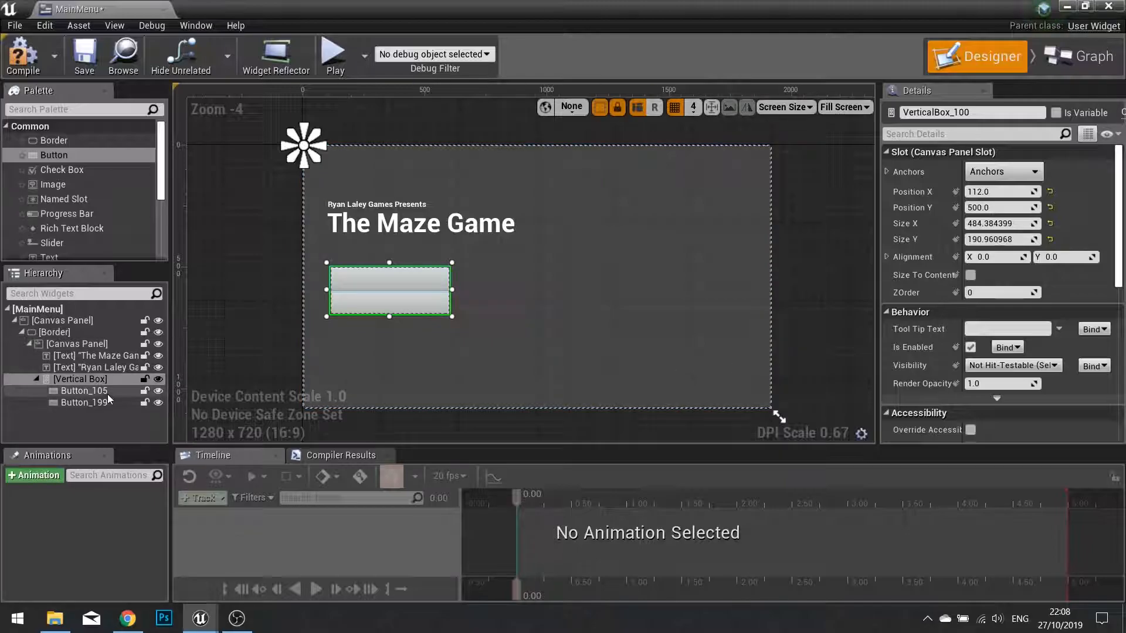
Rename the buttons Continue and New Game, each with Size set to Fill.
click(84, 390)
text(New)
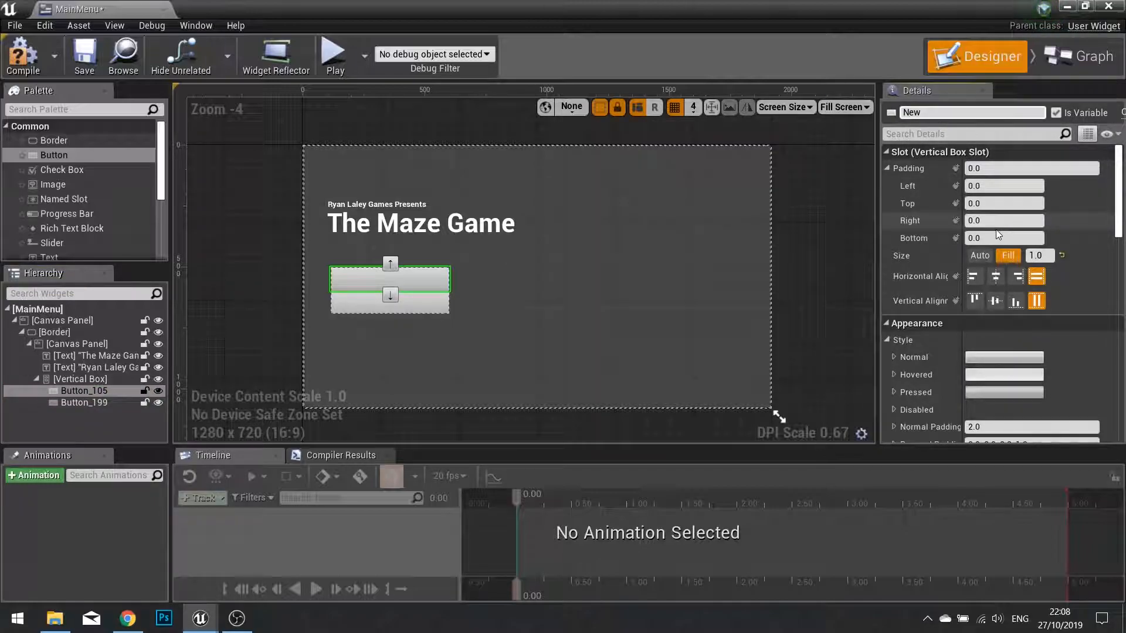
text(C)
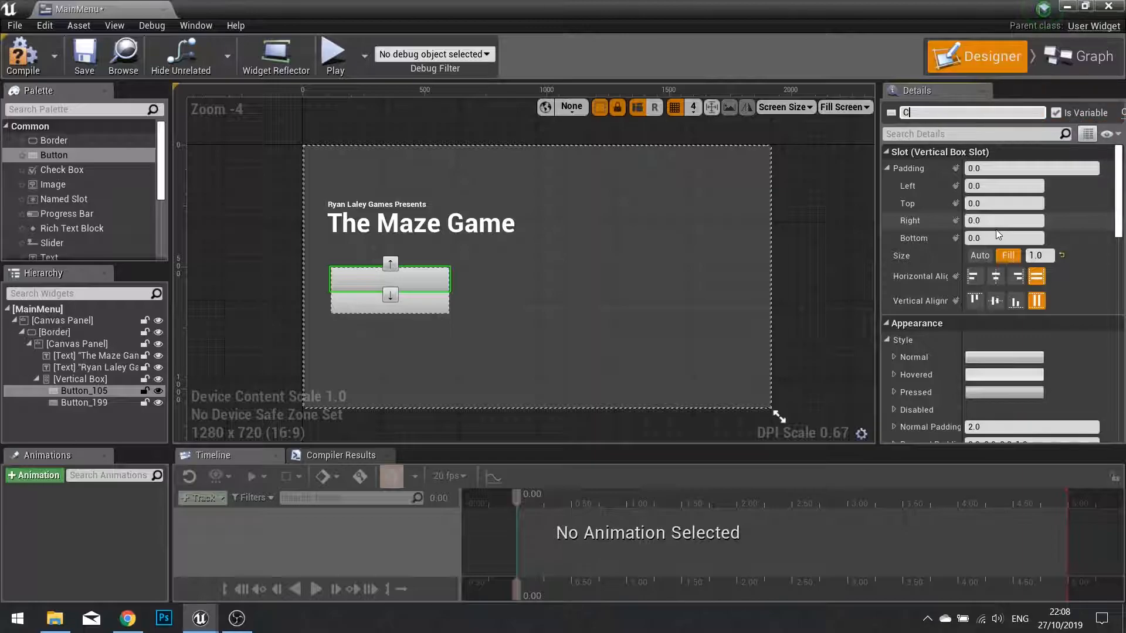
text(ontinue)
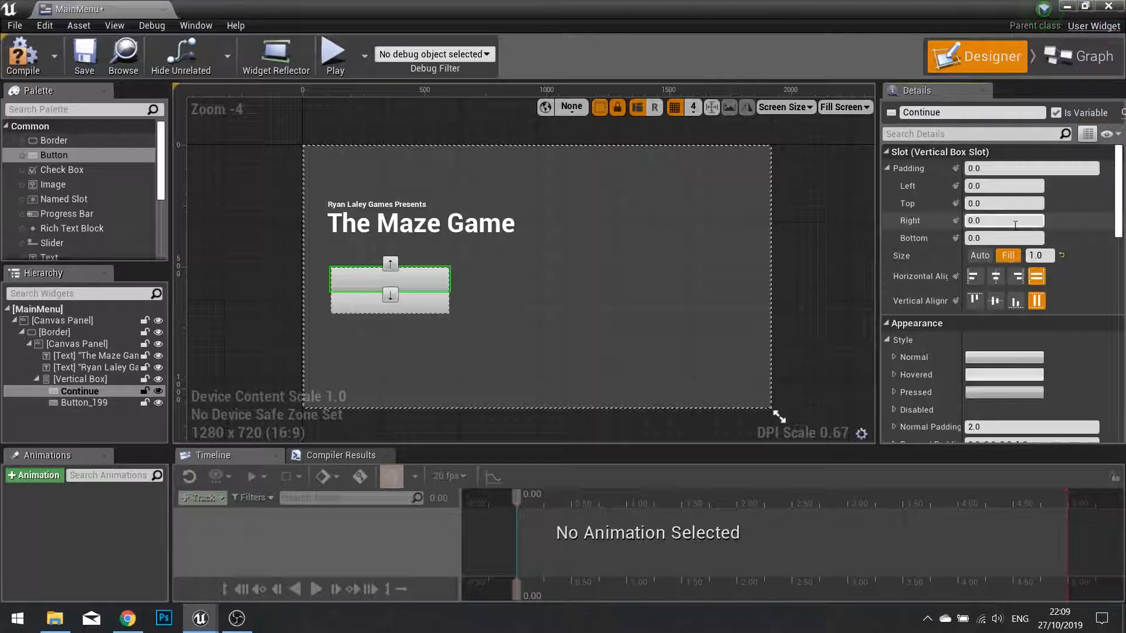
click(84, 402)
text(New Game)
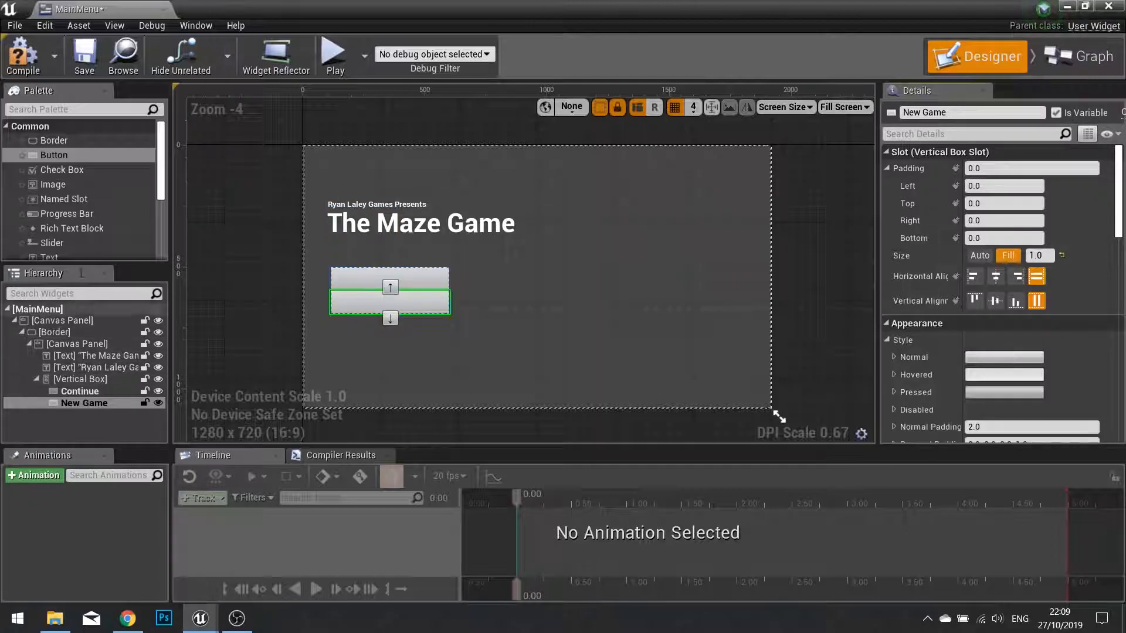
Add text labels 'Continue' and 'New Game' to the buttons, plus a third button.
drag(48, 256, 390, 279)
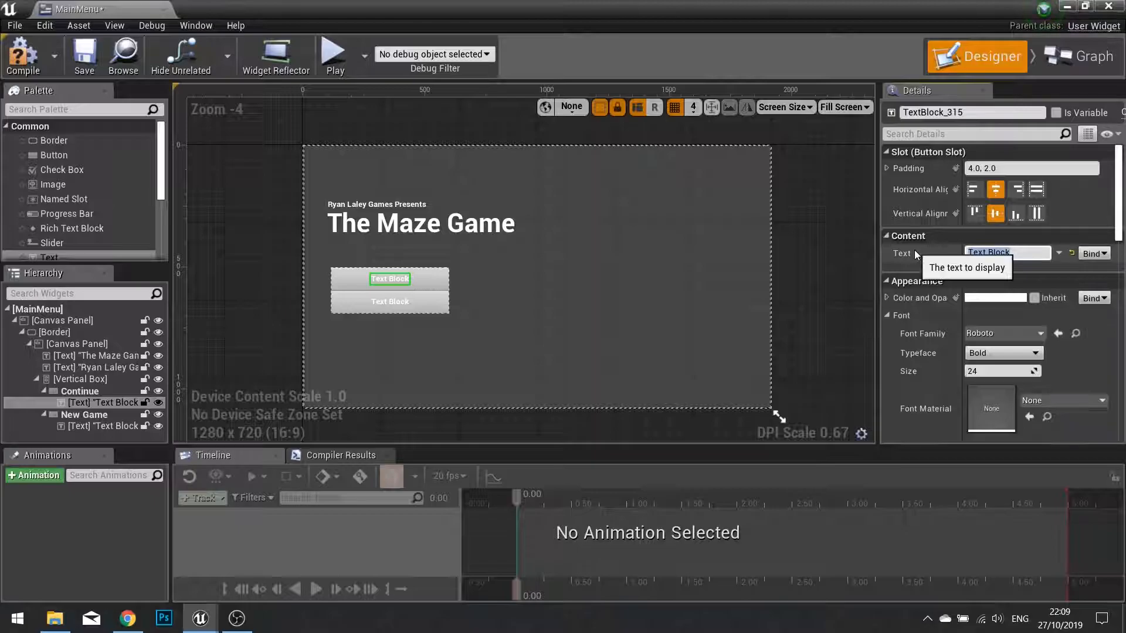
text(Continue)
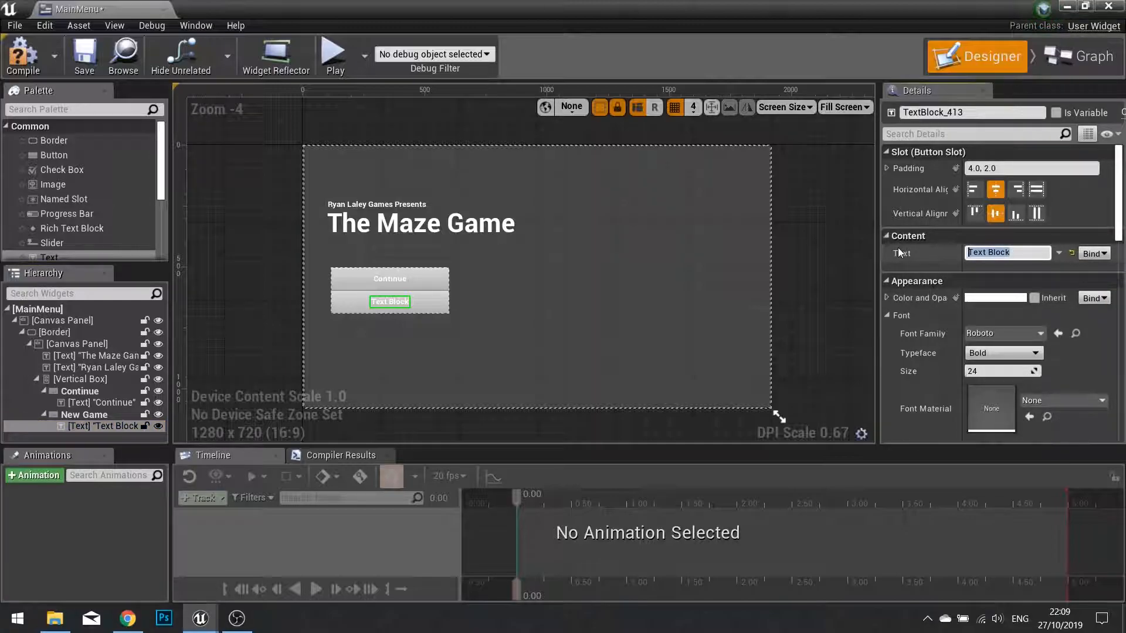
text(New Game)
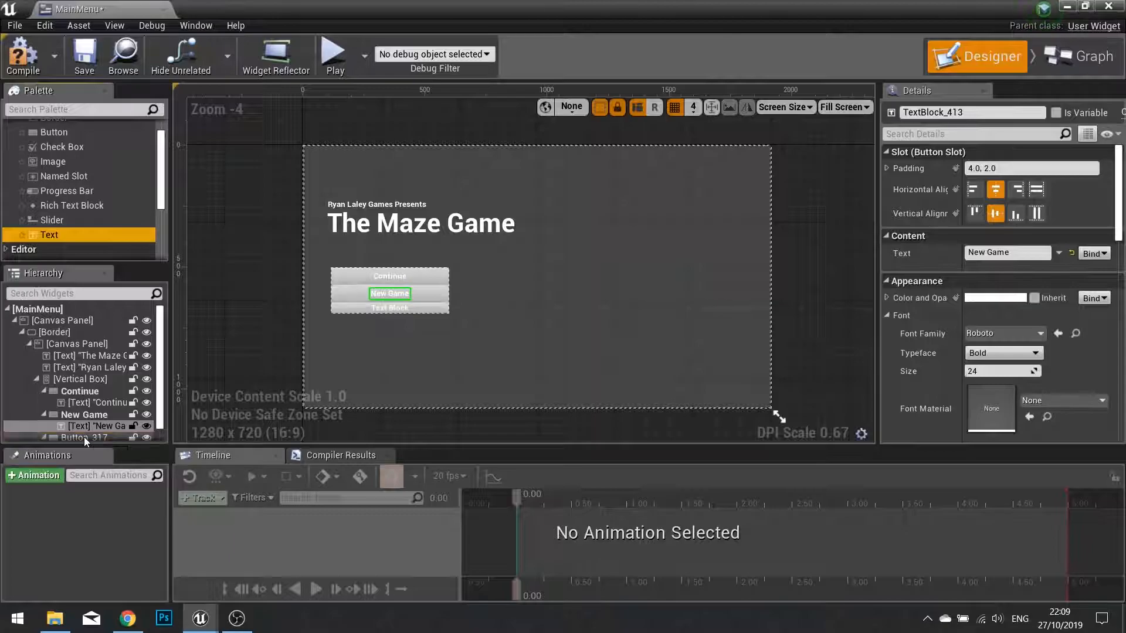
Rename the third button QuitGame, label it 'Quit Game', and set Size to Fill.
click(82, 437)
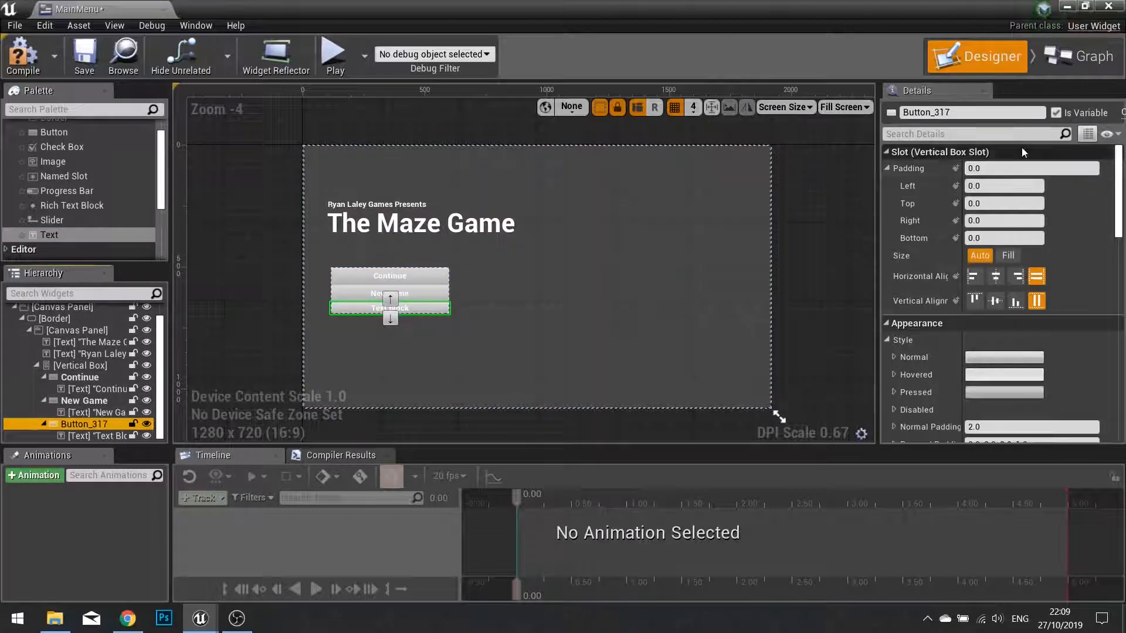
text(Quit)
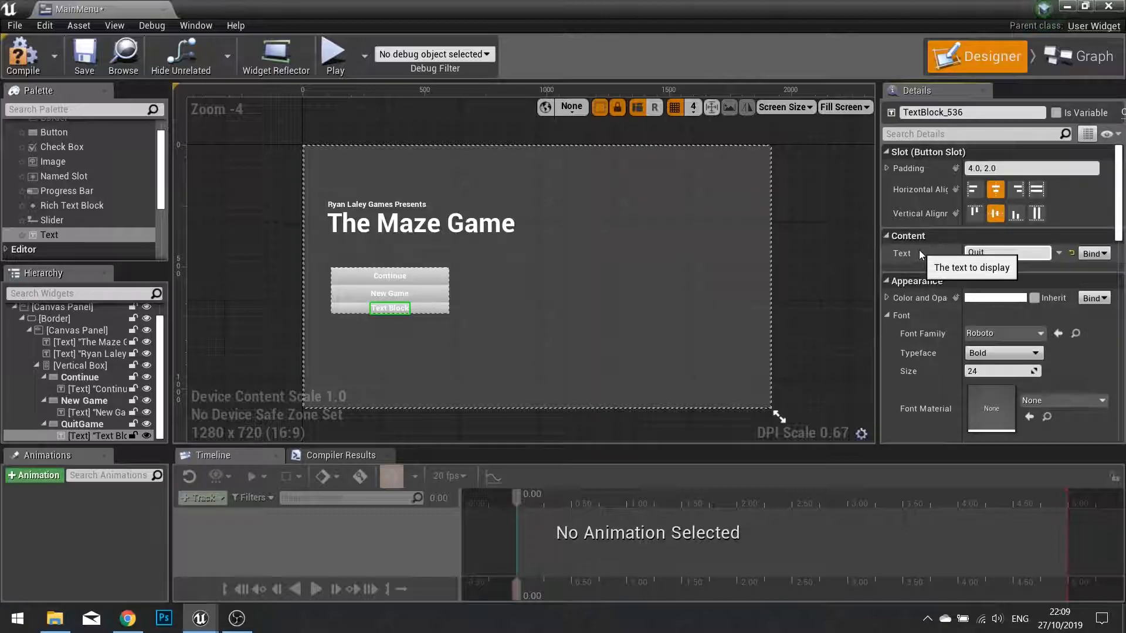
text(Quit Game)
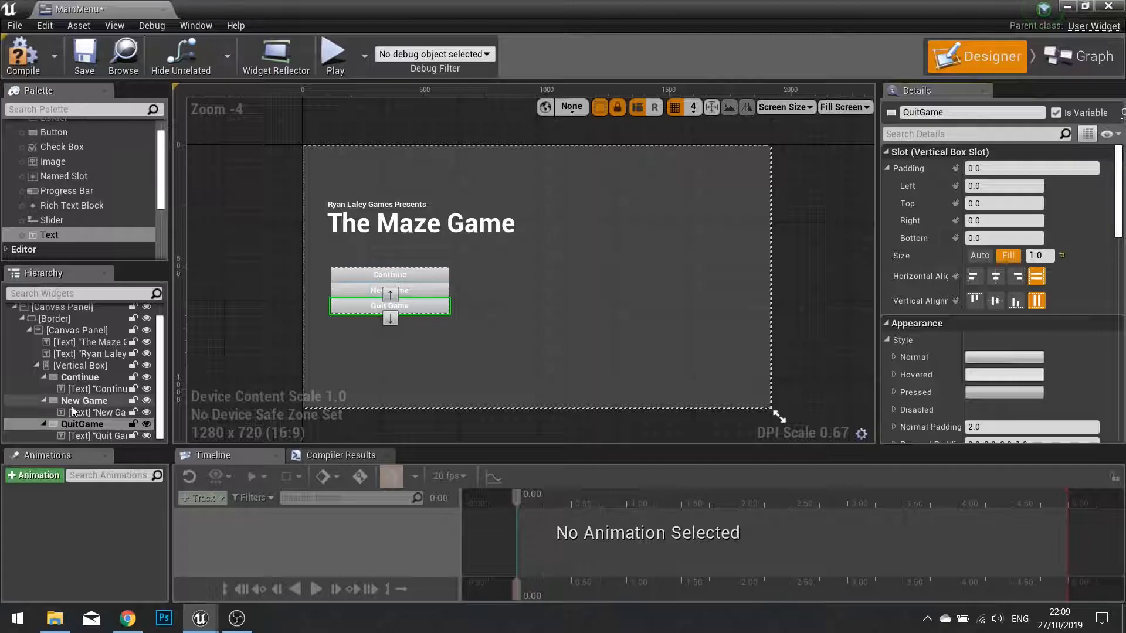
Give New Game and QuitGame a top padding of 40 and drag the vertical box taller.
click(84, 401)
text(40)
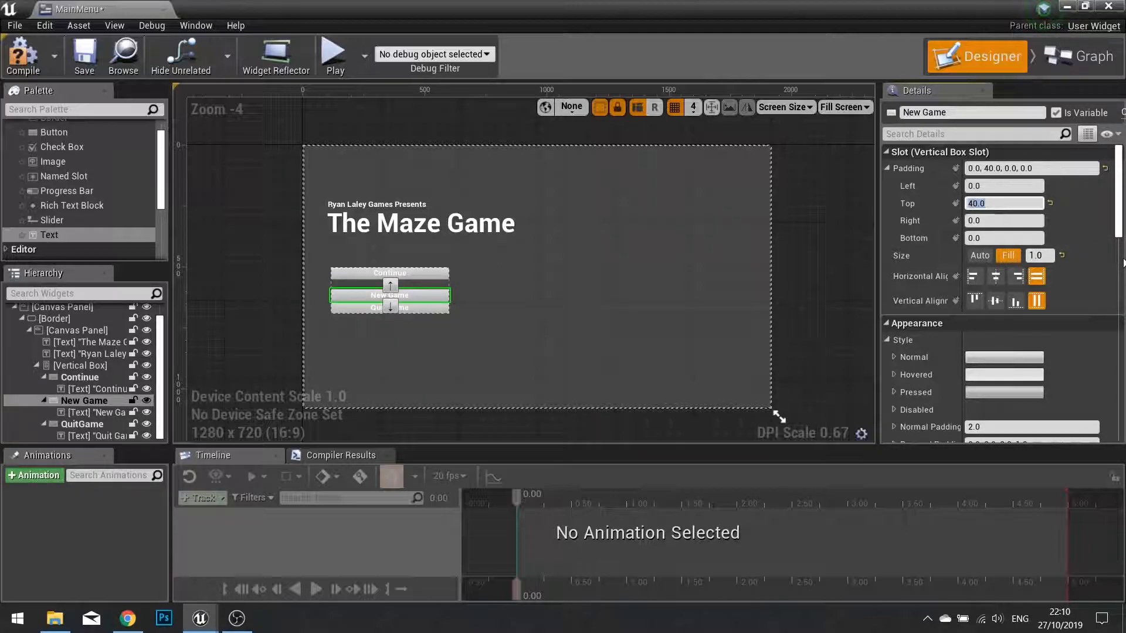
click(82, 424)
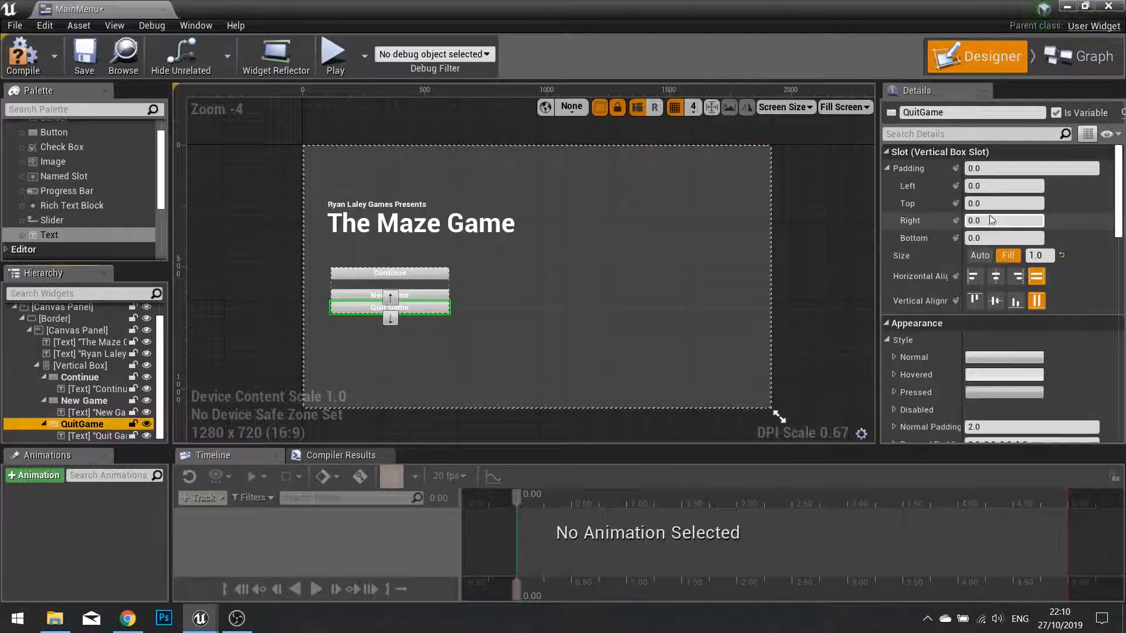
text(40.0)
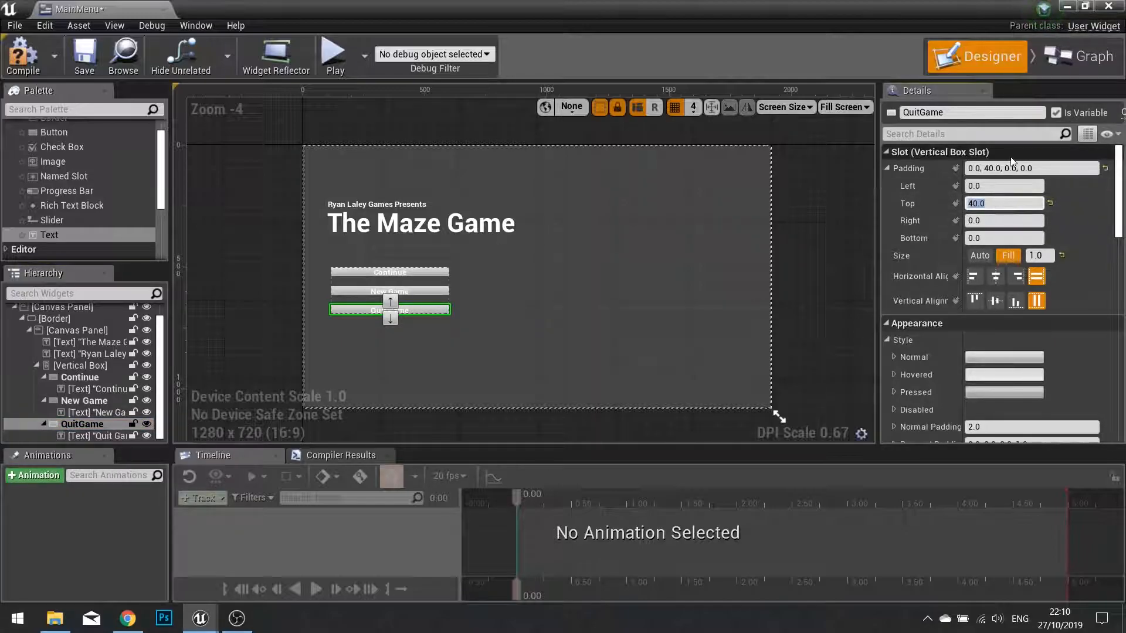
click(80, 366)
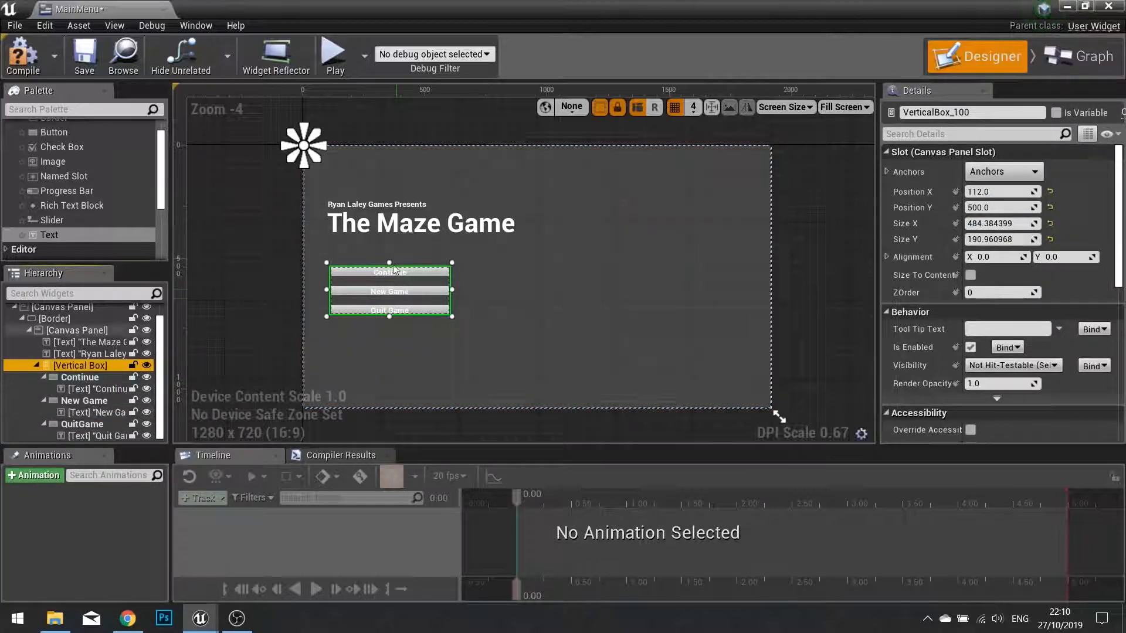
drag(390, 322, 390, 371)
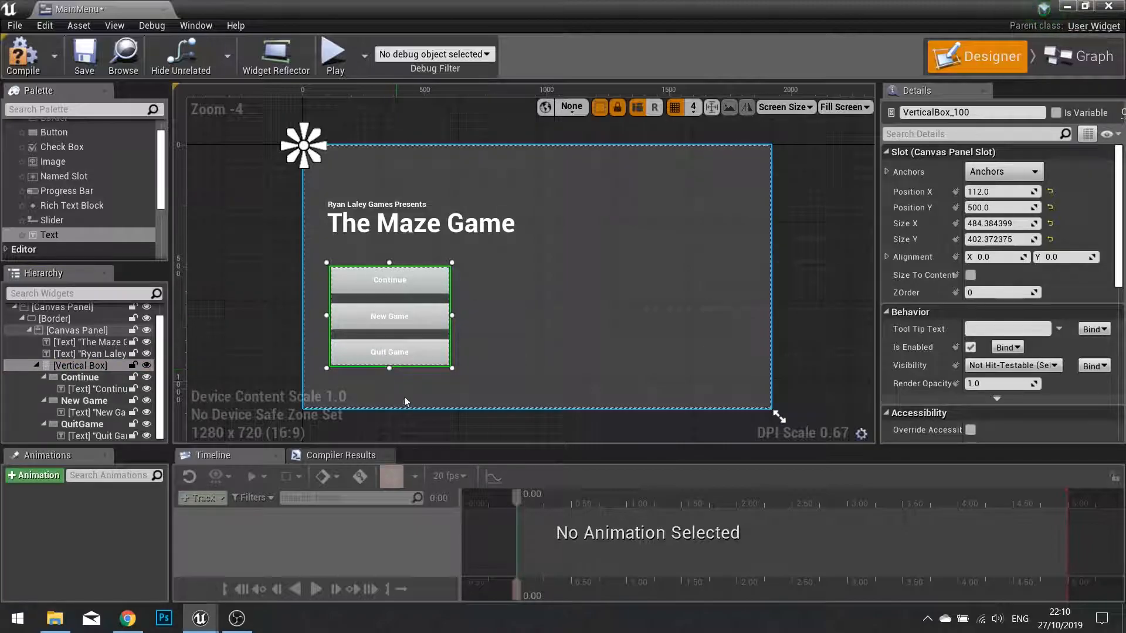
Set the Continue, New Game and Quit Game background colours to alpha 0.
click(390, 281)
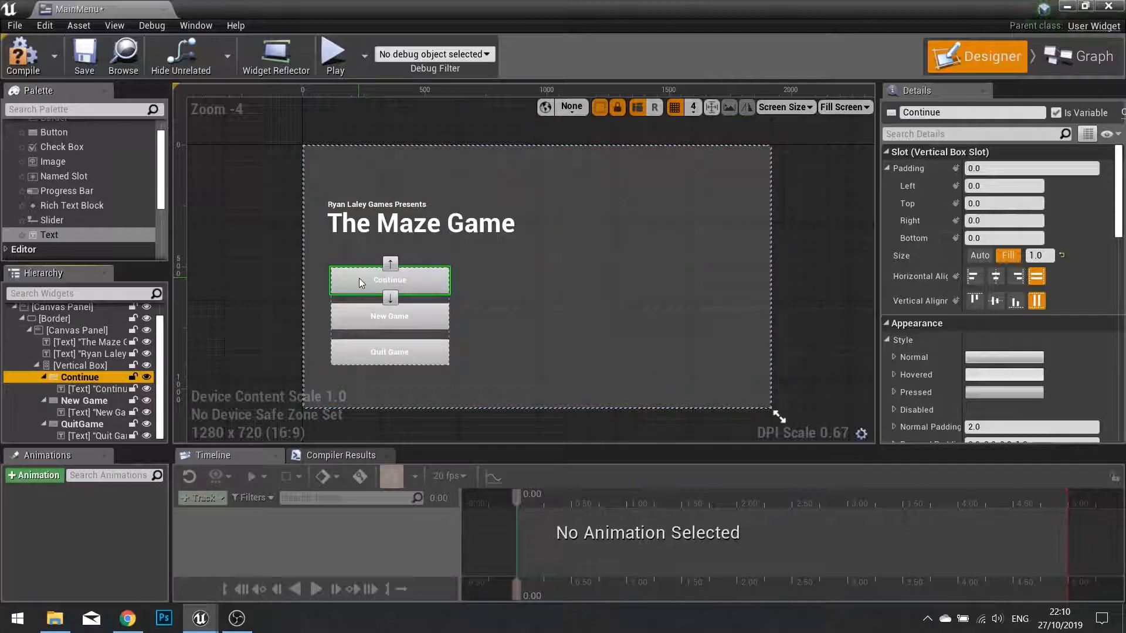
scroll(down, 3)
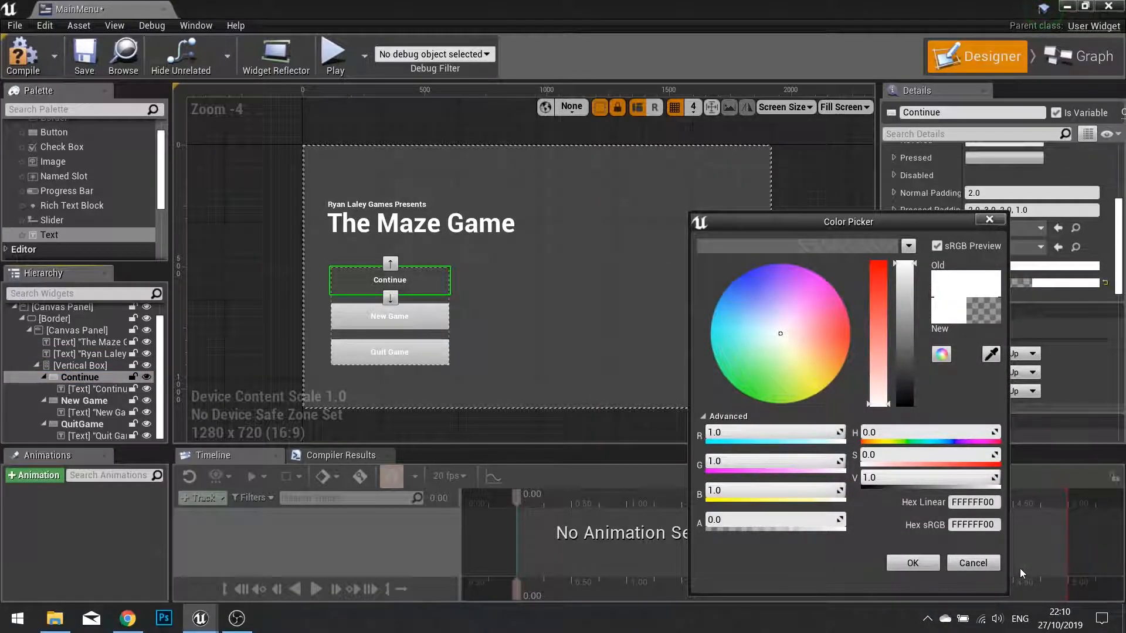
click(972, 563)
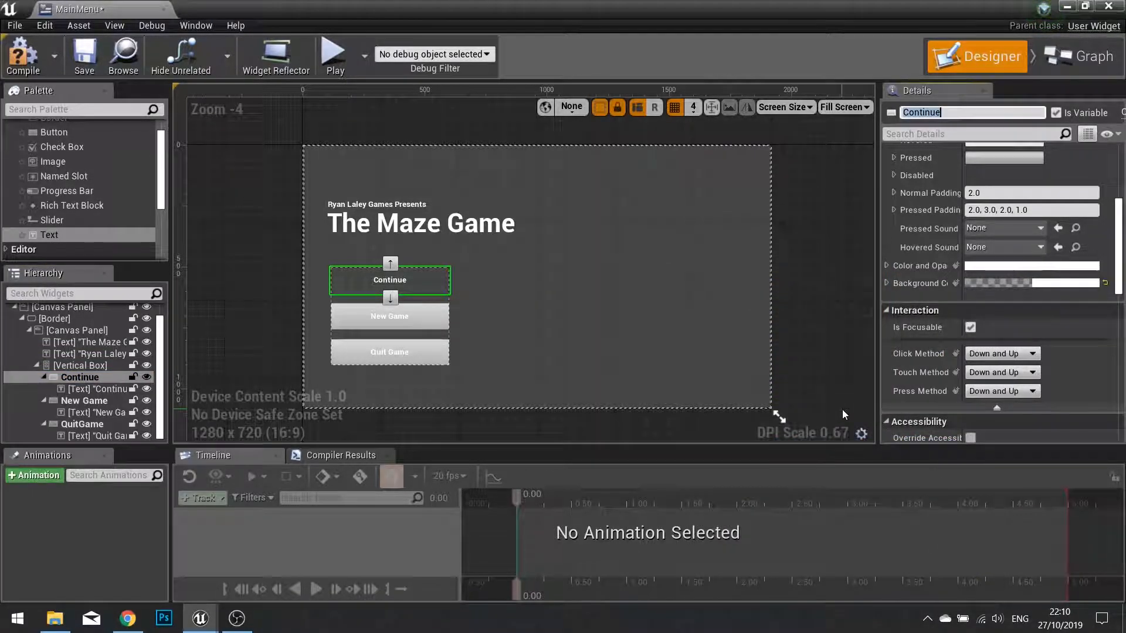
click(389, 316)
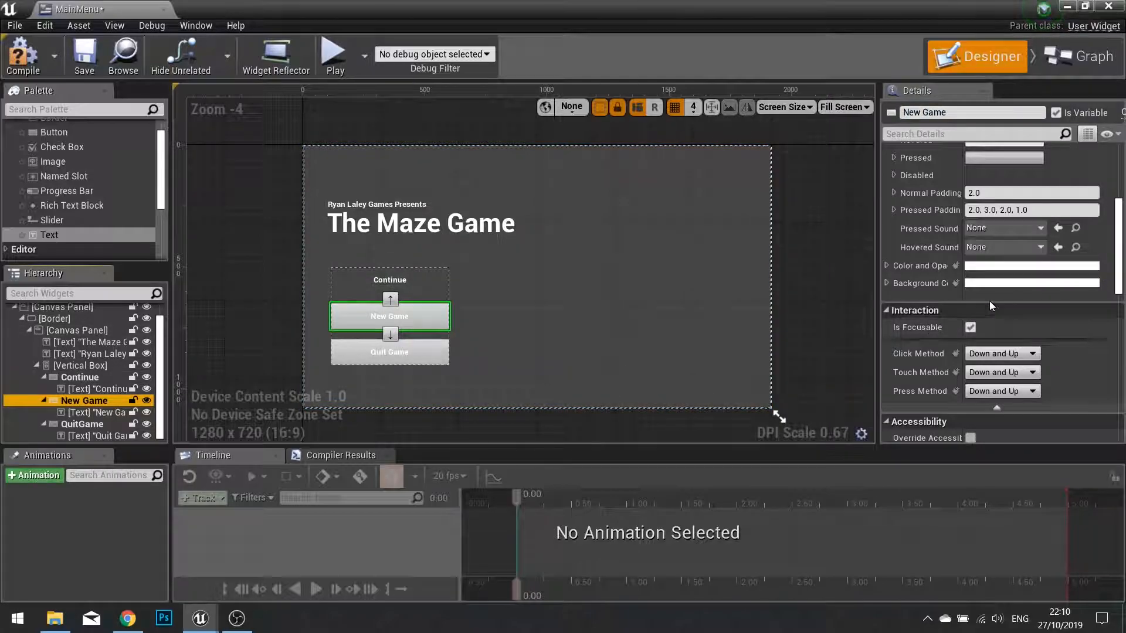
mouse_move(896, 282)
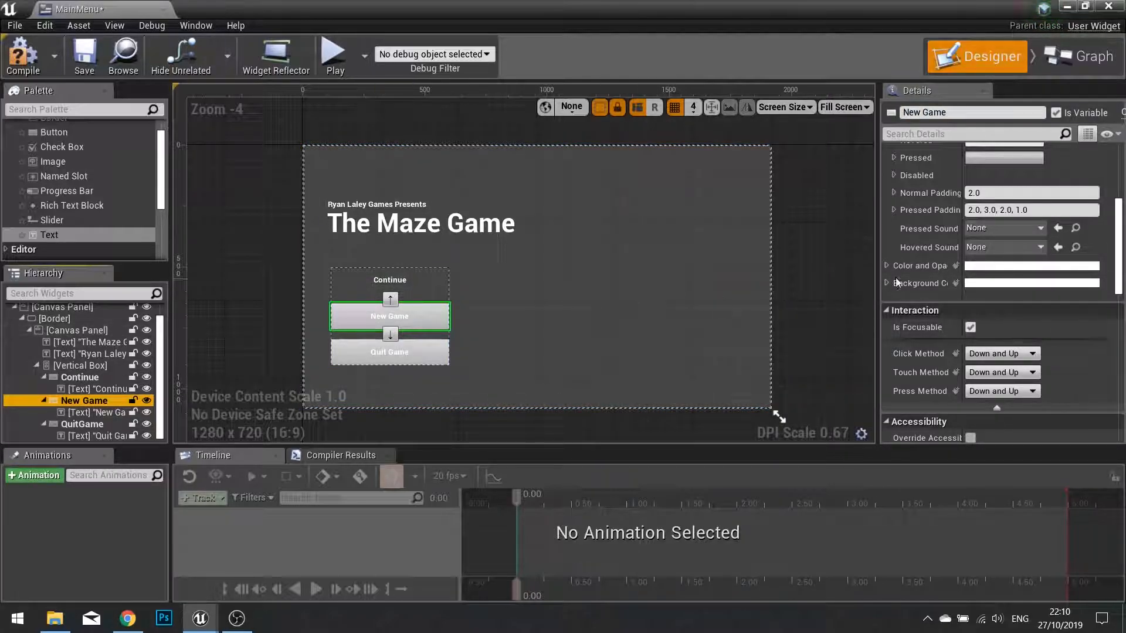
click(1032, 283)
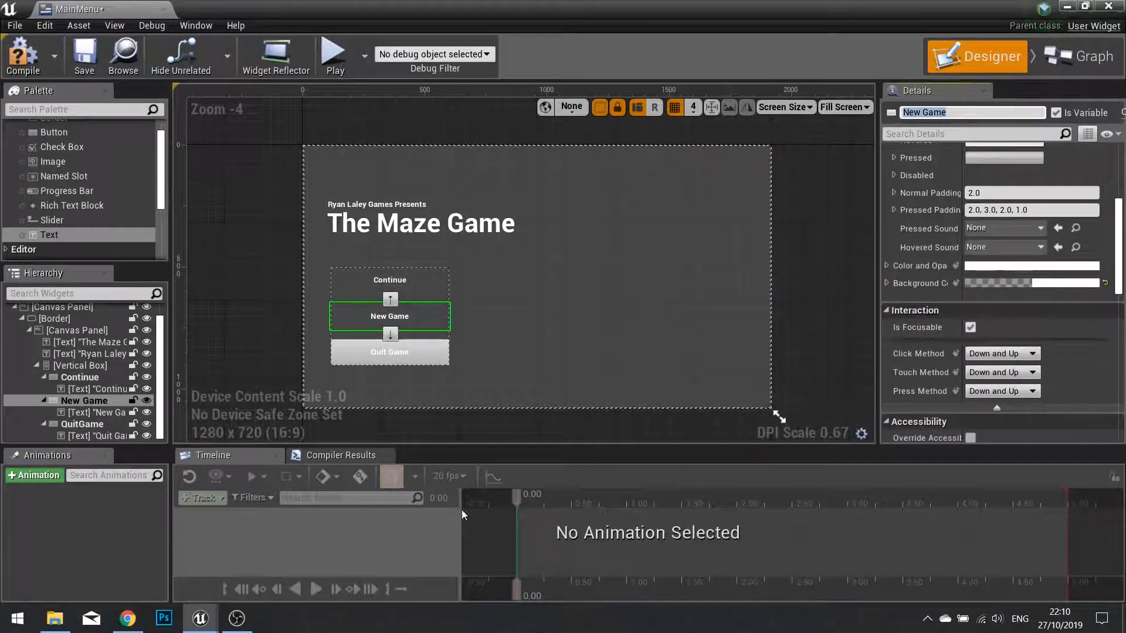
click(83, 423)
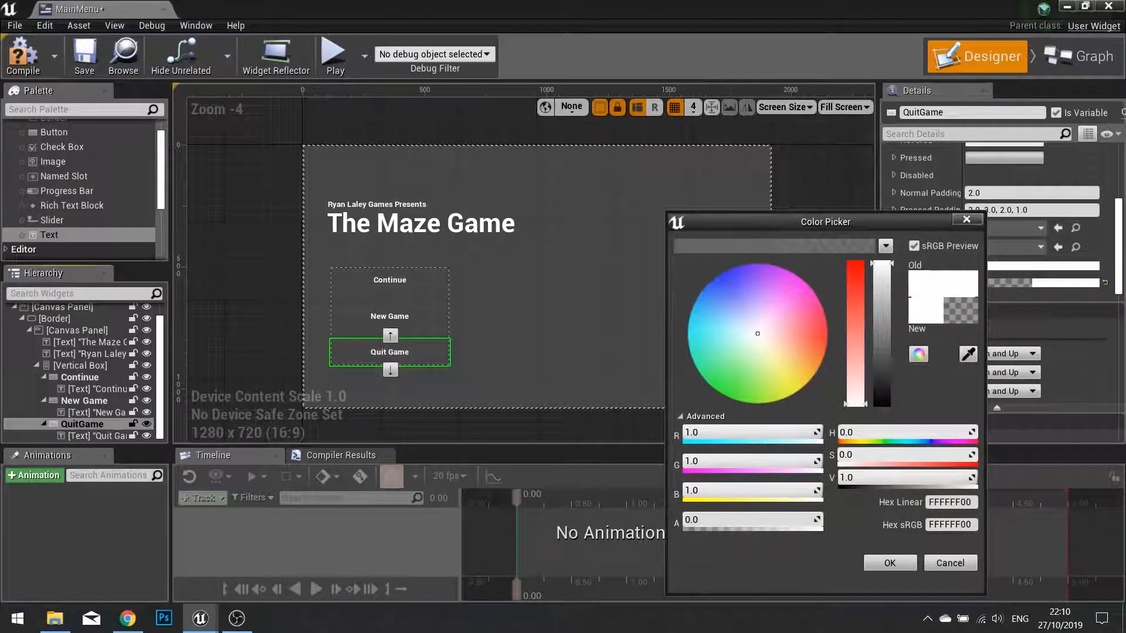
click(949, 563)
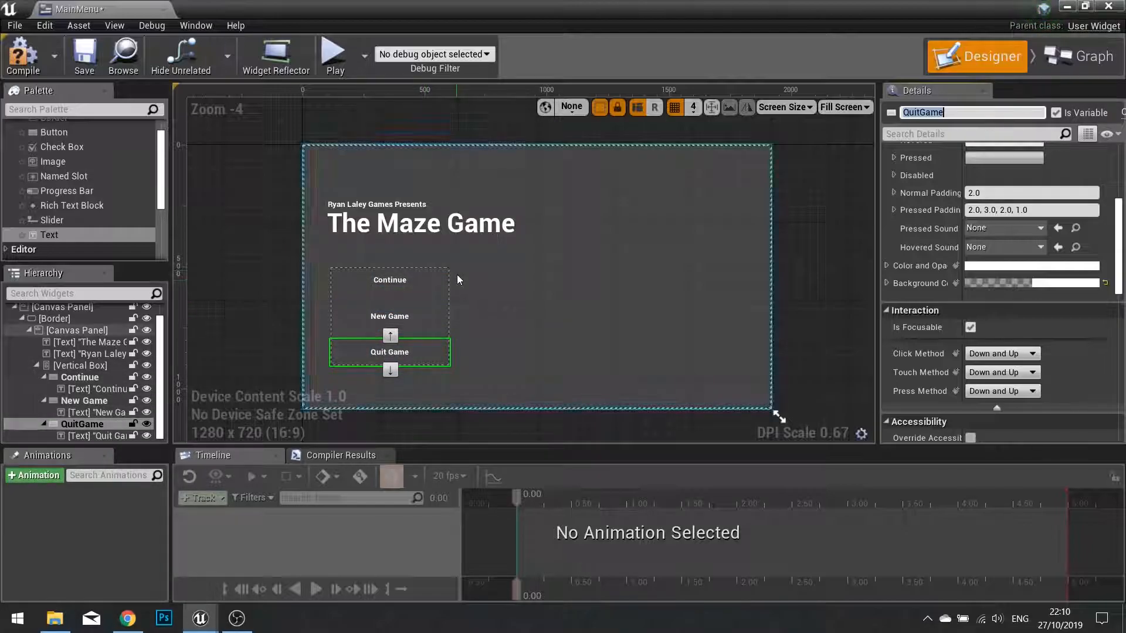
Set the New Game, Continue and Quit Game labels to left horizontal alignment.
click(99, 412)
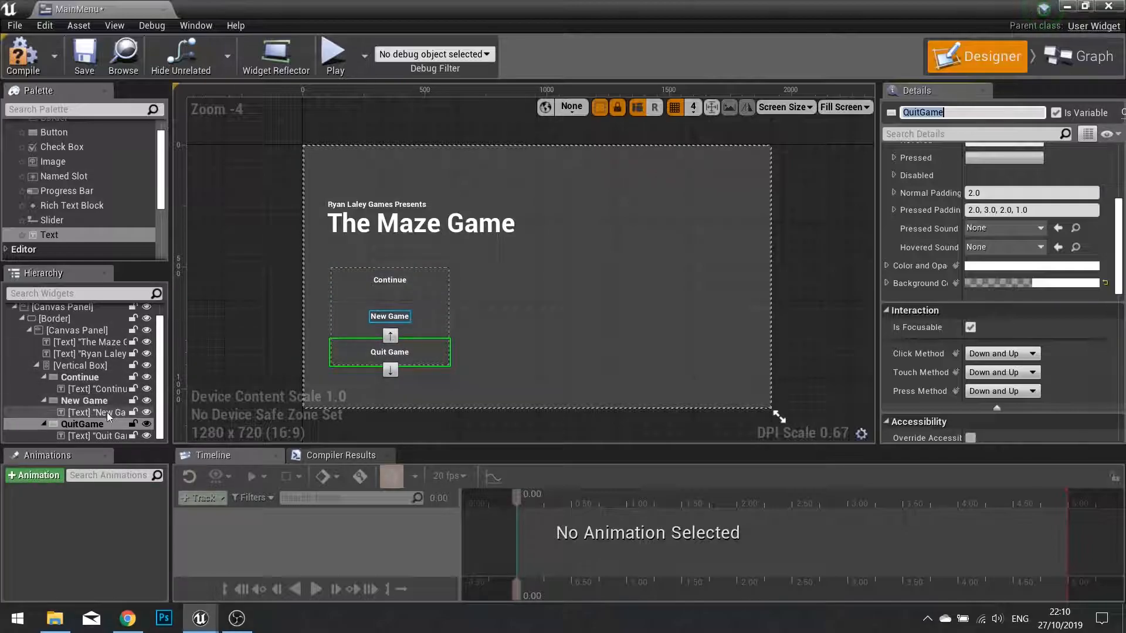
click(93, 413)
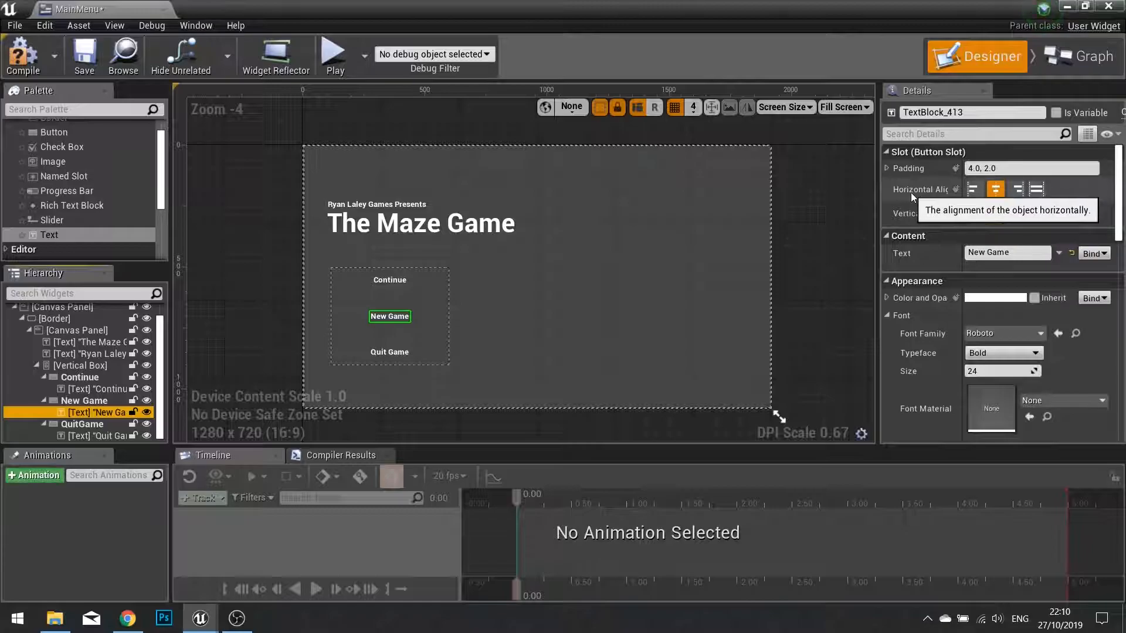
click(973, 189)
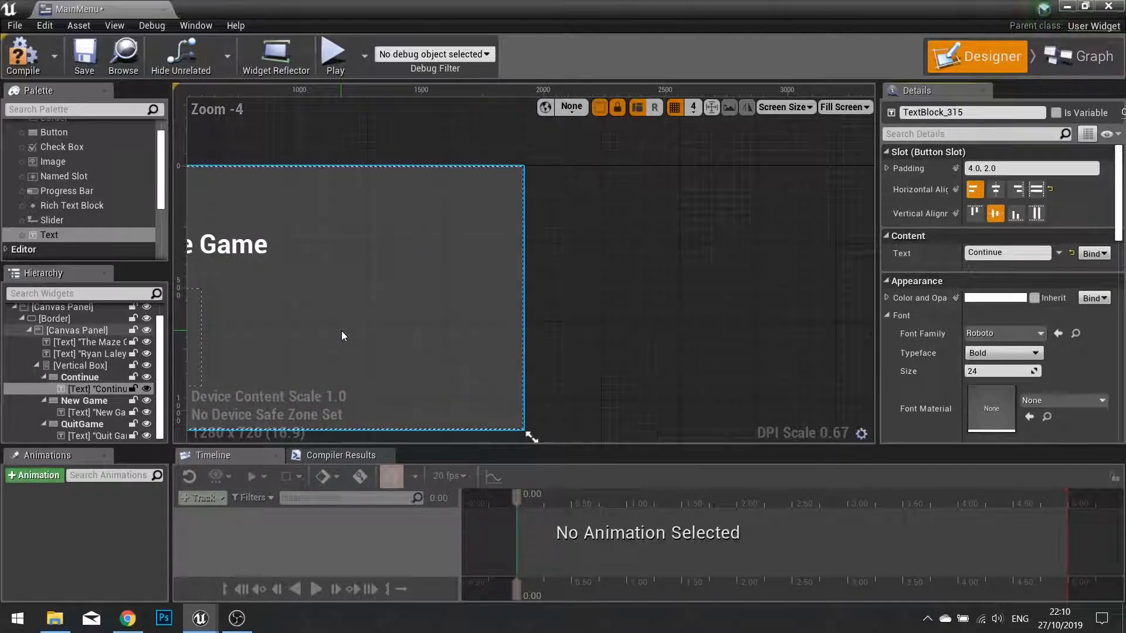
click(82, 423)
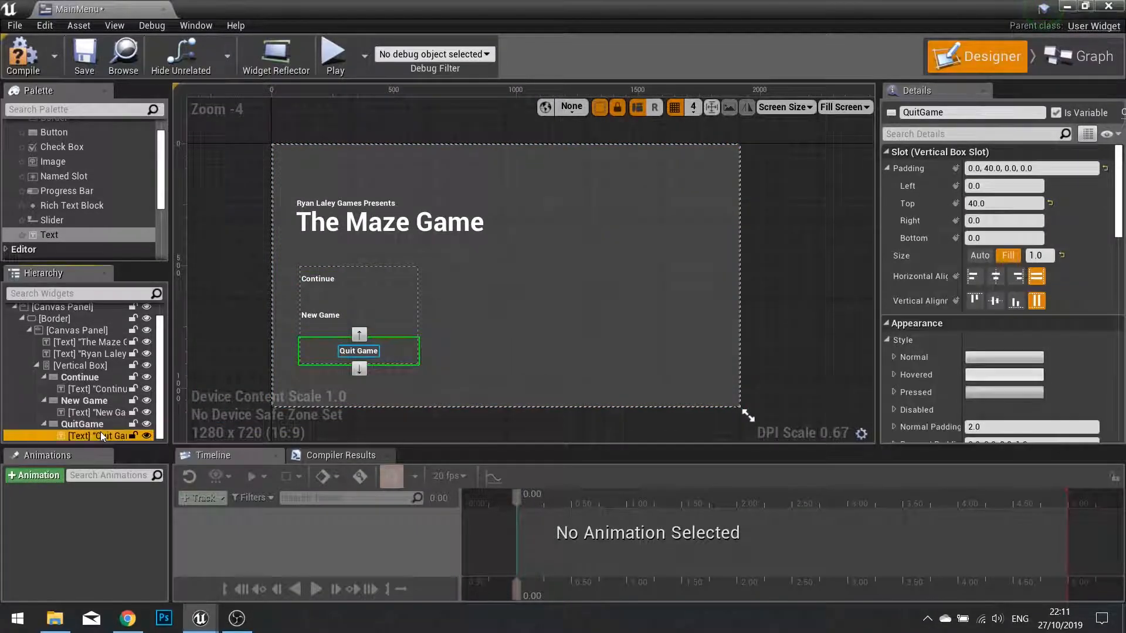
click(102, 435)
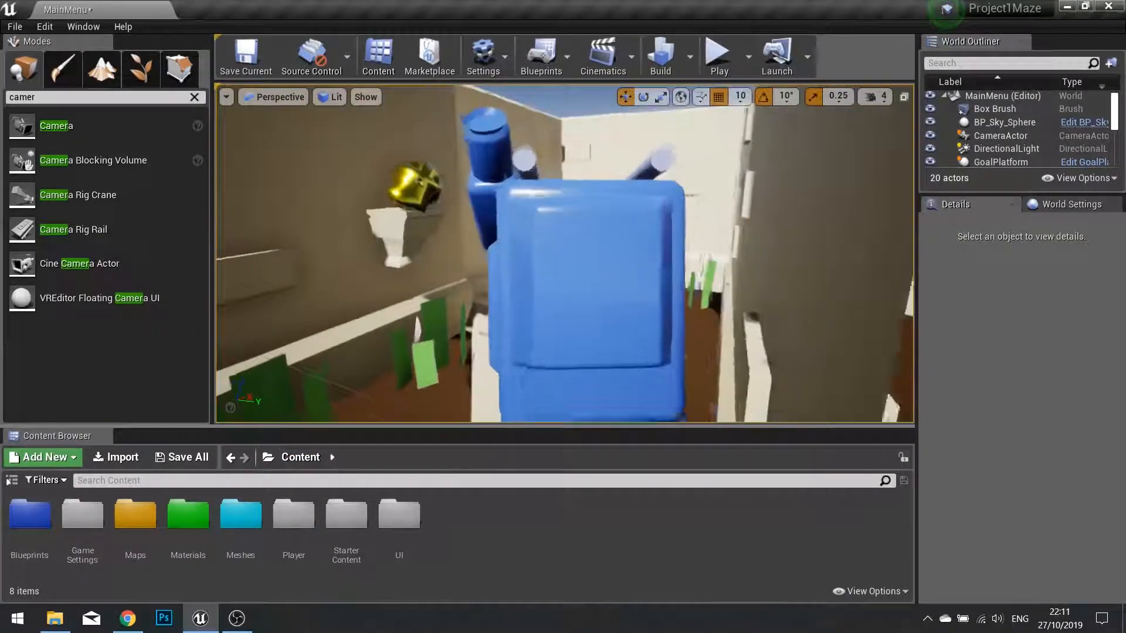
Open the Level Blueprint from the Blueprints menu.
click(541, 57)
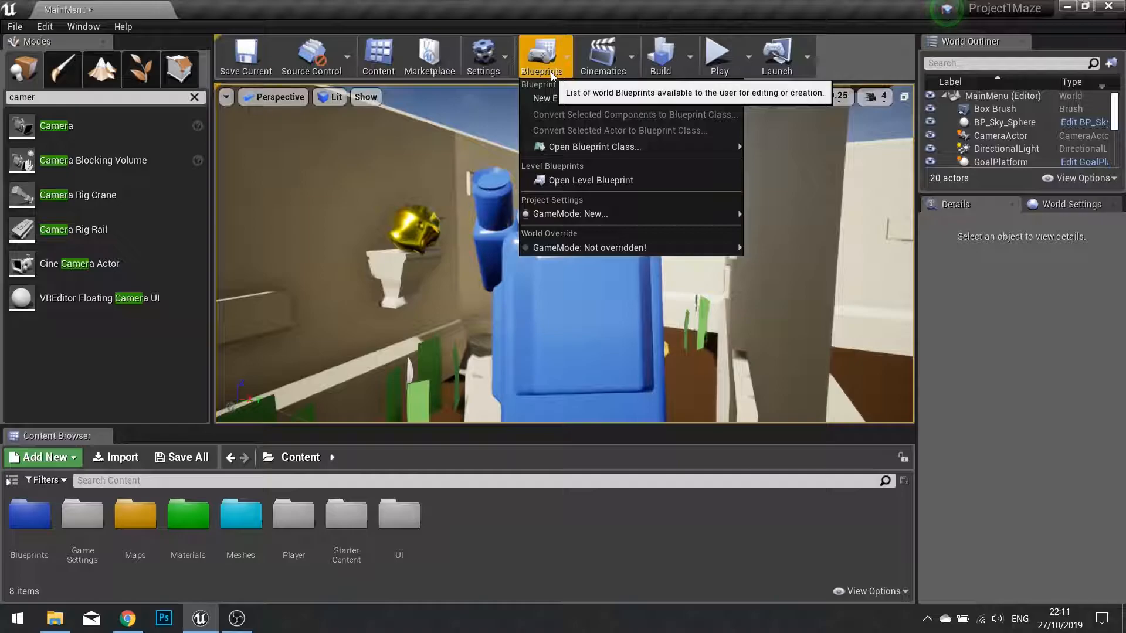
click(584, 185)
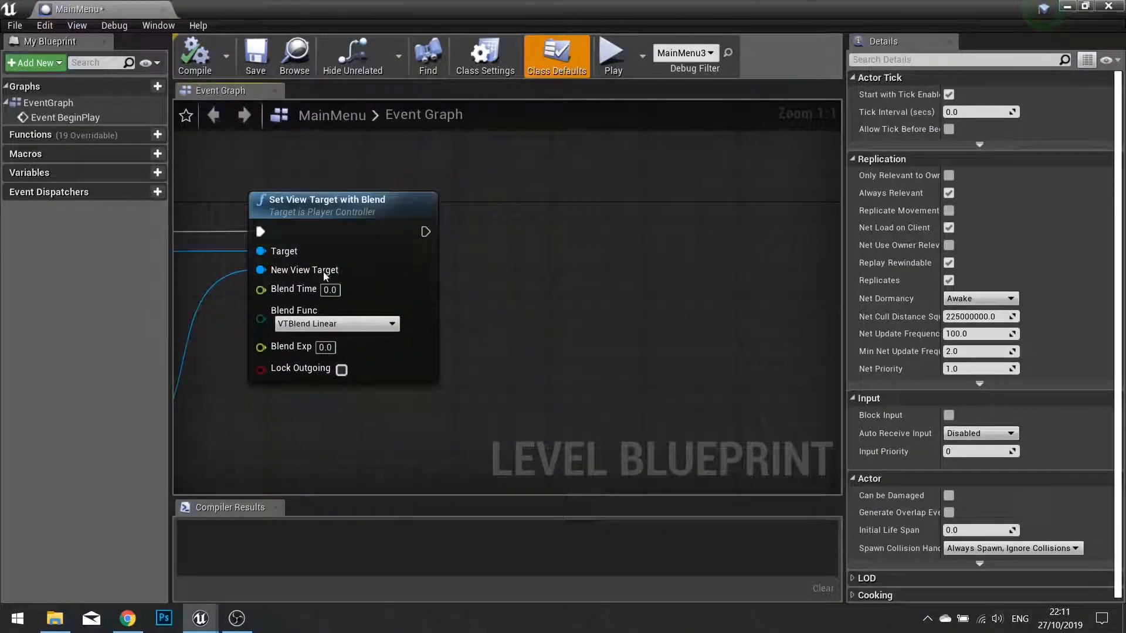
Add a Create Widget node of class MainMenu feeding Add to Viewport.
right_click(480, 310)
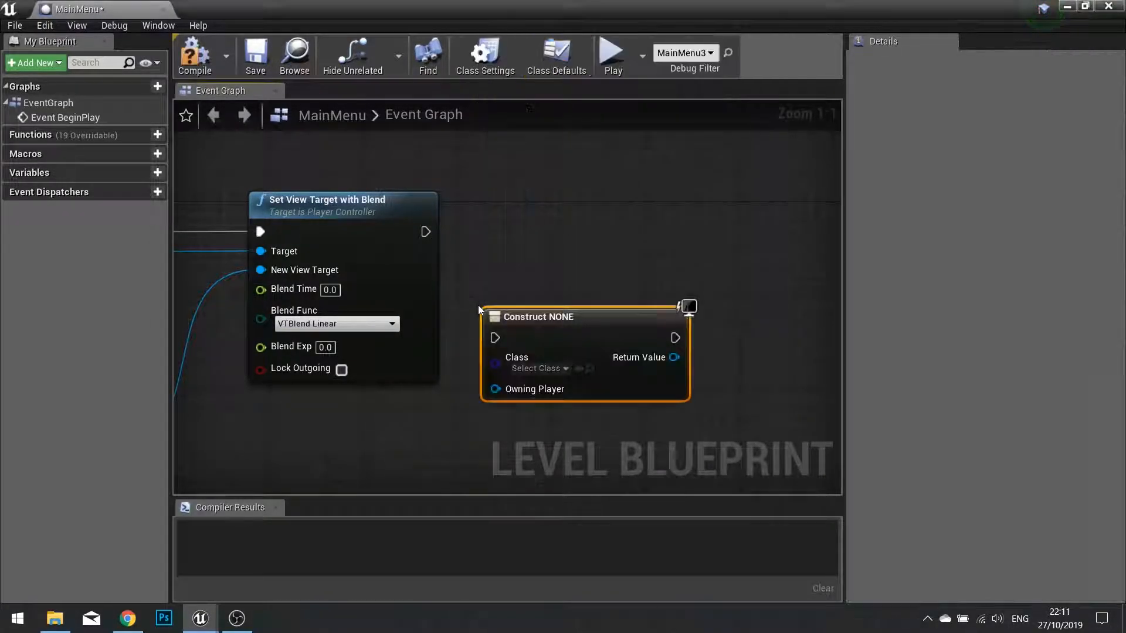
click(537, 368)
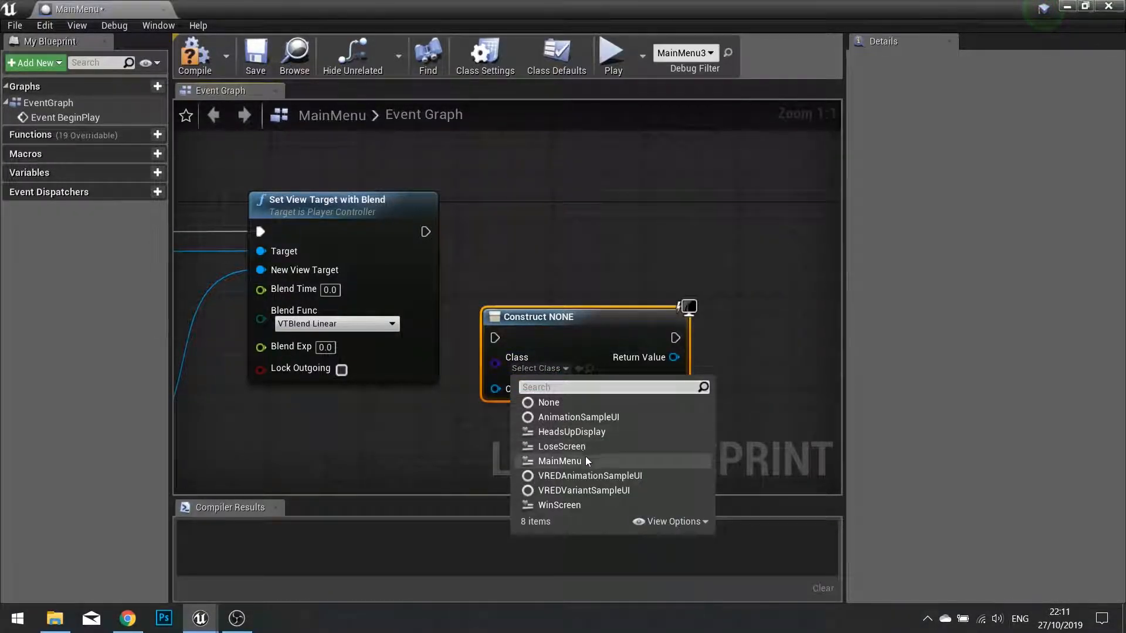
click(560, 461)
text(add to vie)
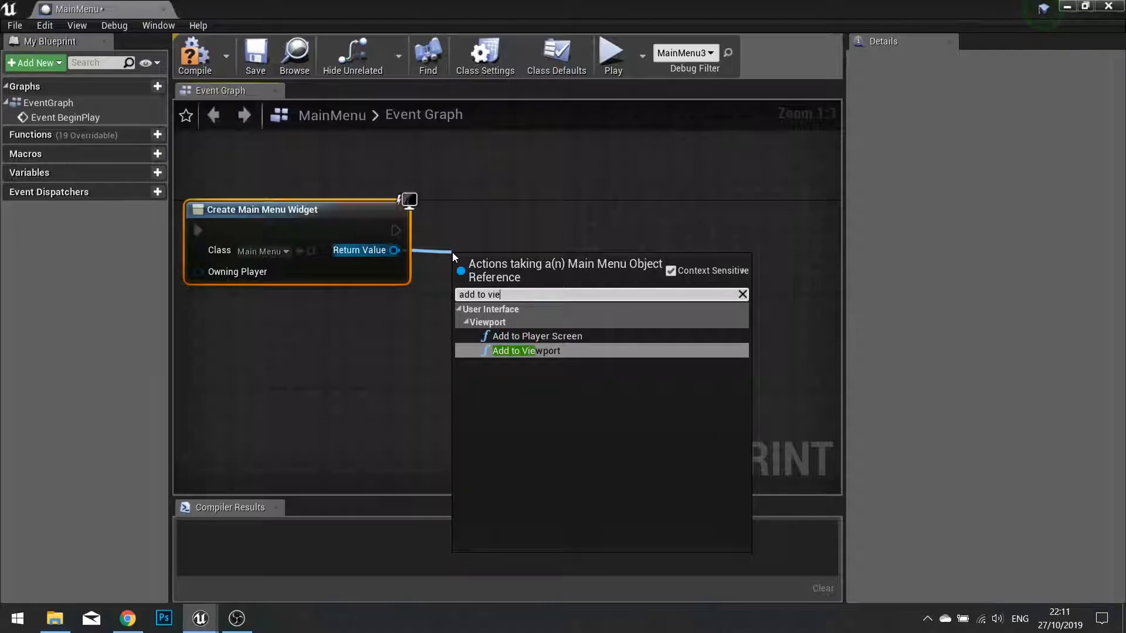
click(527, 351)
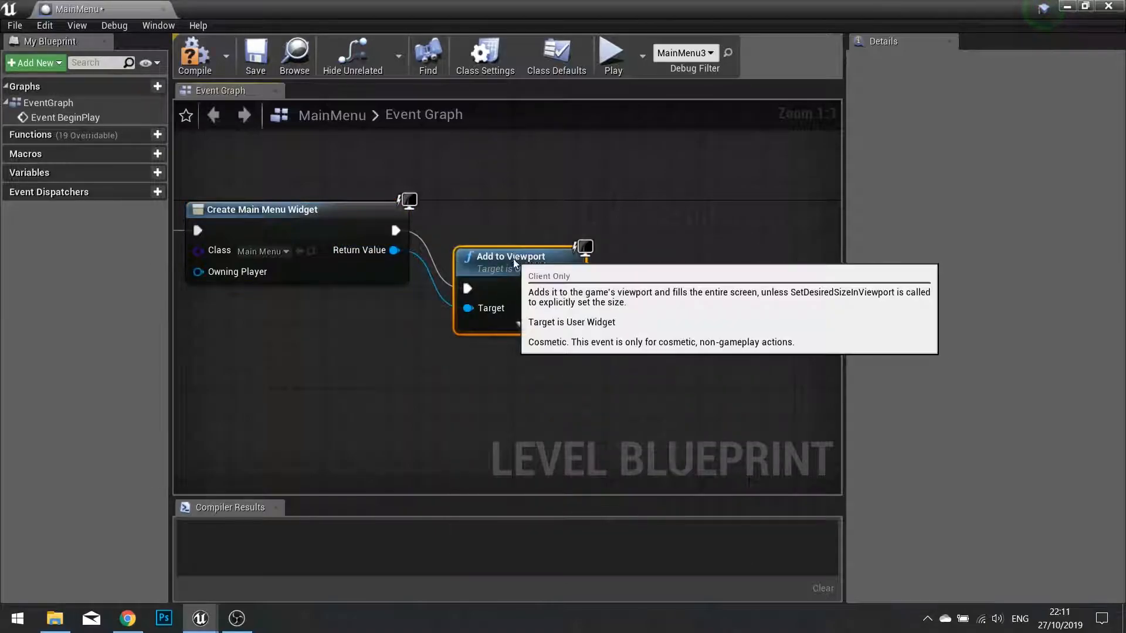
click(195, 55)
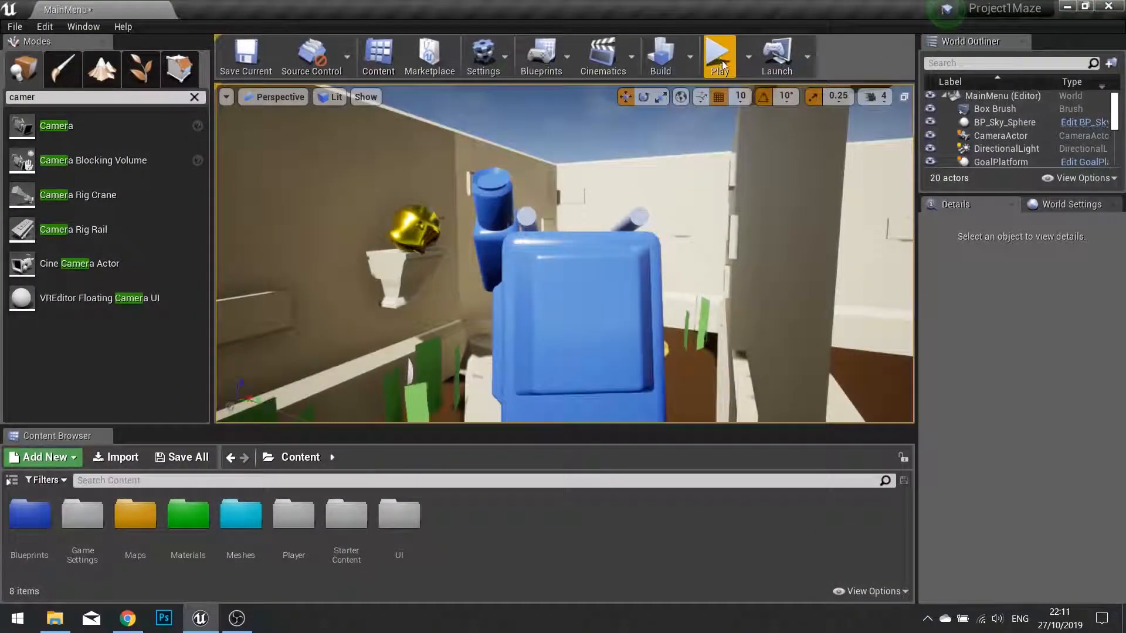
Play the level to preview the Maze Game menu, then reopen the MainMenu widget.
click(718, 56)
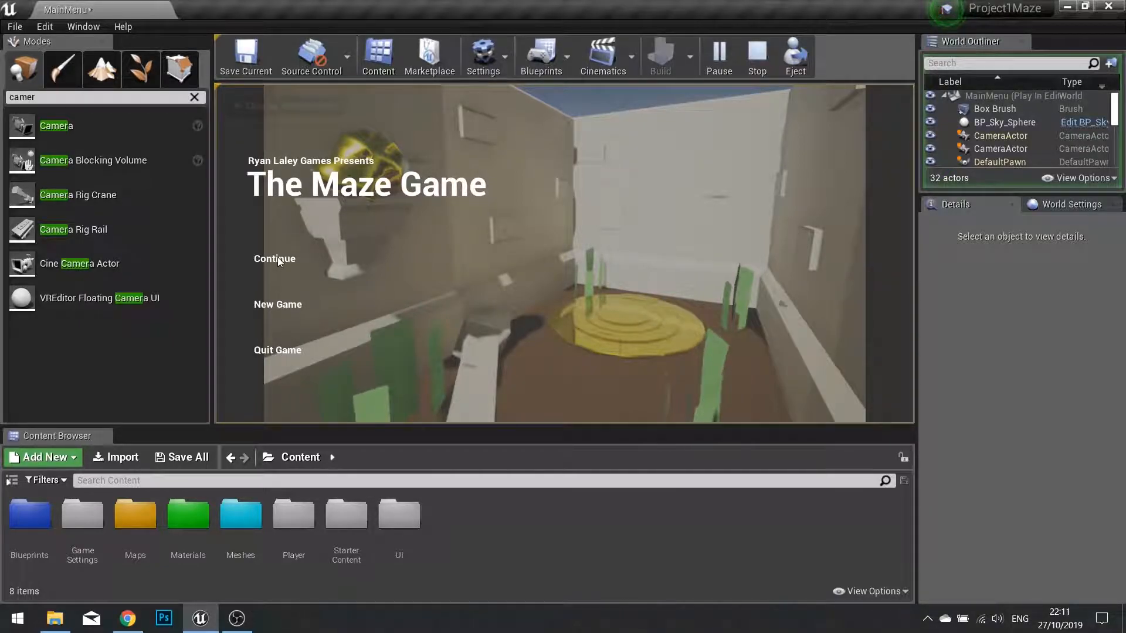
mouse_move(286, 312)
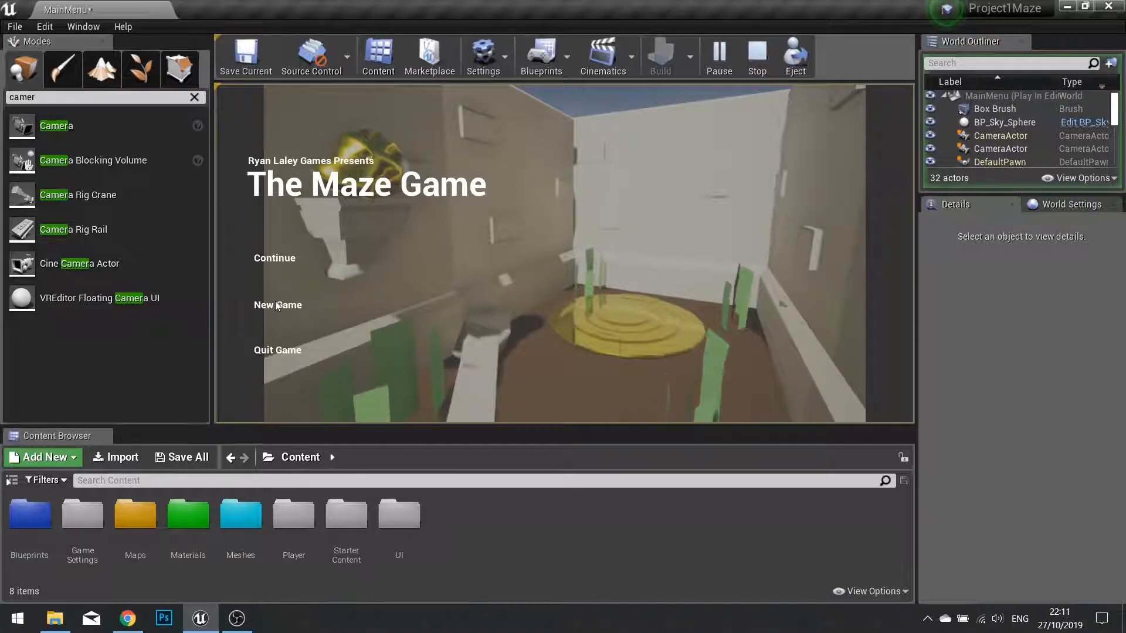
click(756, 56)
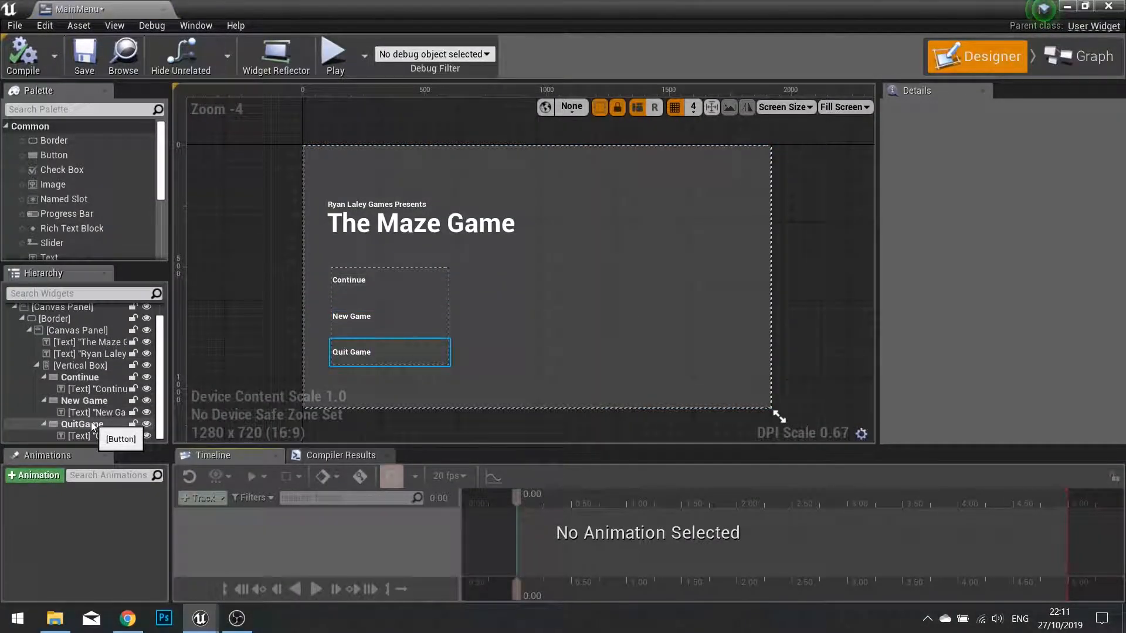
Add an On Clicked event for QuitGame that calls a Quit Game node.
click(81, 425)
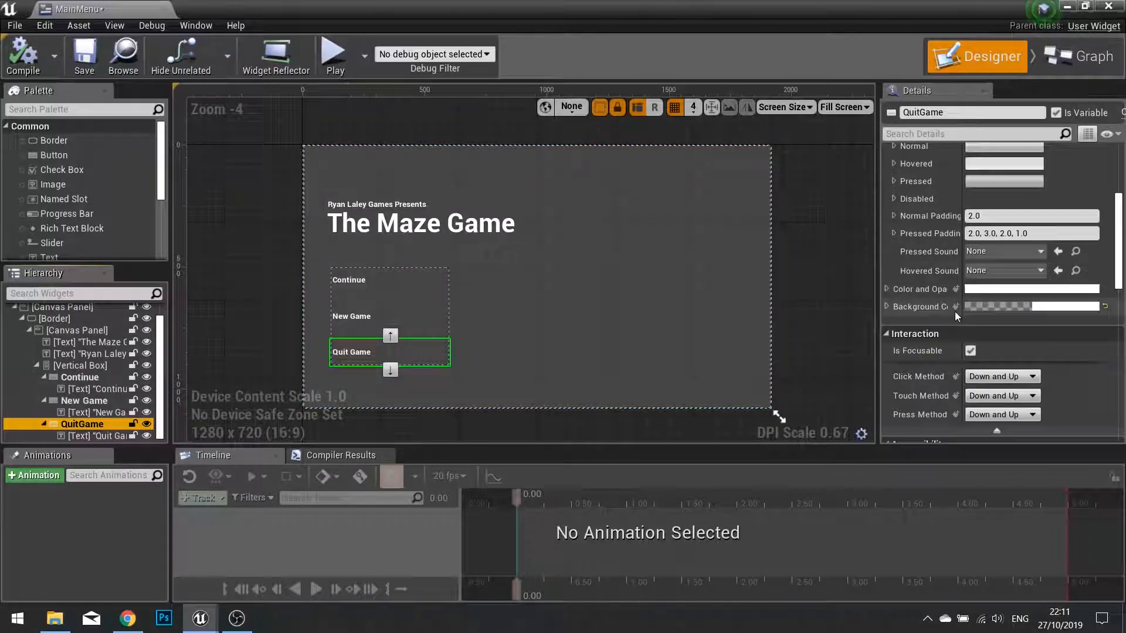
scroll(down, 3)
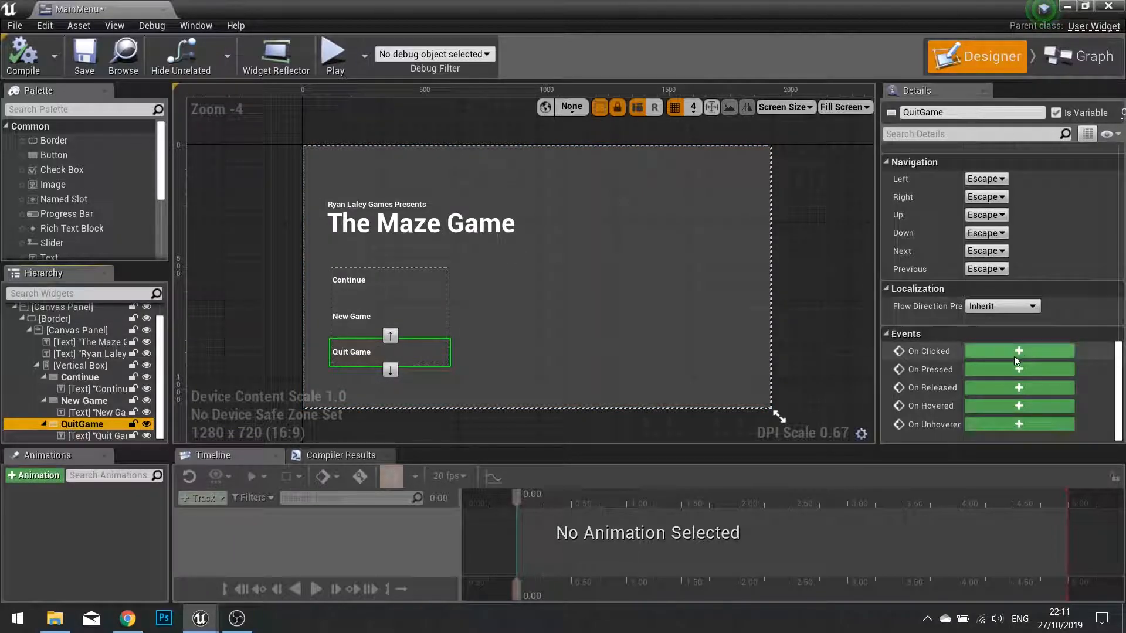
click(1018, 351)
text(q)
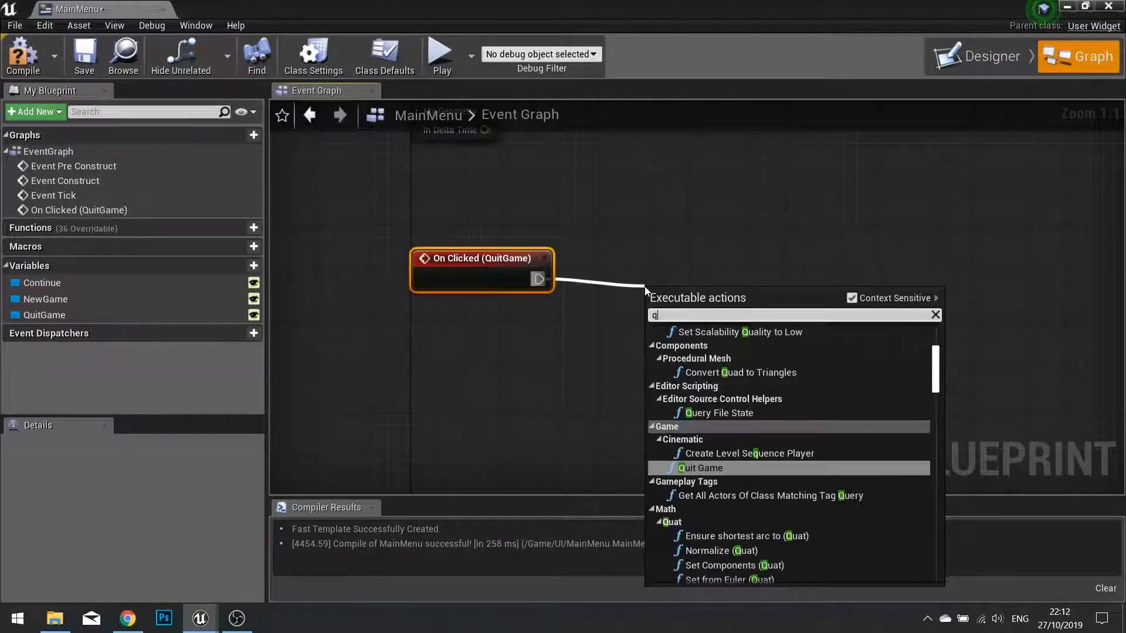
text(uite)
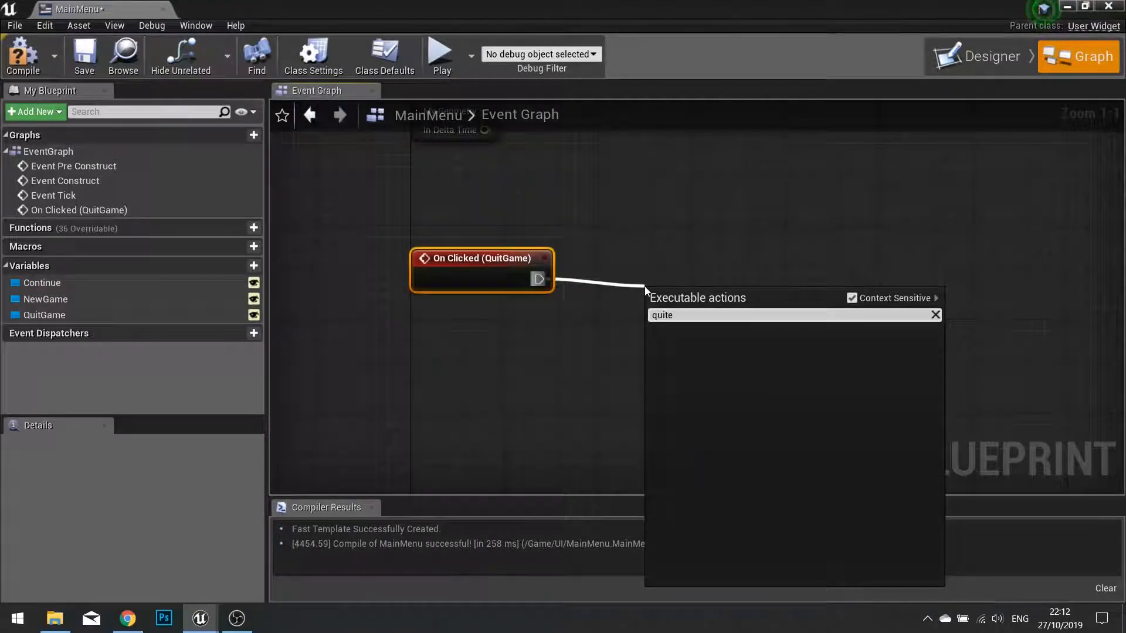
click(691, 314)
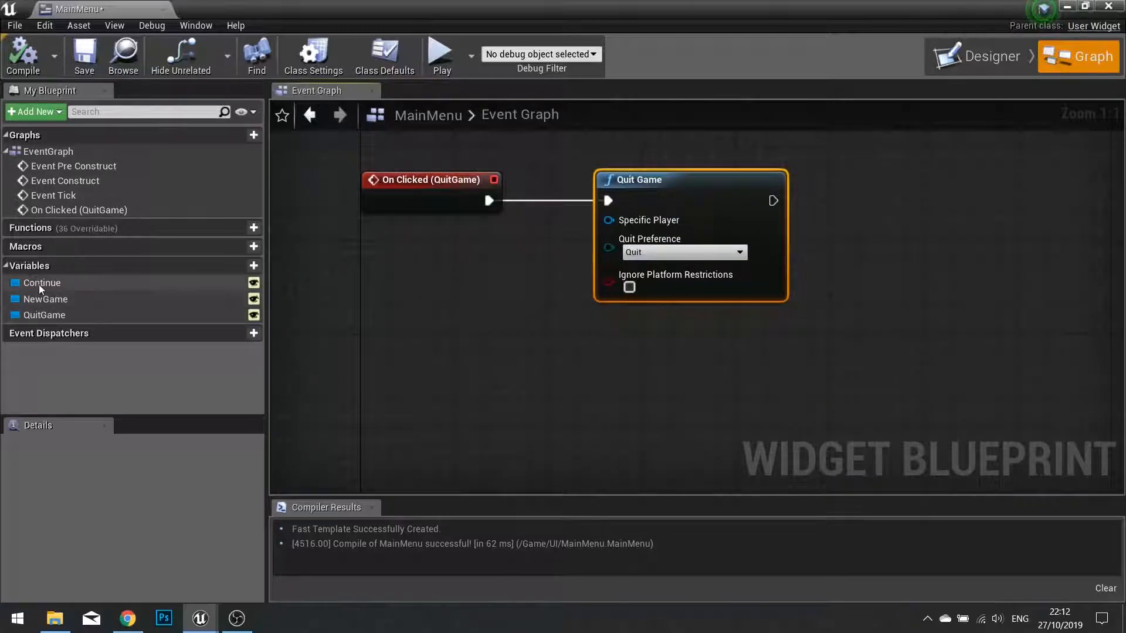
Add Get Player Controller driving Set Input Mode Game Only after the Open Level node.
click(46, 298)
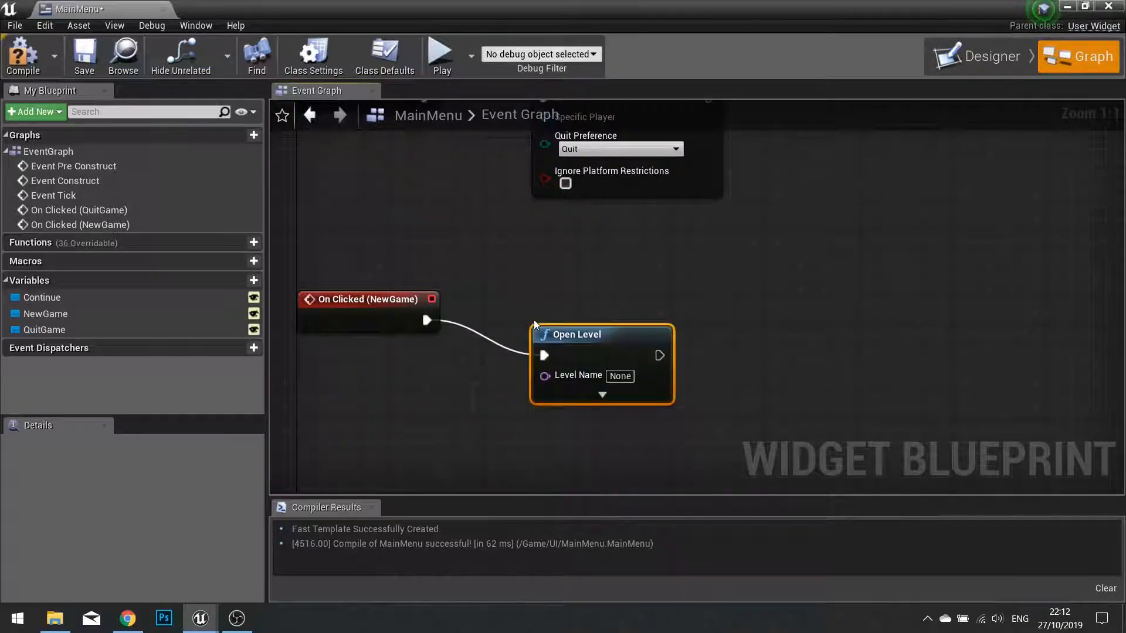
drag(575, 333, 586, 299)
text(Maze1)
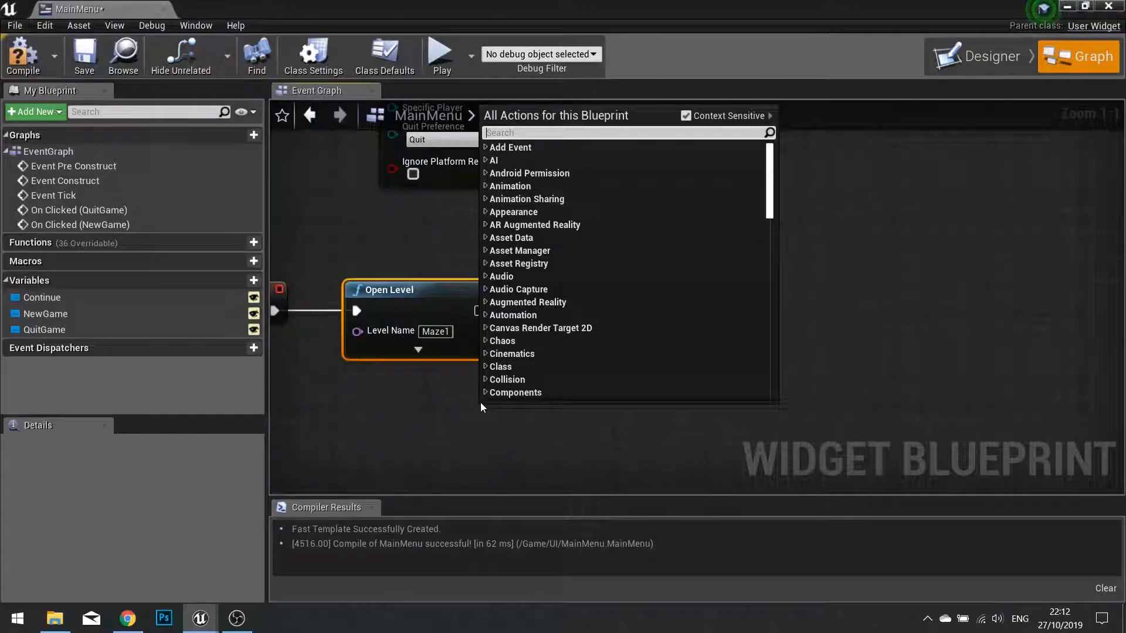
text(get player cont)
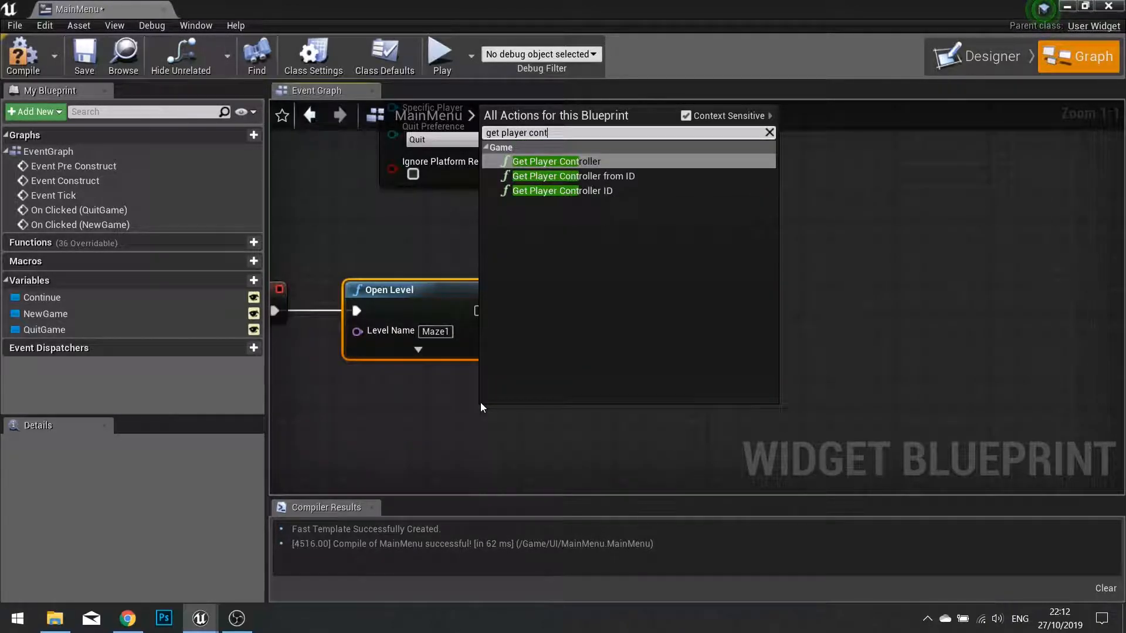
click(555, 160)
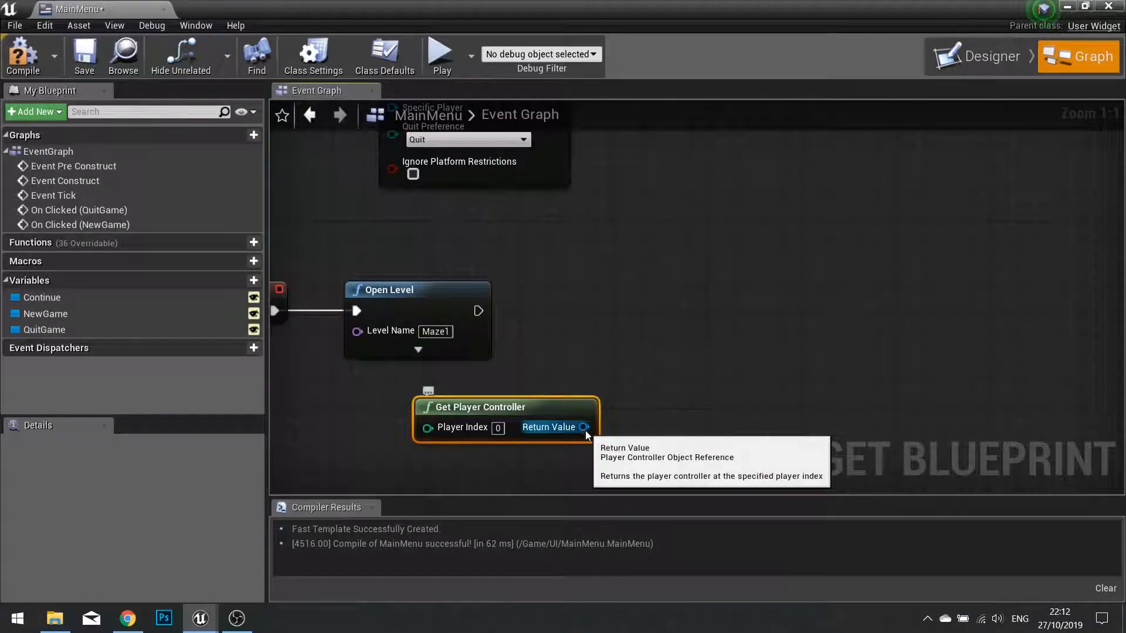
drag(584, 426, 647, 358)
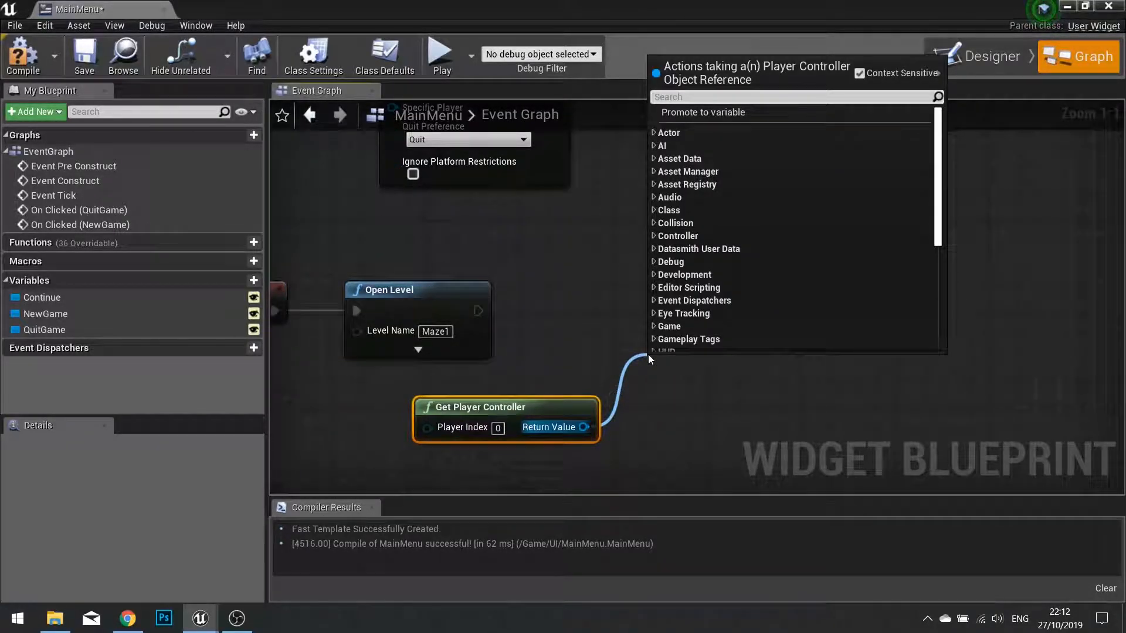
text(set input mo)
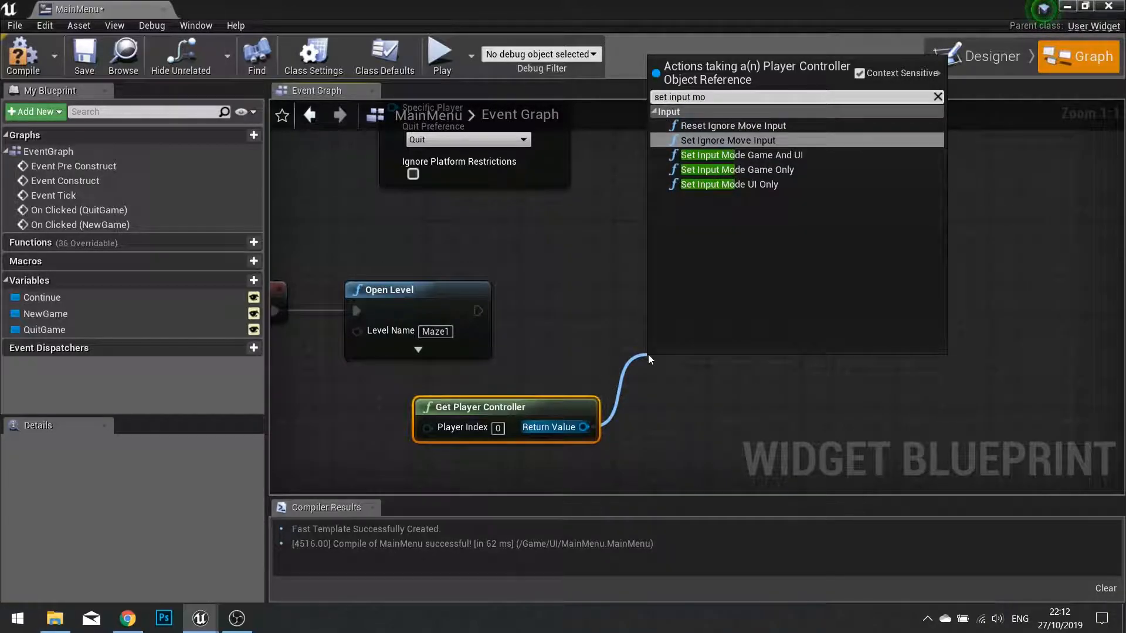
click(736, 170)
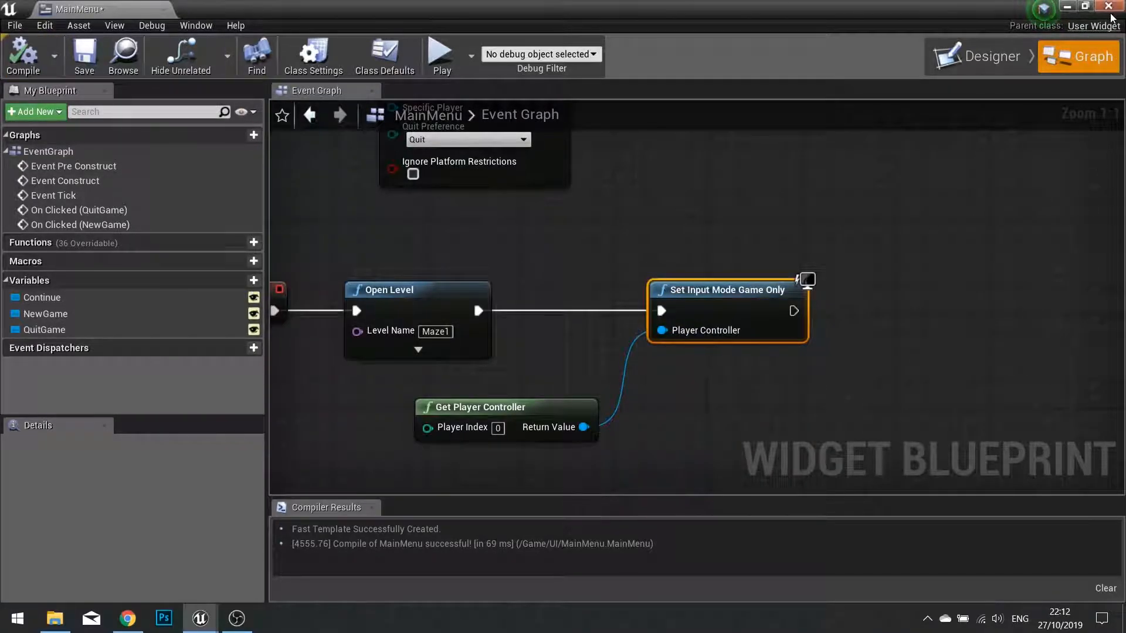
Play the level, click New Game to load Maze1, then stop the session.
click(441, 54)
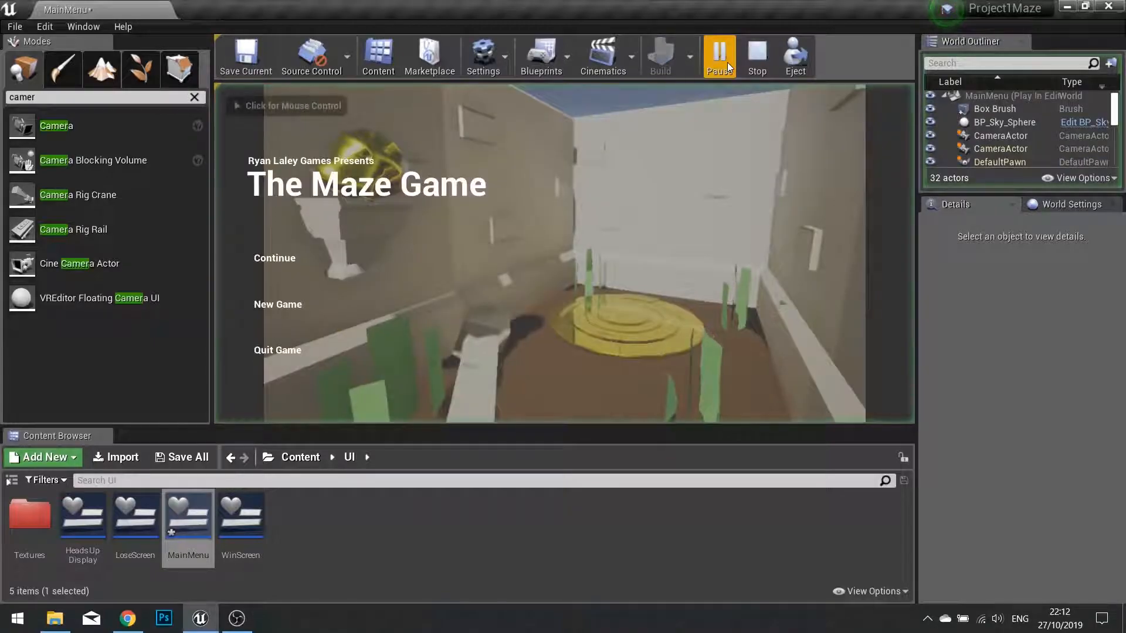
click(719, 57)
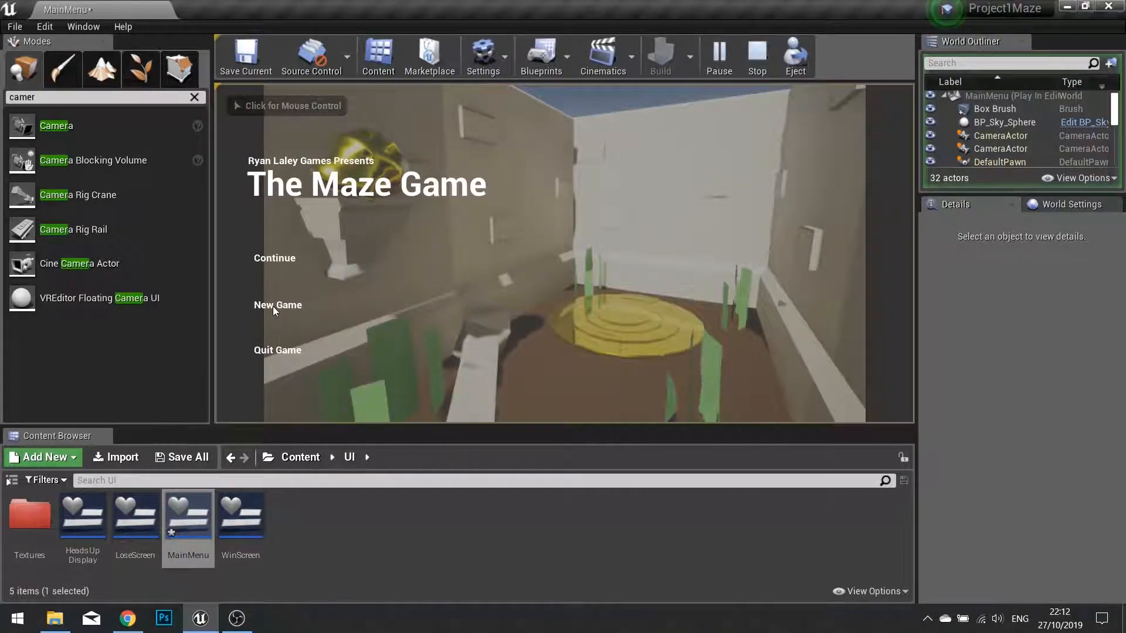
click(277, 304)
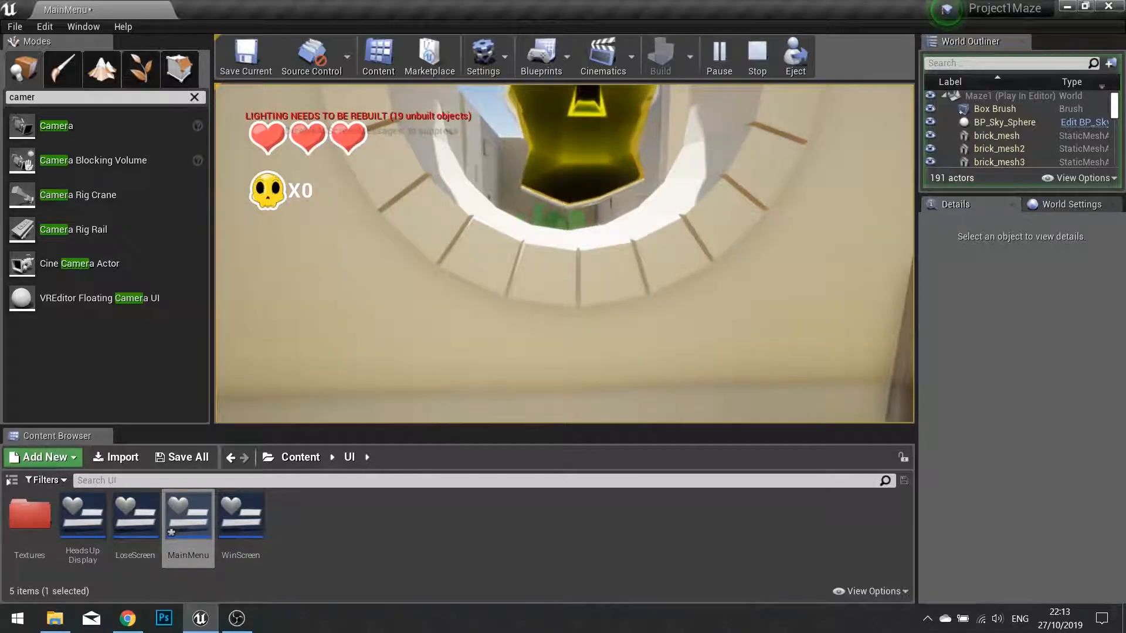
click(756, 58)
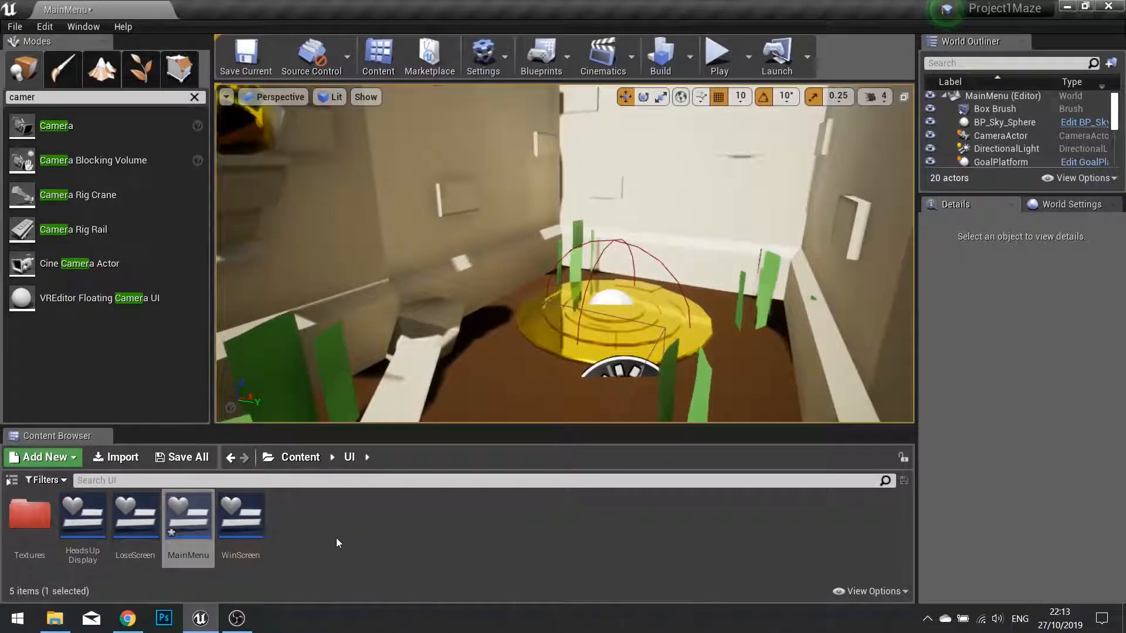
double_click(187, 512)
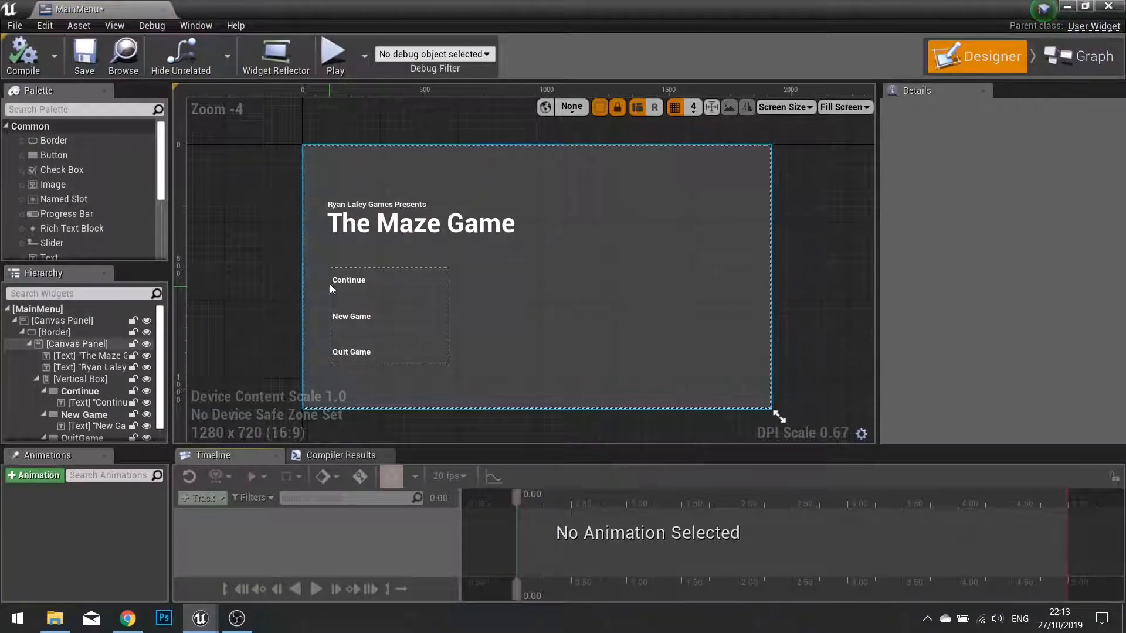
click(352, 279)
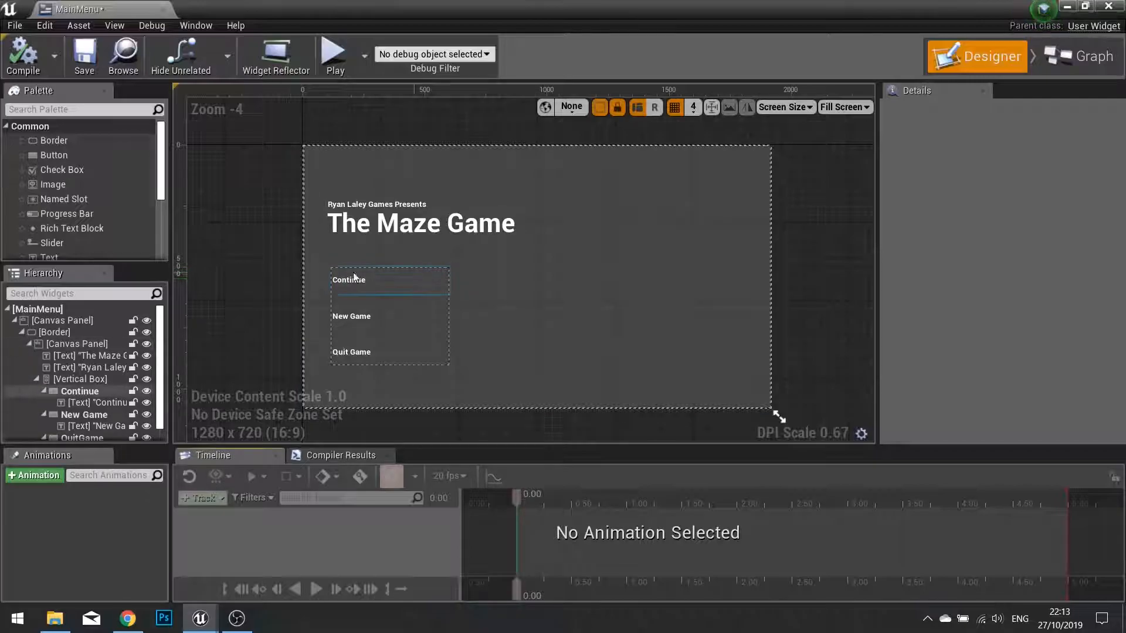
click(349, 281)
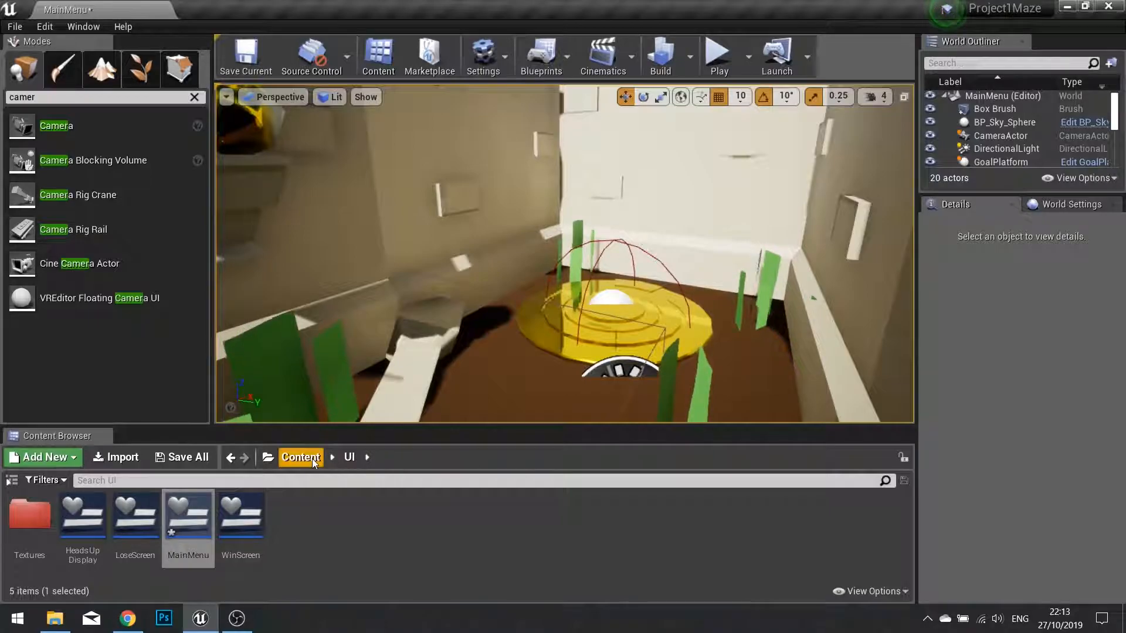
In WinScreen, make ReturnButton's OnClicked event call Open Level with Level Name 'MainMenu'.
double_click(240, 512)
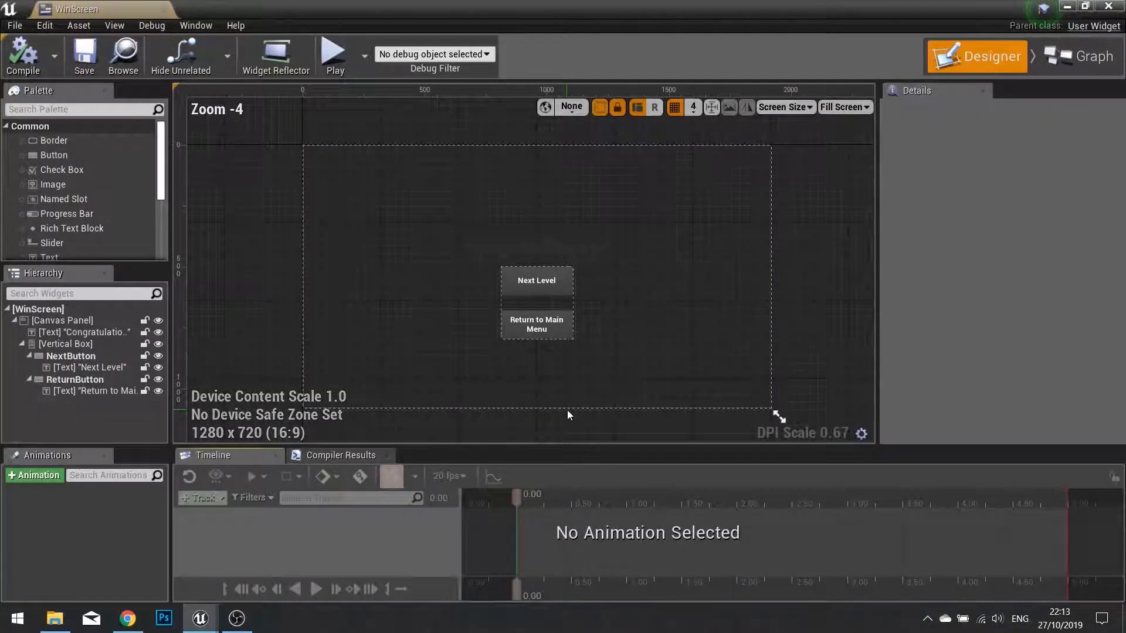
click(535, 324)
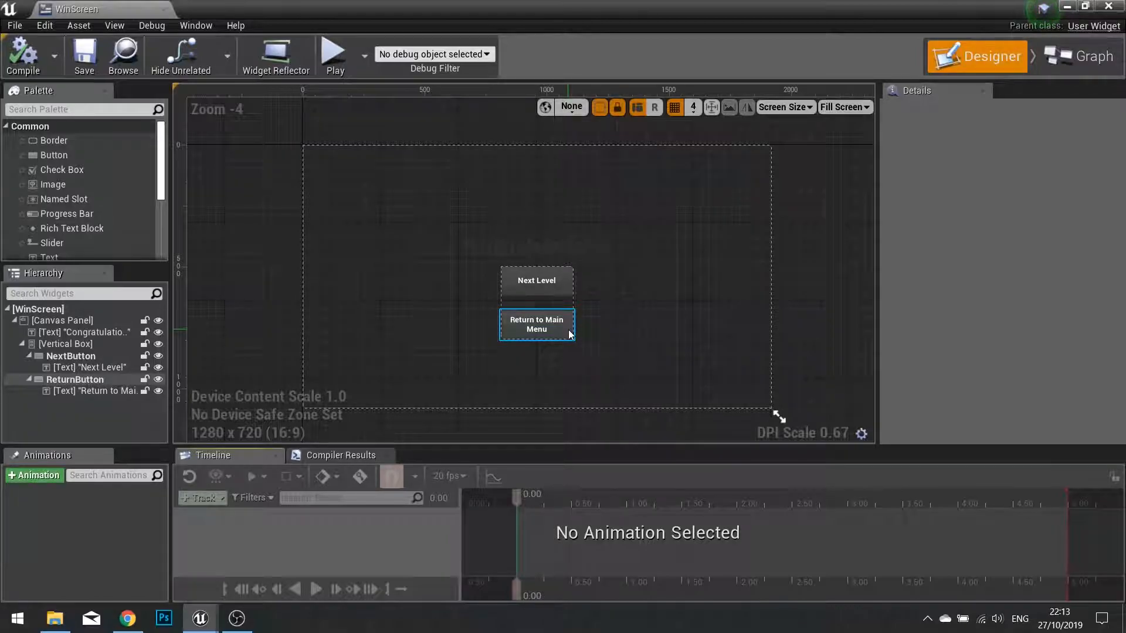
click(1087, 57)
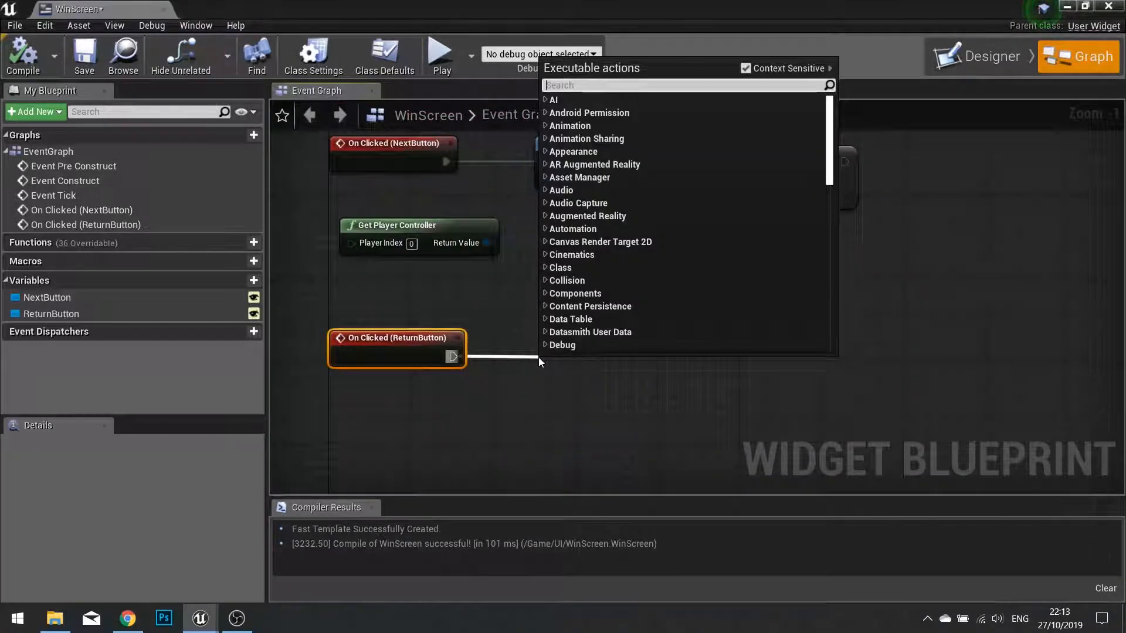
text(open le)
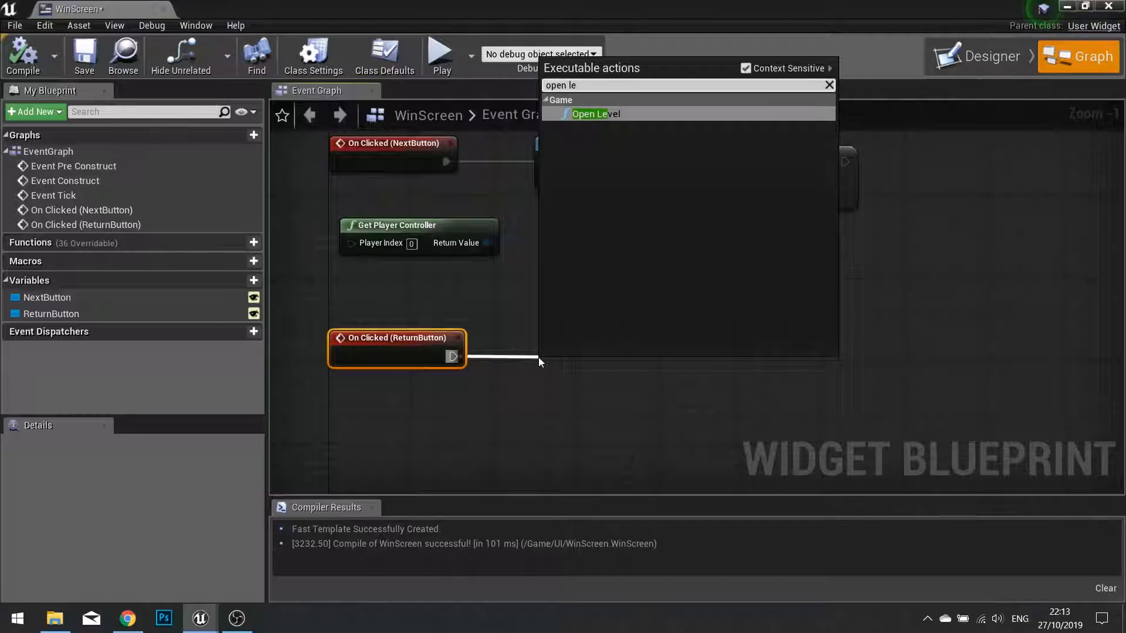
click(596, 113)
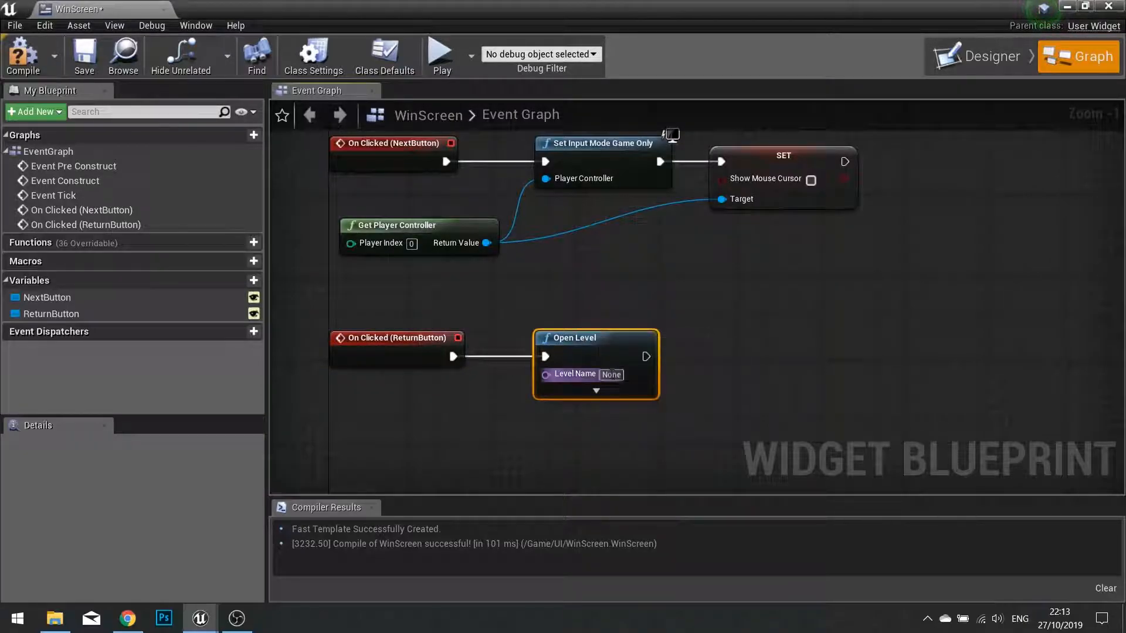
text(Ma)
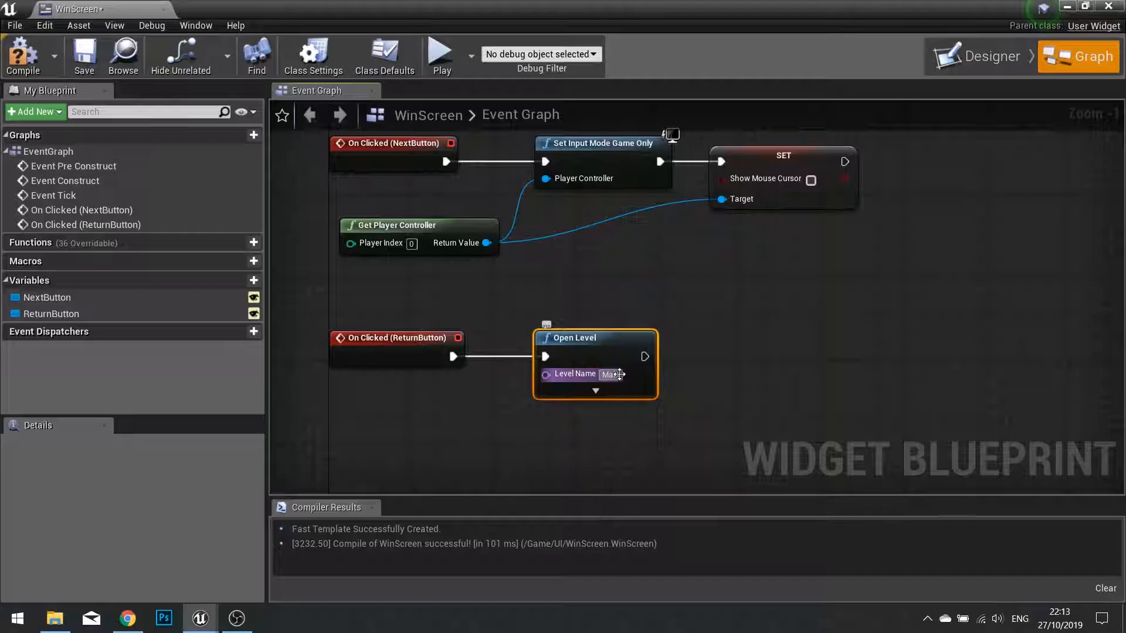
text(MainMenu)
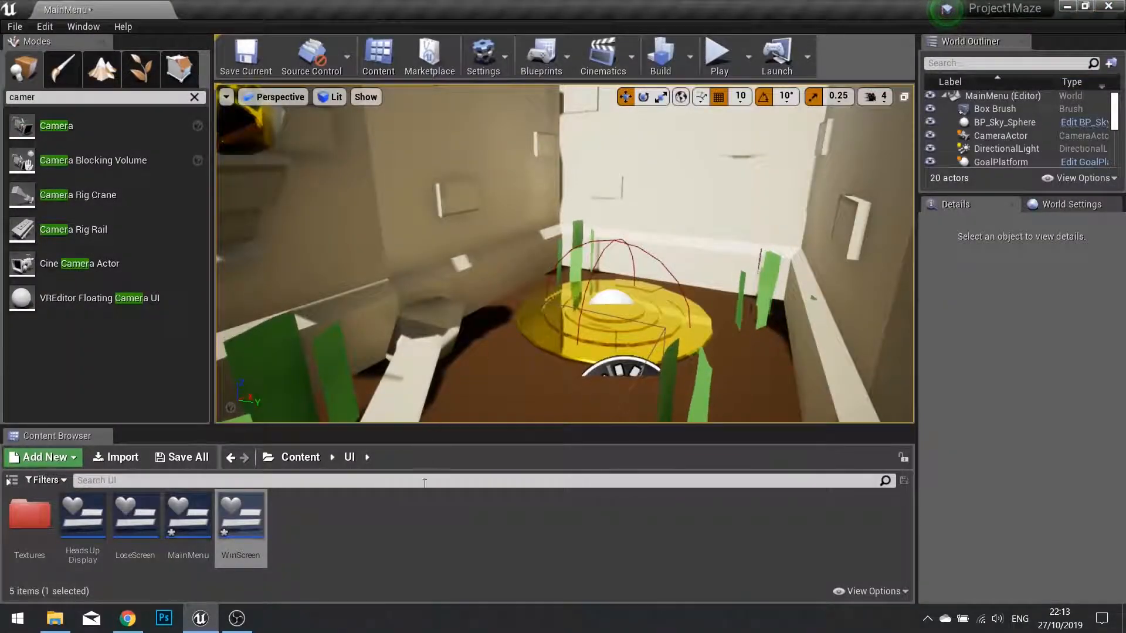
click(719, 56)
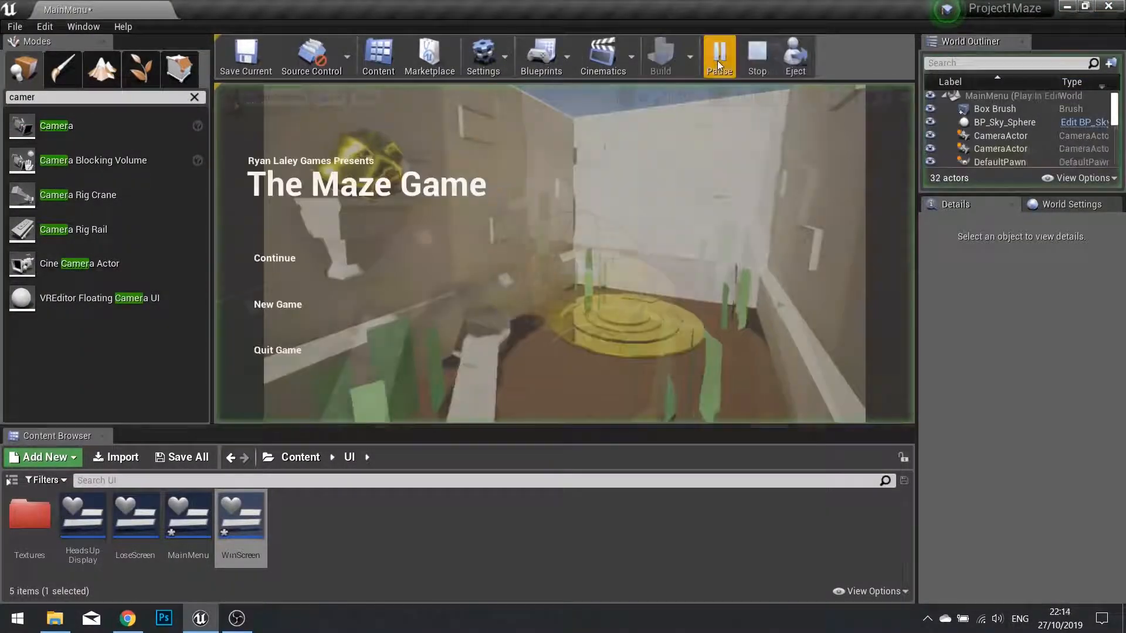
click(719, 56)
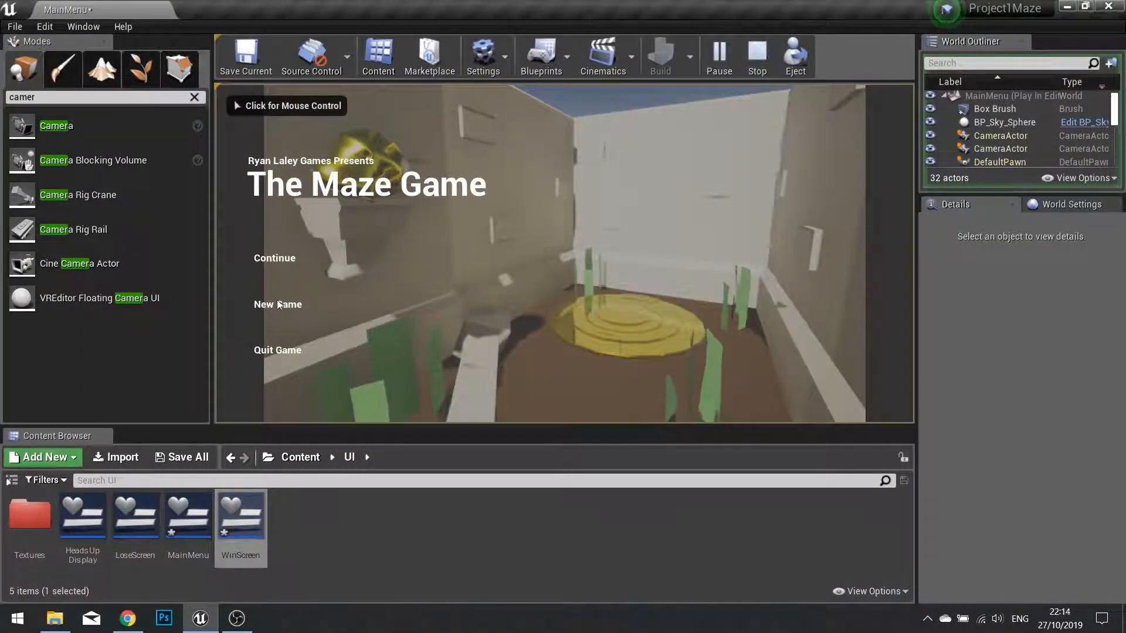
click(277, 305)
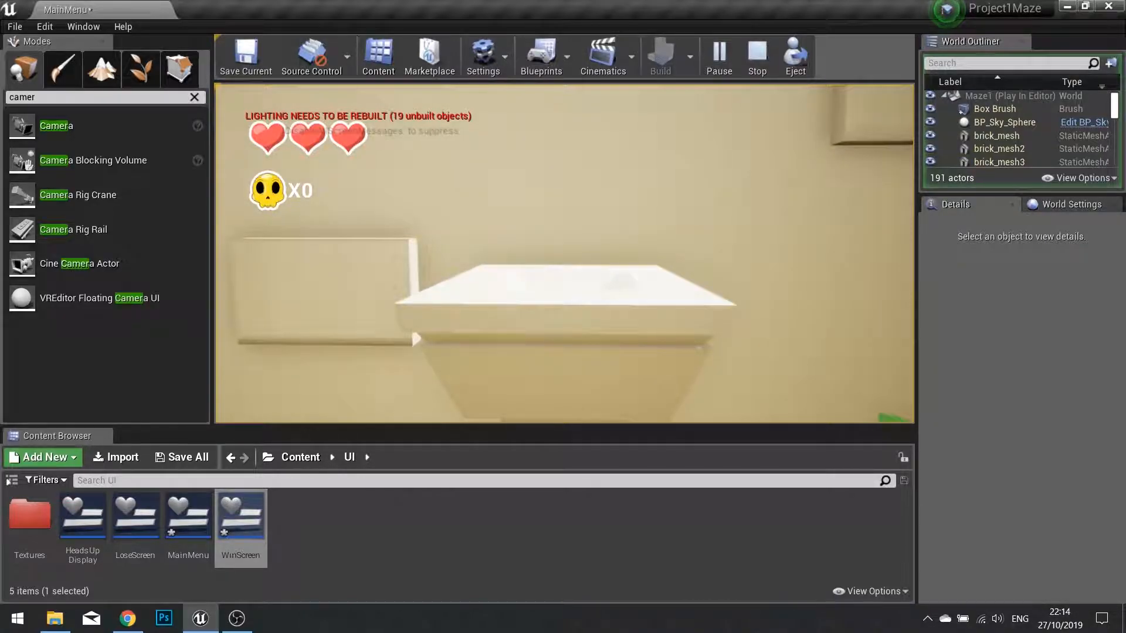
click(756, 58)
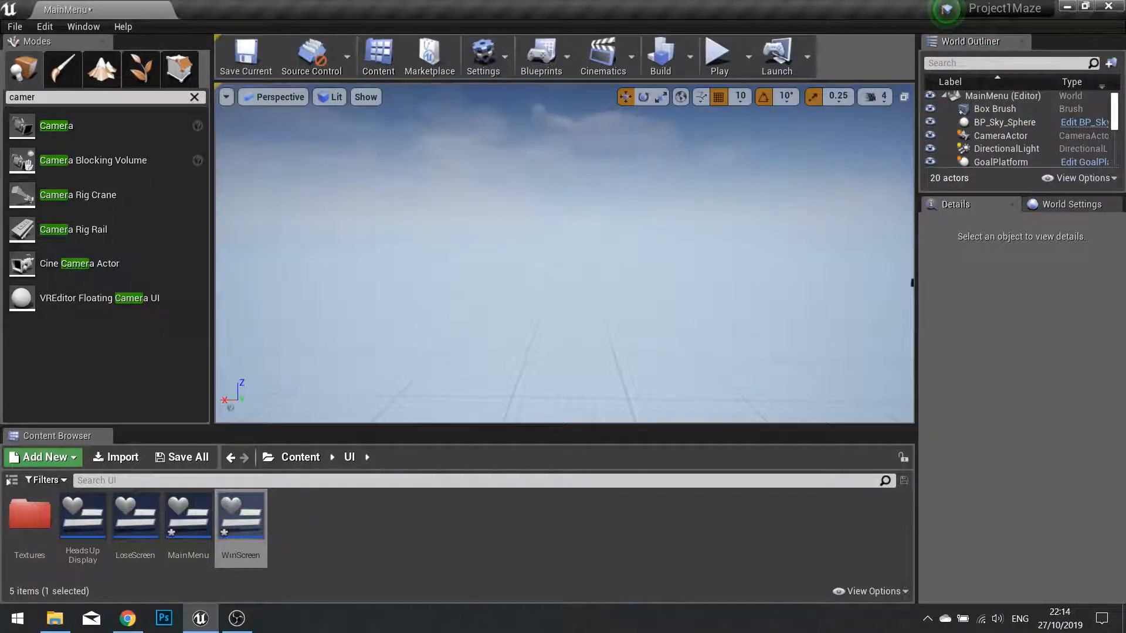